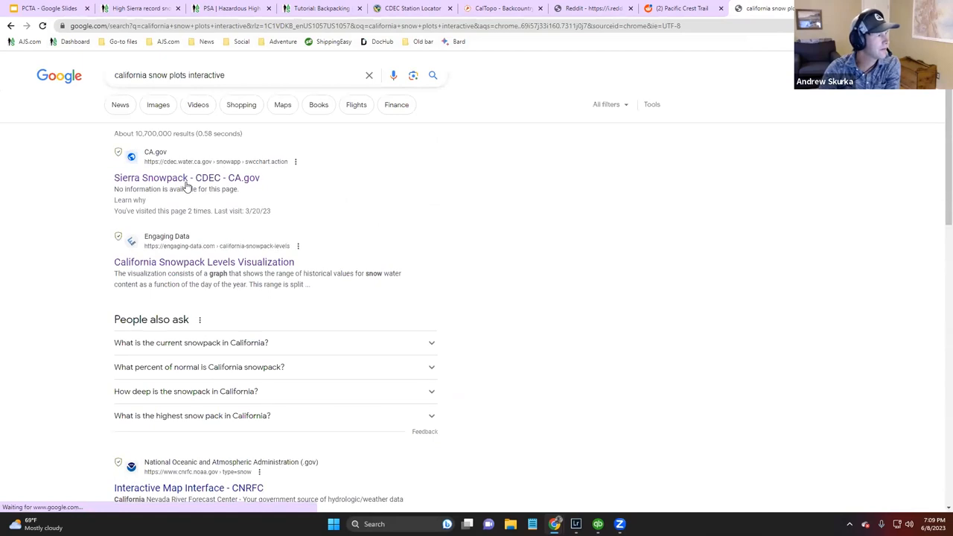
# - Open the 'Sierra Snowpack - CDEC - CA.gov' result to load the snowpack chart page
pyautogui.click(186, 177)
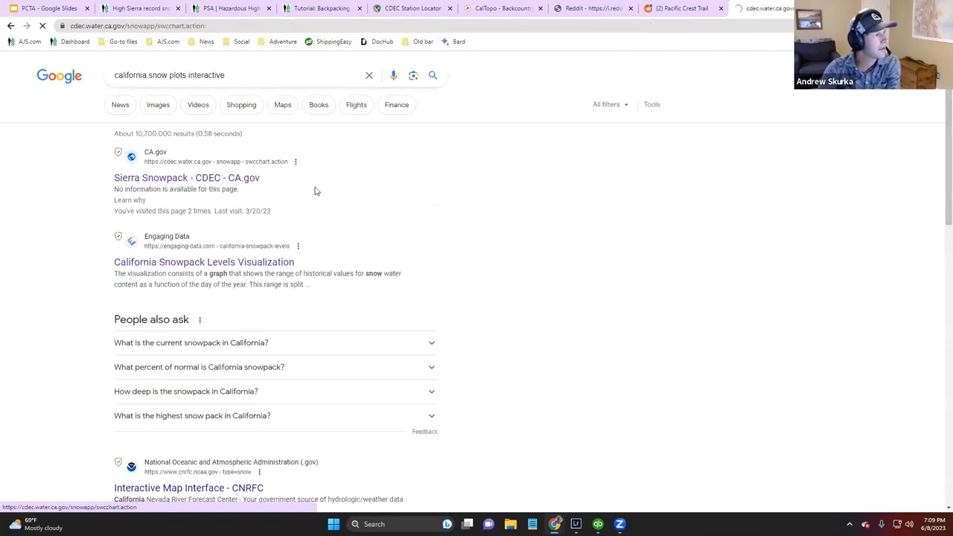
pyautogui.click(186, 177)
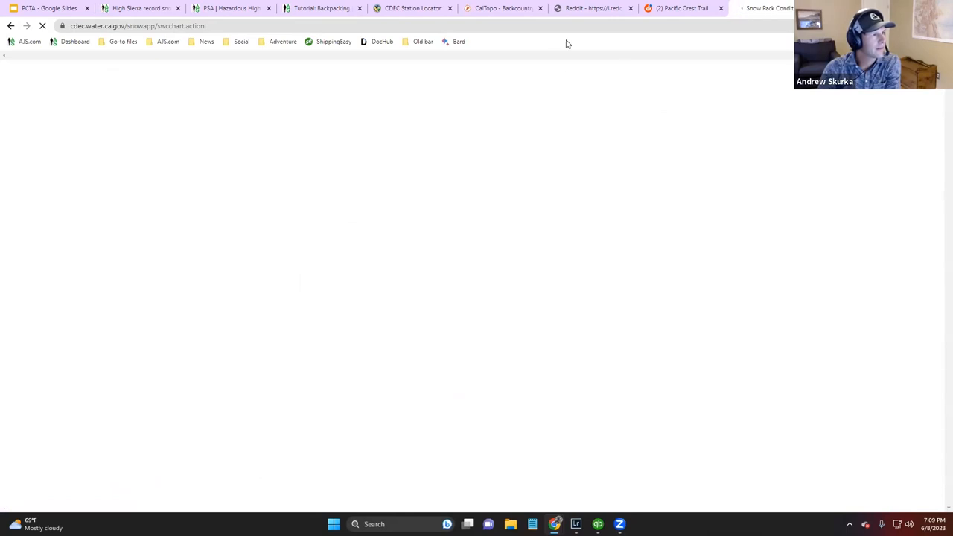
pyautogui.moveTo(421, 279)
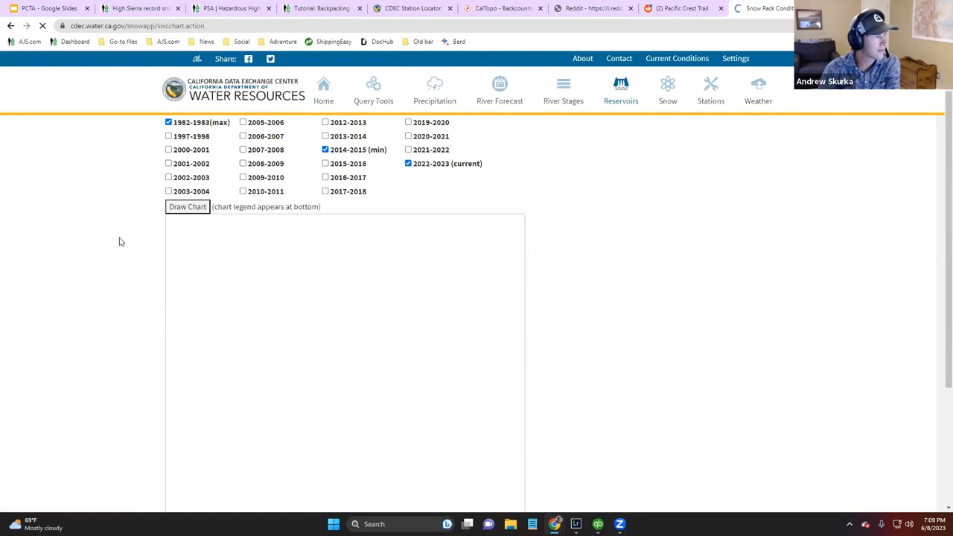
pyautogui.click(187, 207)
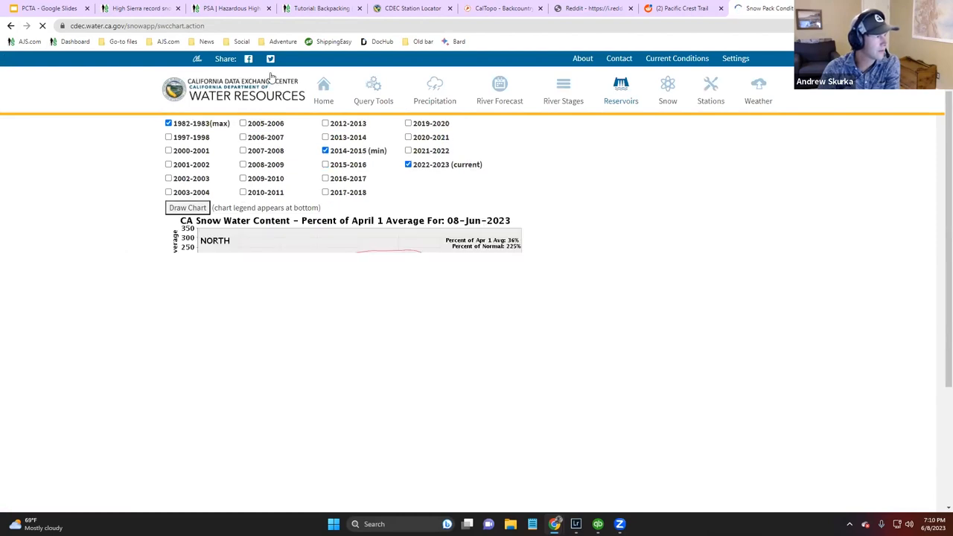
# - Let the North, Central, South and State snow water content charts fully render
pyautogui.click(187, 207)
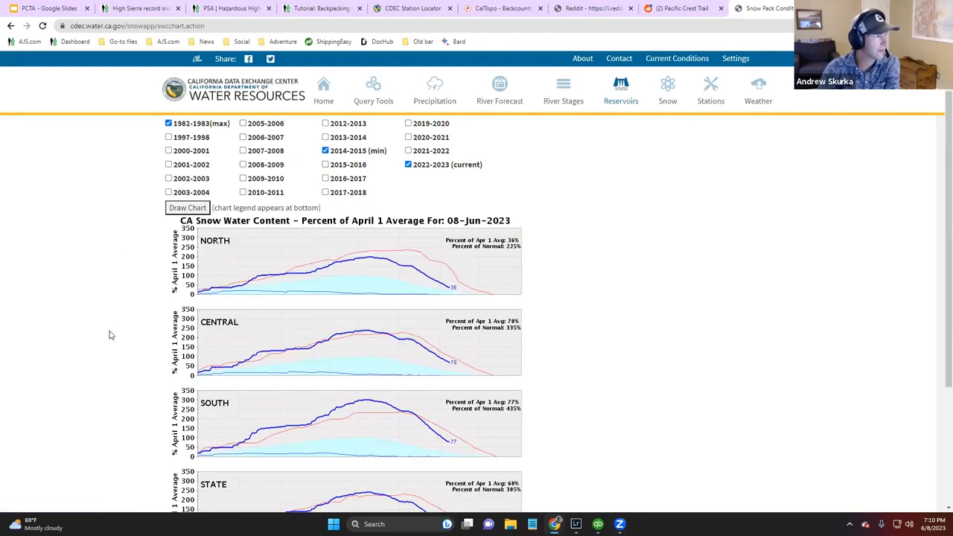
pyautogui.moveTo(105, 344)
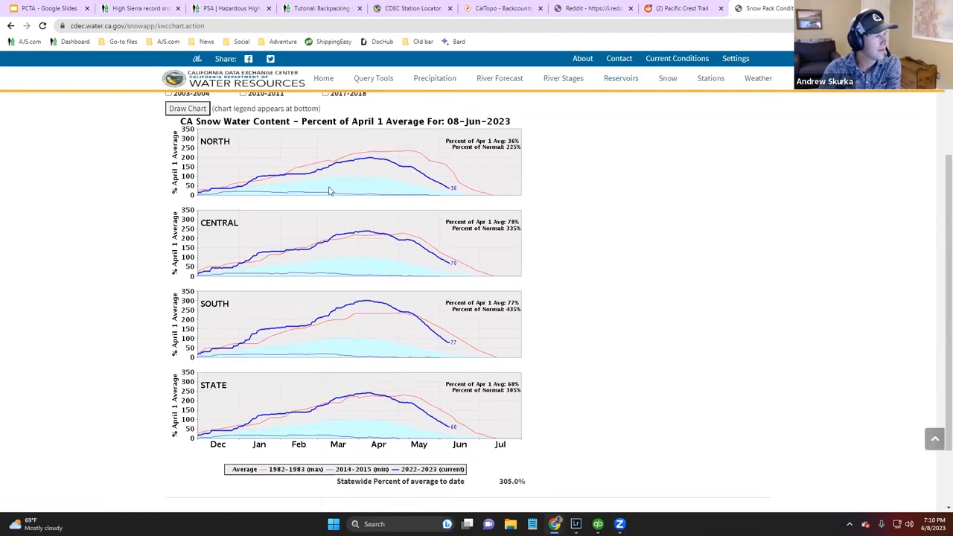
pyautogui.moveTo(408, 170)
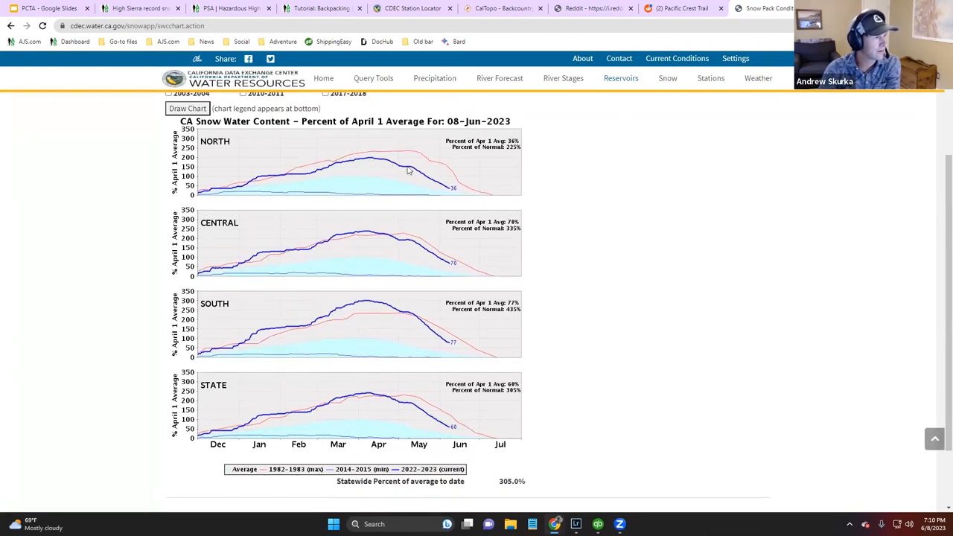
pyautogui.moveTo(369, 160)
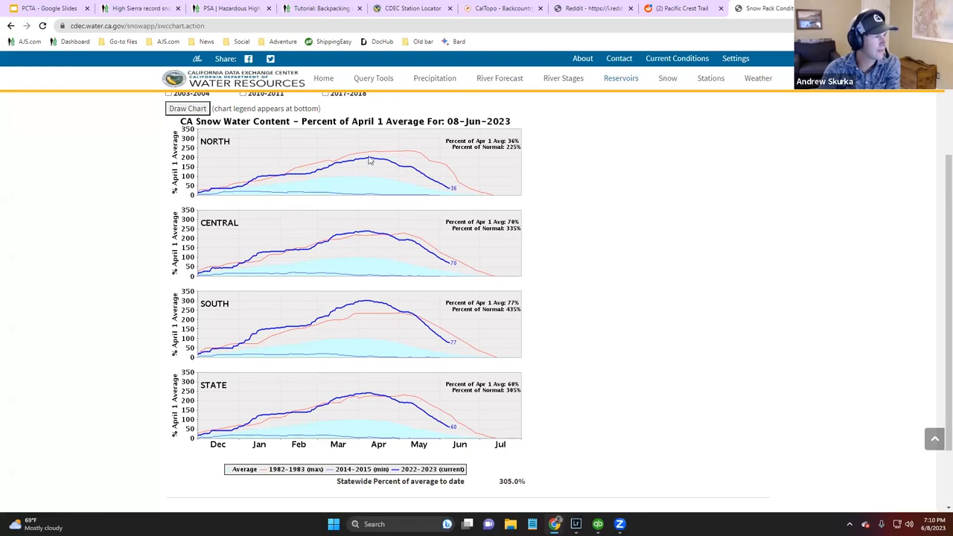
pyautogui.moveTo(235, 193)
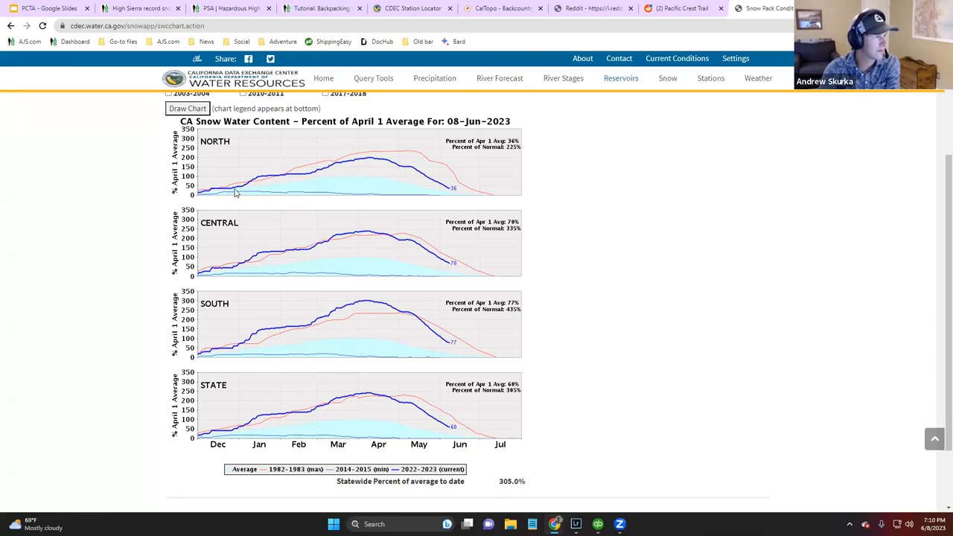
pyautogui.moveTo(318, 278)
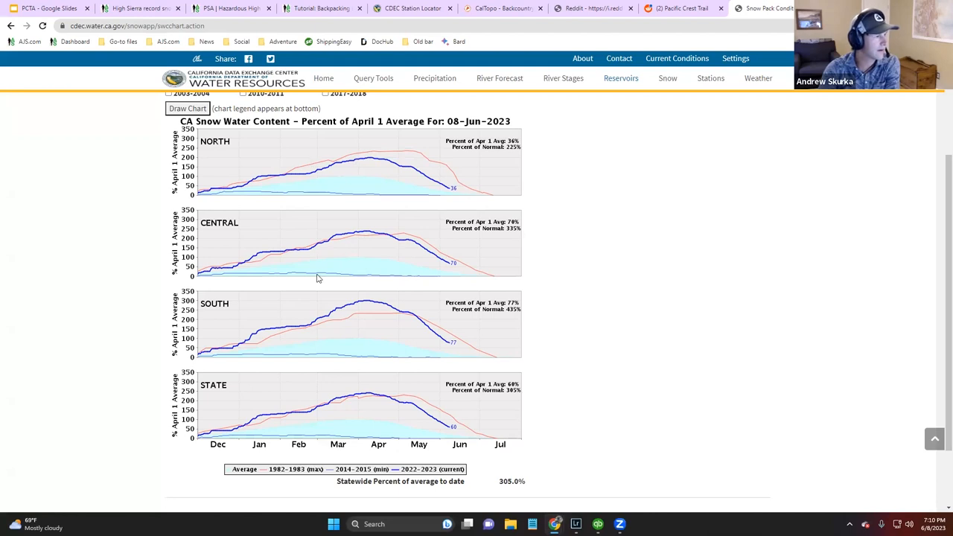
pyautogui.moveTo(332, 181)
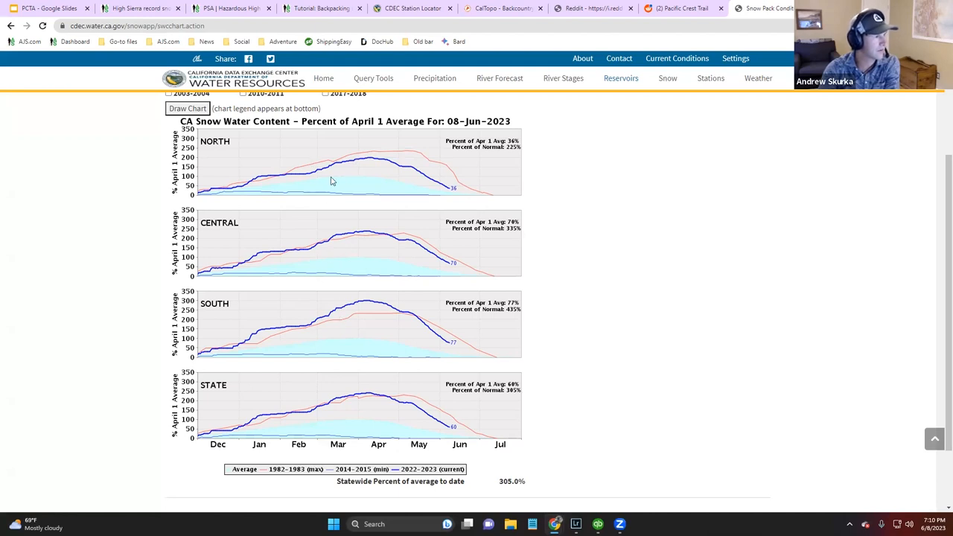
pyautogui.moveTo(371, 309)
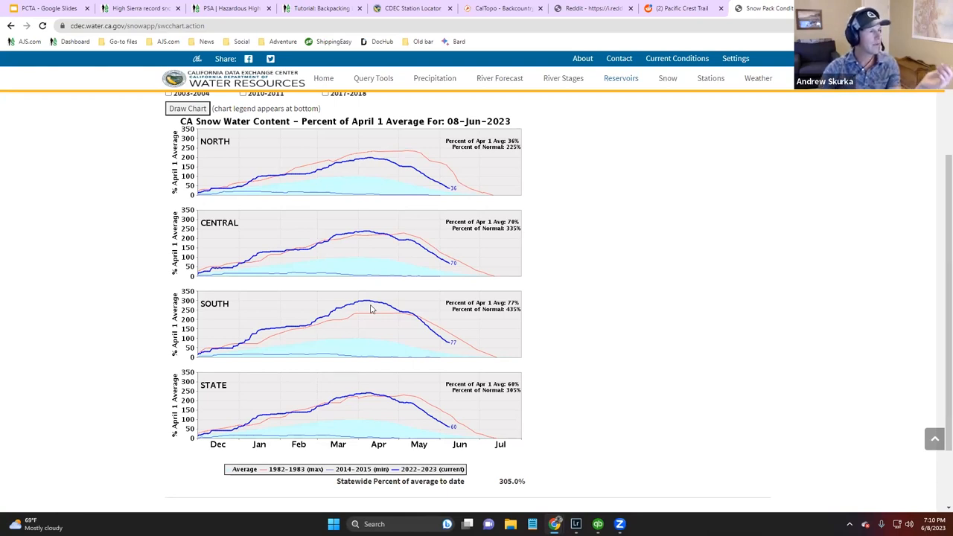
pyautogui.moveTo(371, 246)
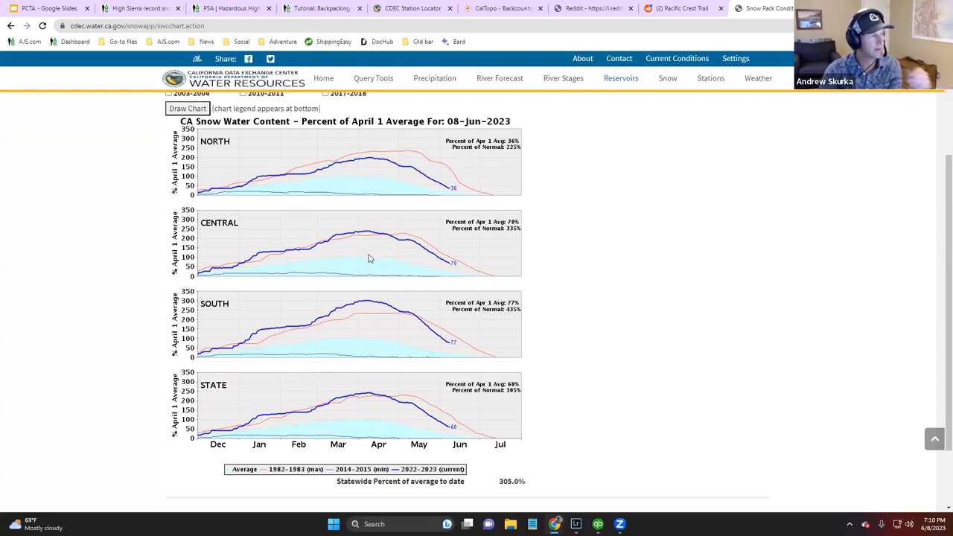
pyautogui.moveTo(389, 173)
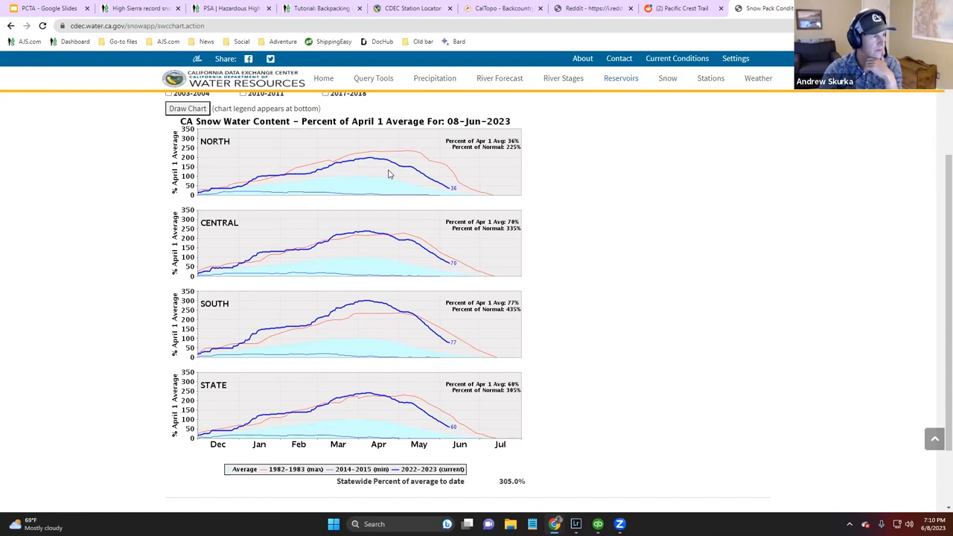
pyautogui.moveTo(288, 160)
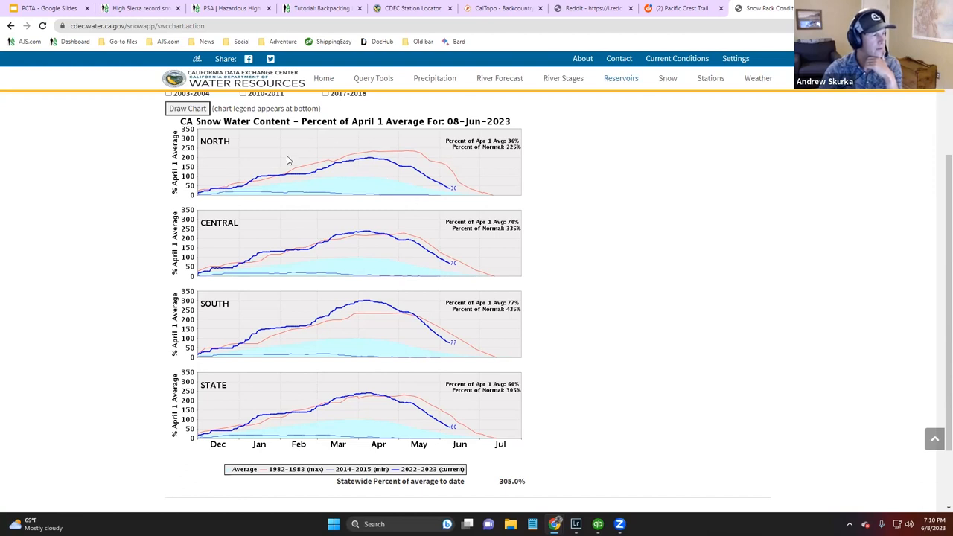
pyautogui.moveTo(369, 274)
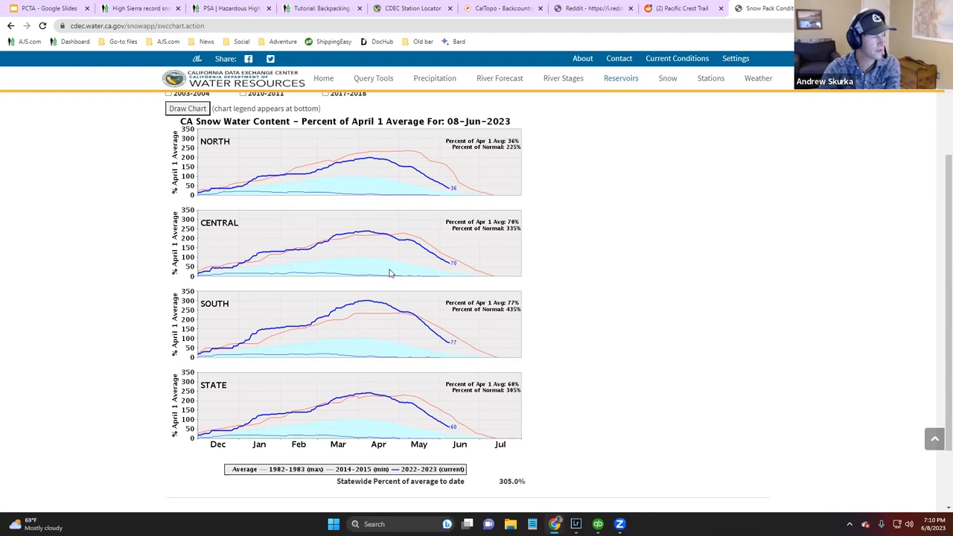
pyautogui.moveTo(269, 334)
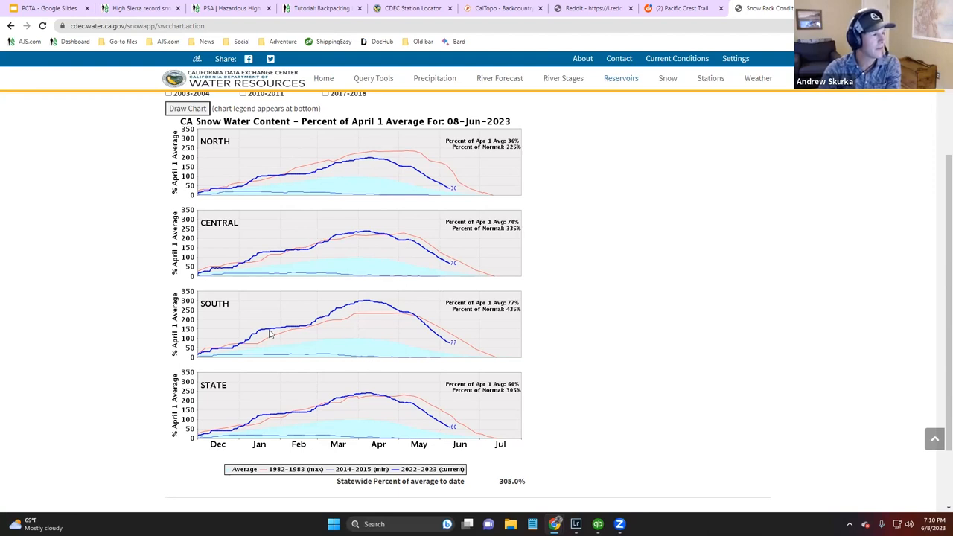
pyautogui.moveTo(365, 306)
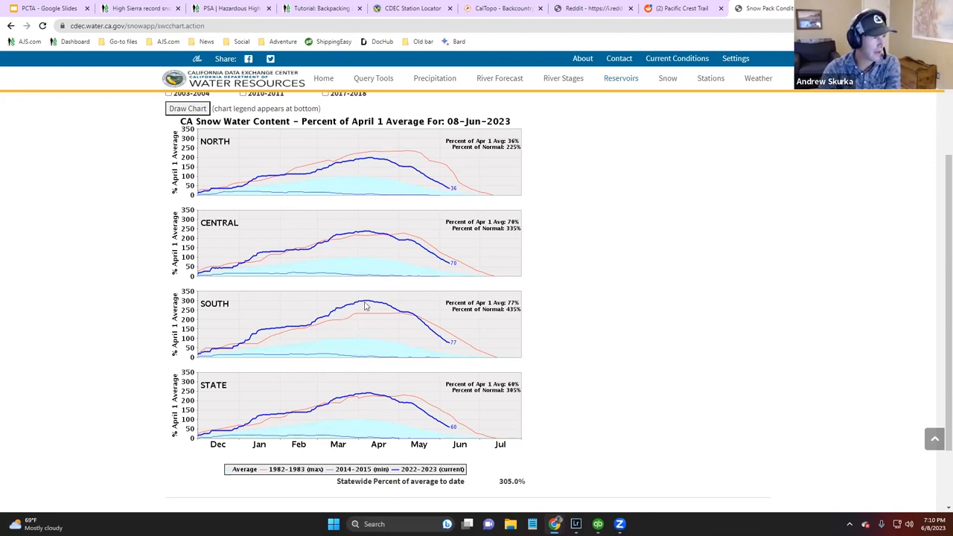
pyautogui.moveTo(248, 356)
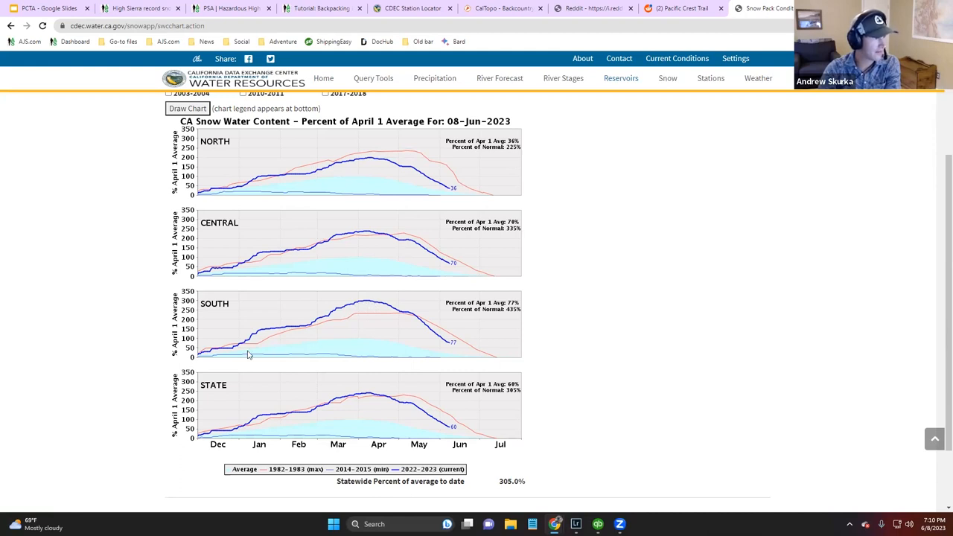
pyautogui.moveTo(452, 355)
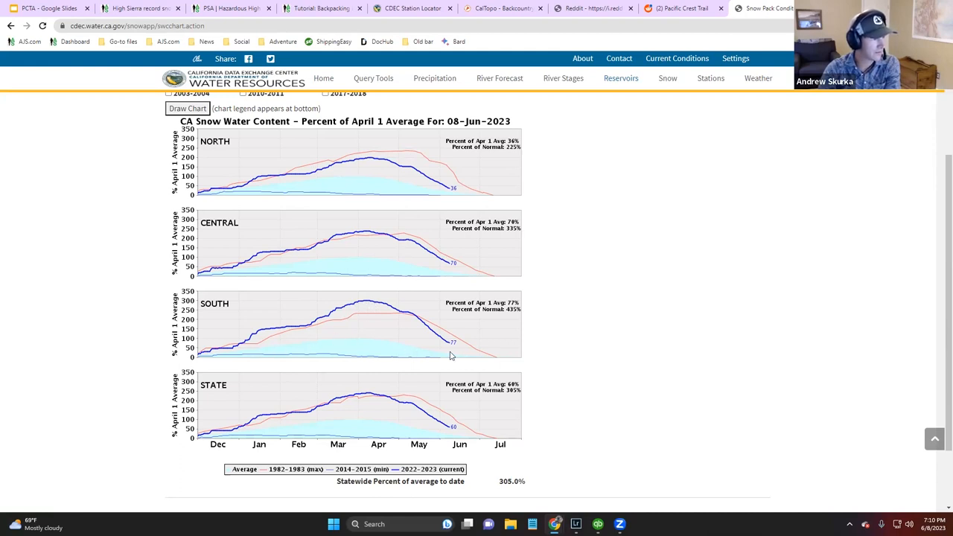
pyautogui.moveTo(273, 334)
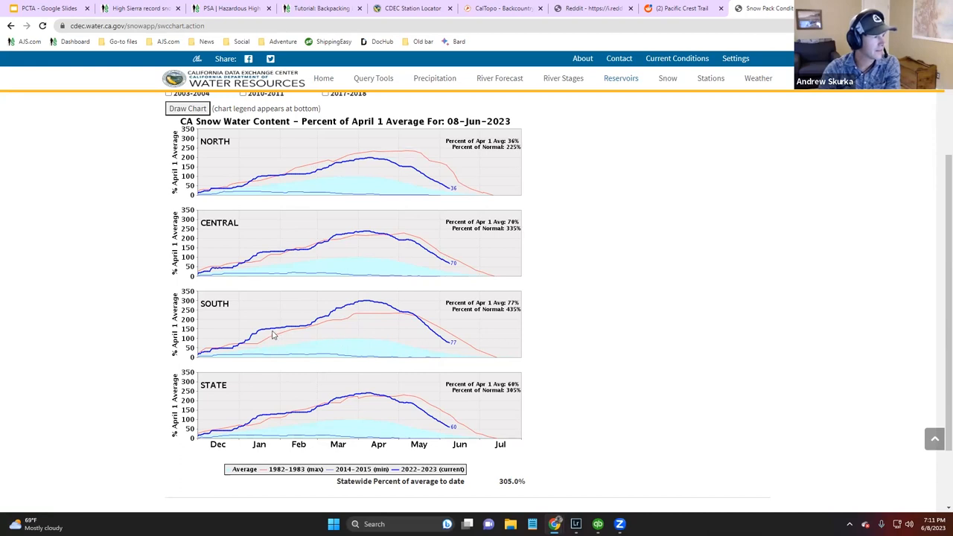
pyautogui.moveTo(392, 319)
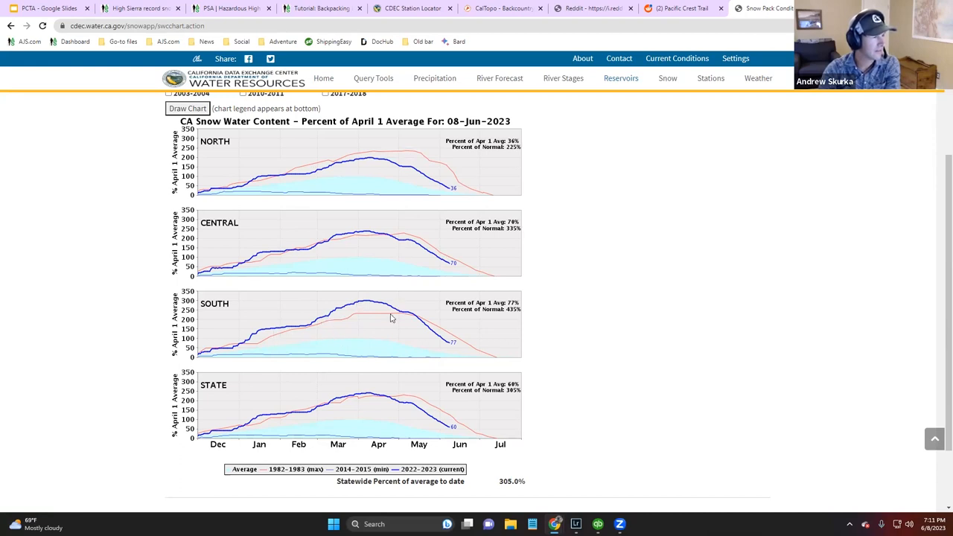
pyautogui.moveTo(410, 335)
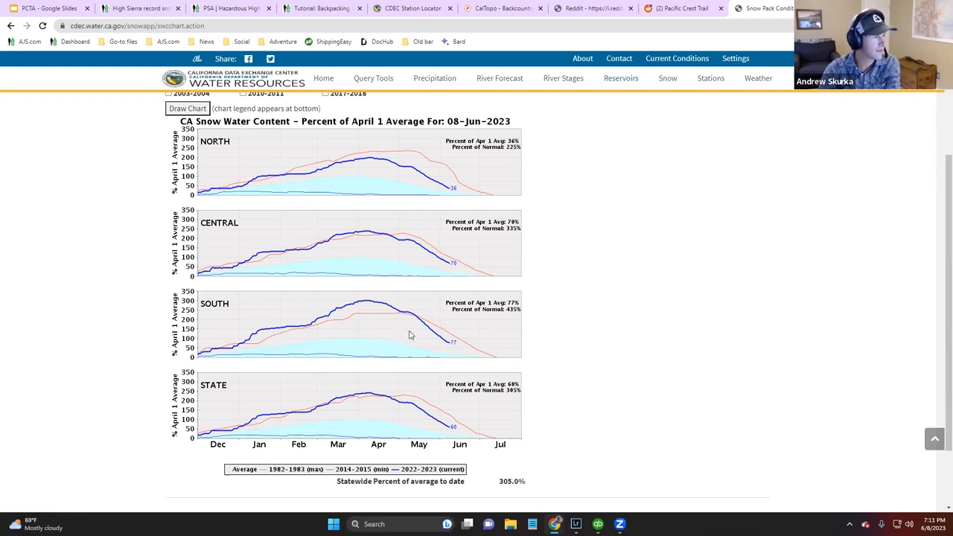
# - Untick 2014-2015 and tick the 2018-2019, 2016-2017, 2010-2011 and 2005-2006 water years
pyautogui.scroll(3)
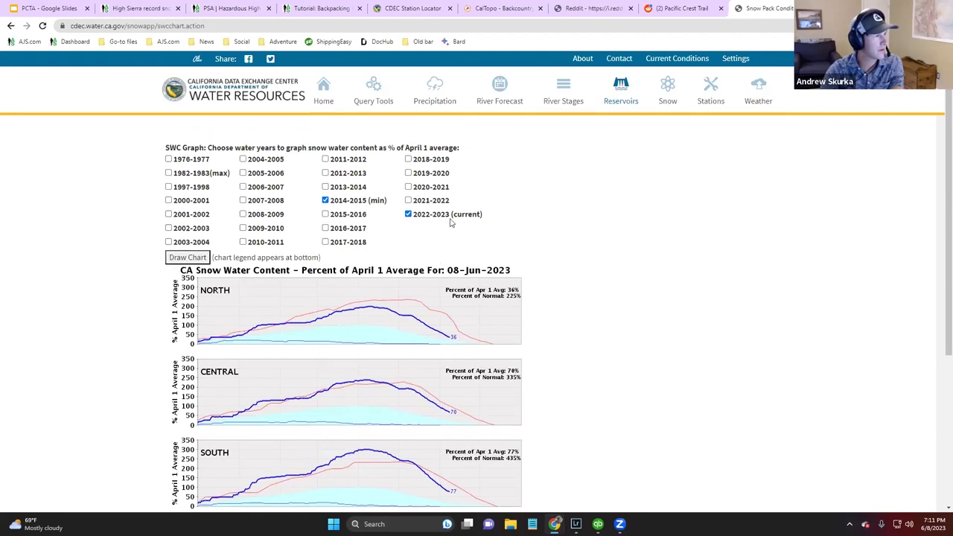
pyautogui.click(325, 200)
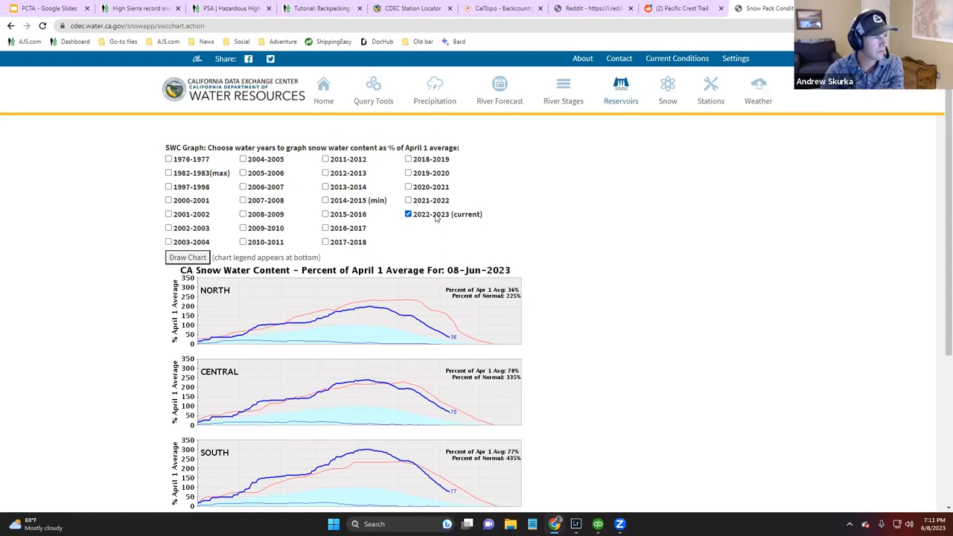
pyautogui.moveTo(407, 159)
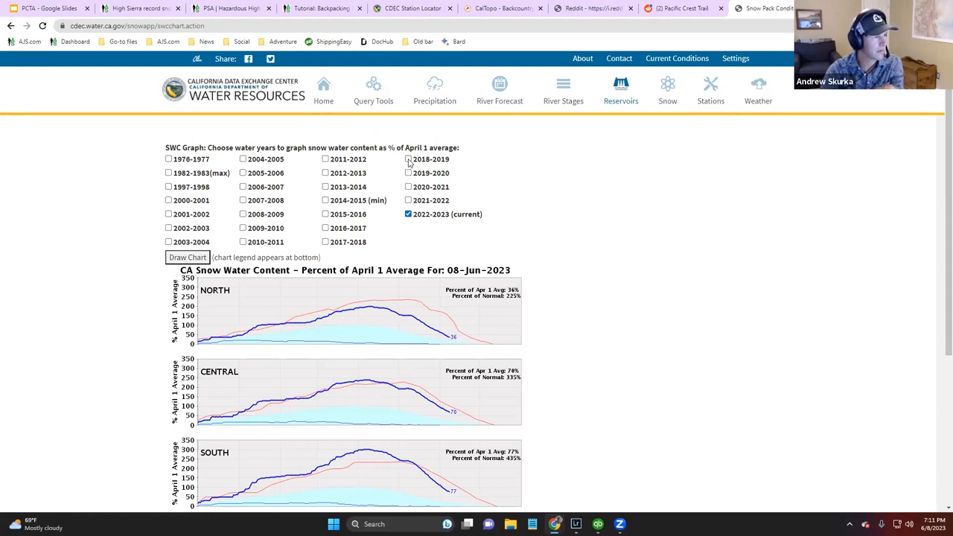
pyautogui.click(407, 158)
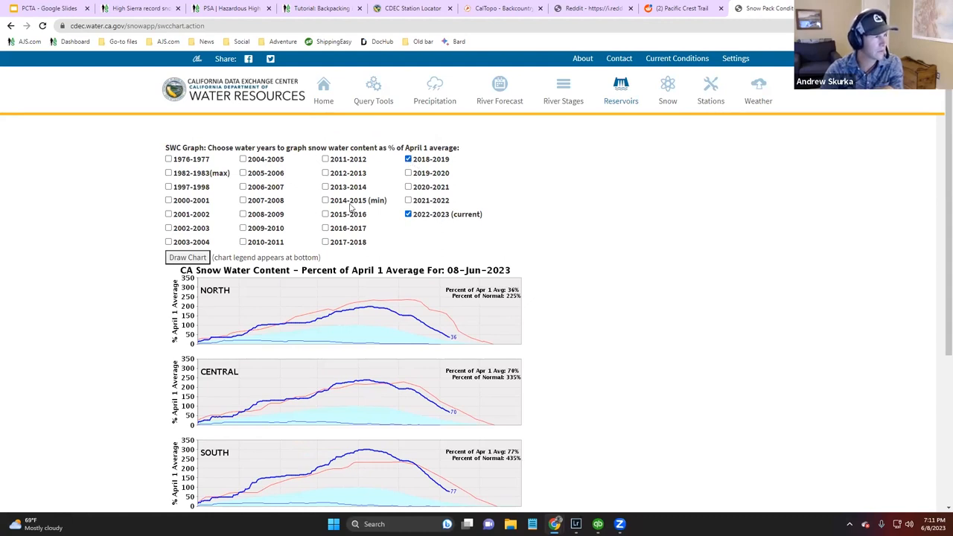
pyautogui.click(324, 228)
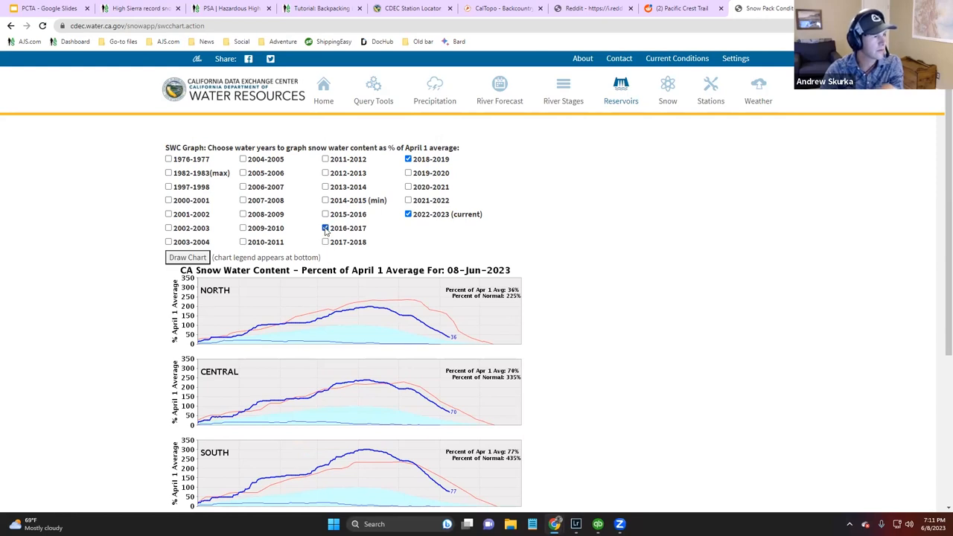
pyautogui.click(324, 228)
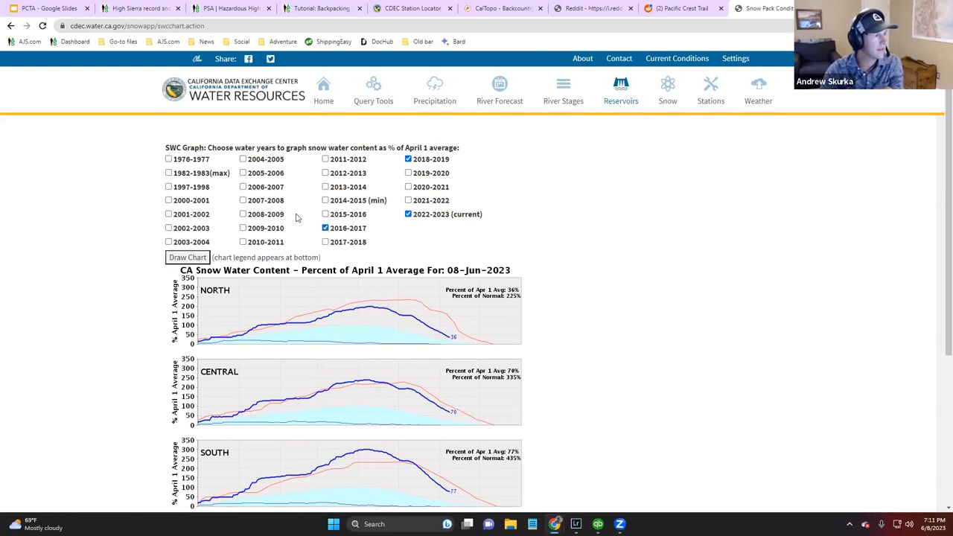
pyautogui.click(243, 241)
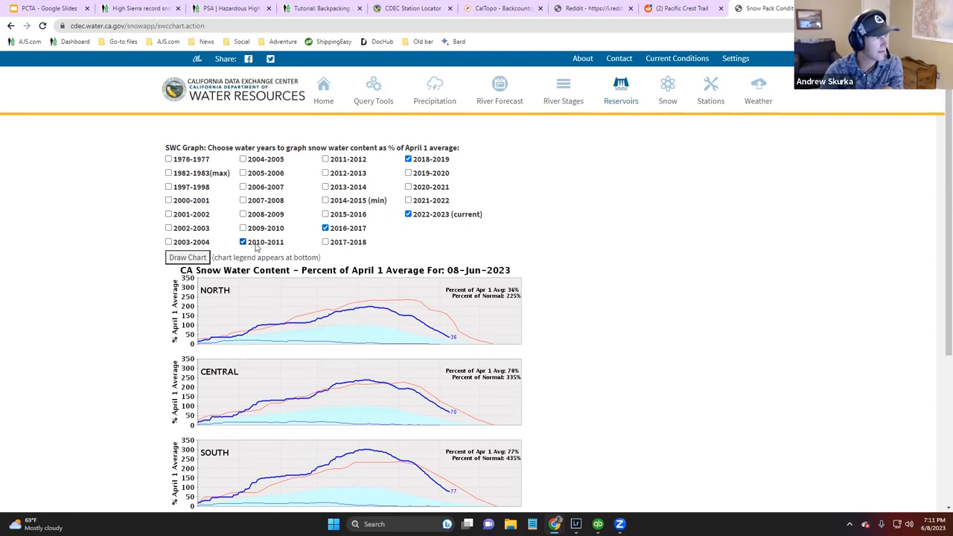
pyautogui.moveTo(279, 246)
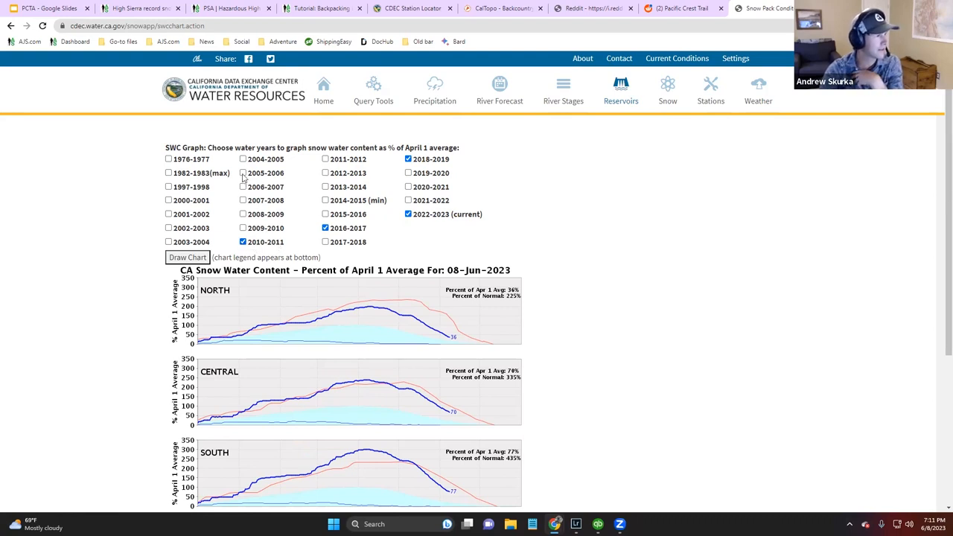
pyautogui.click(243, 173)
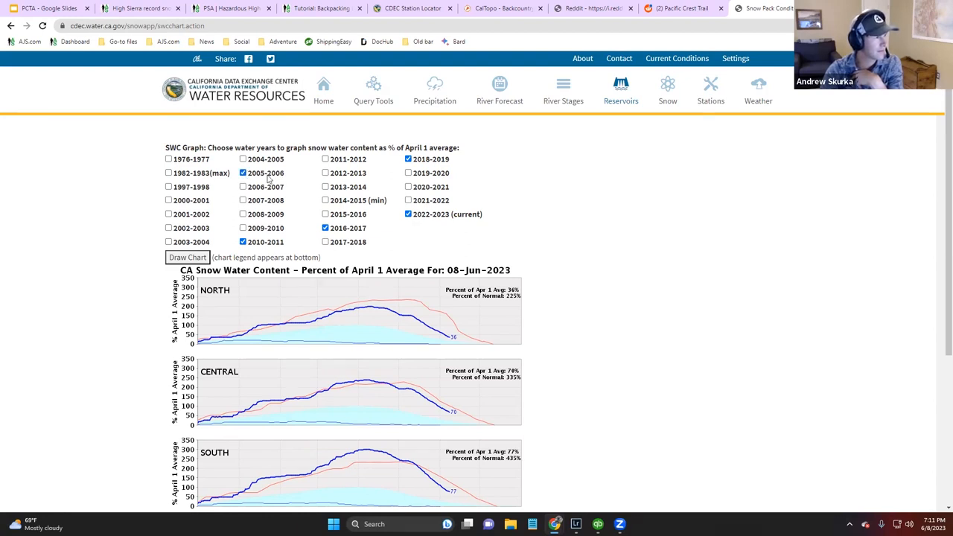
pyautogui.moveTo(613, 304)
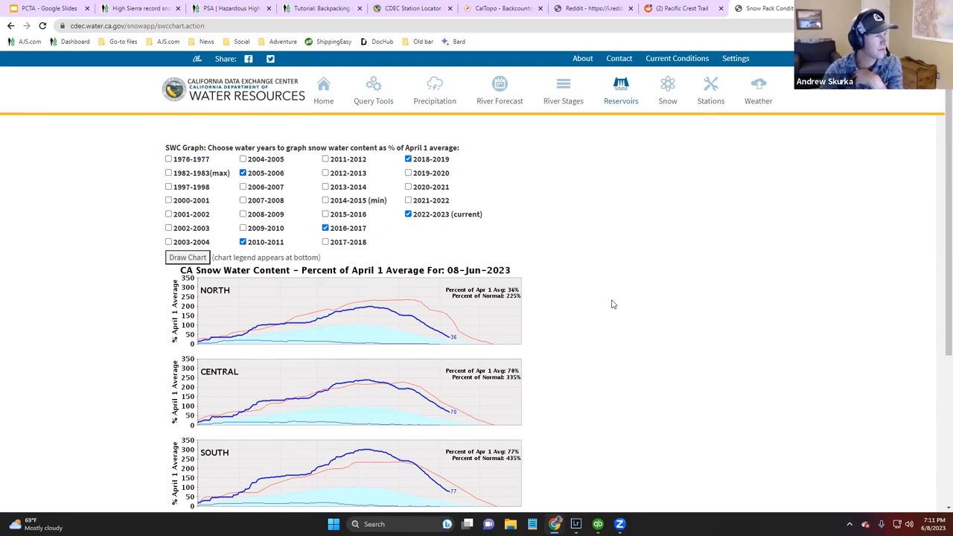
# - Scroll down to the redrawn charts' legend, then select the address bar
pyautogui.scroll(-3)
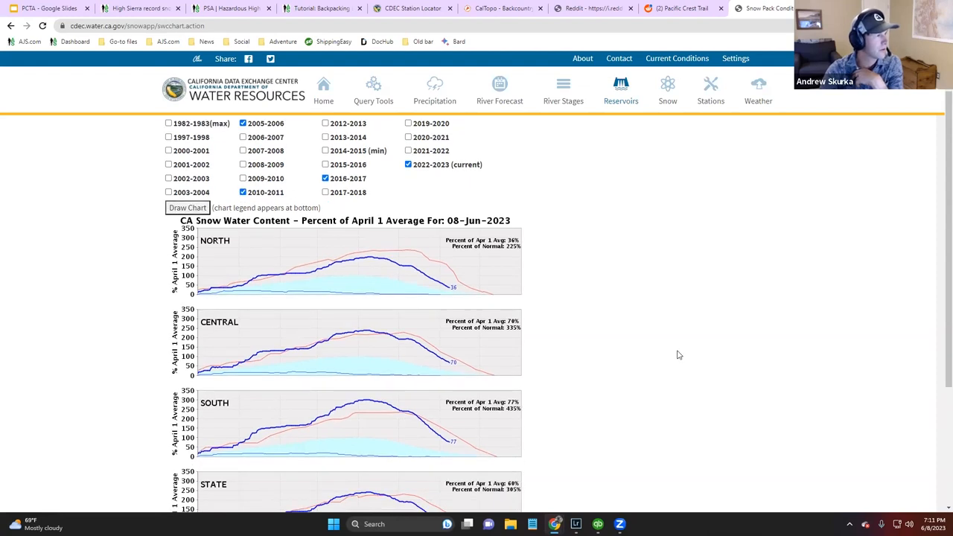
pyautogui.scroll(-3)
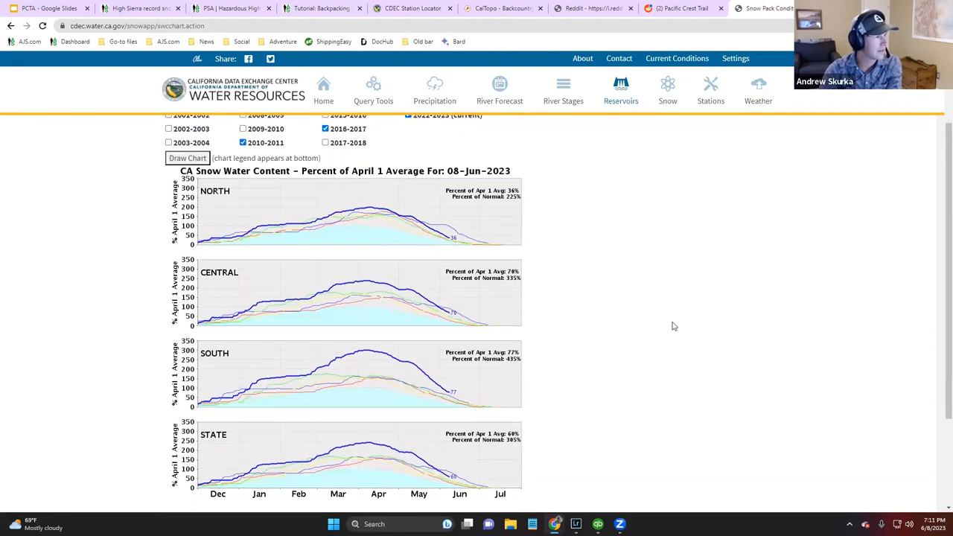
pyautogui.scroll(-3)
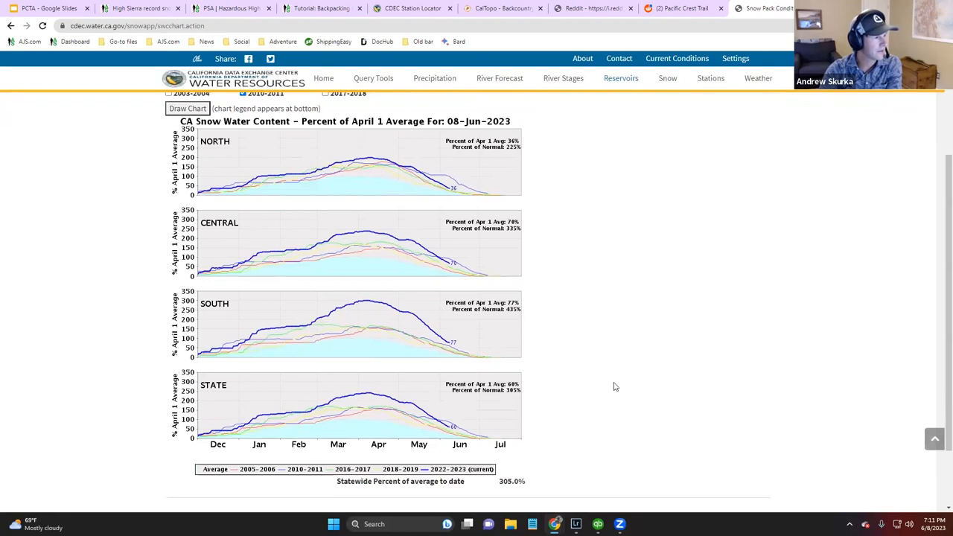
pyautogui.moveTo(316, 326)
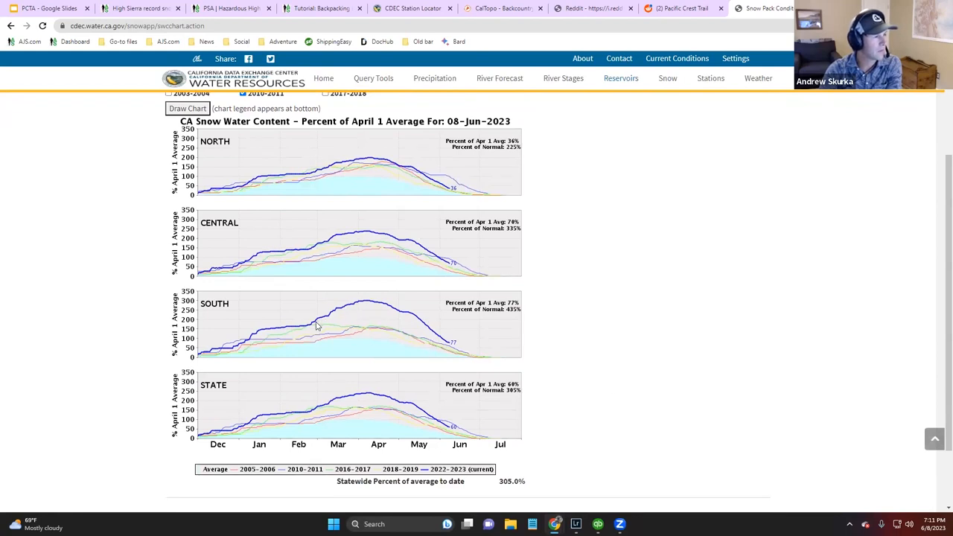
pyautogui.moveTo(373, 307)
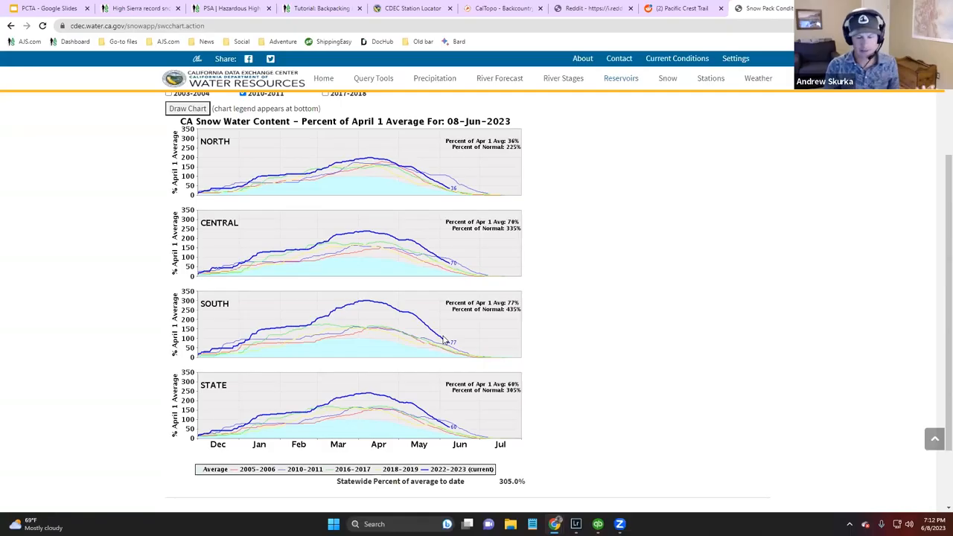
pyautogui.moveTo(430, 270)
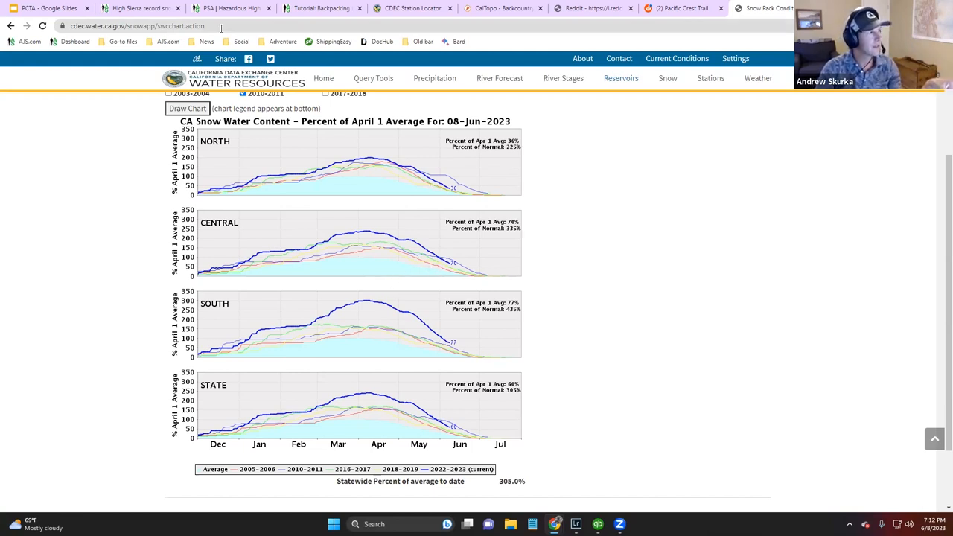
pyautogui.click(149, 25)
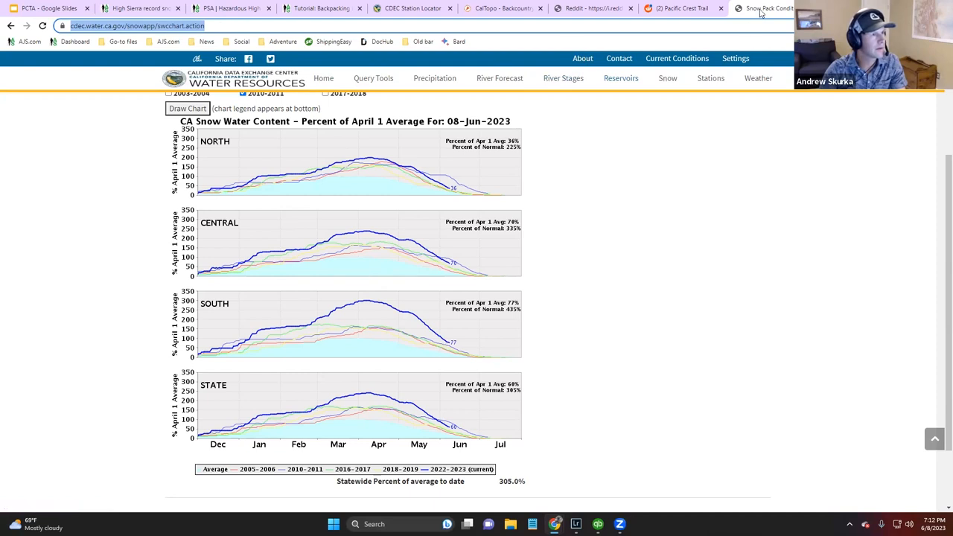
# - Go to caltopo.com and set the base layer to Sentinel Weekly imagery
pyautogui.write('caltopo.com/map.html')
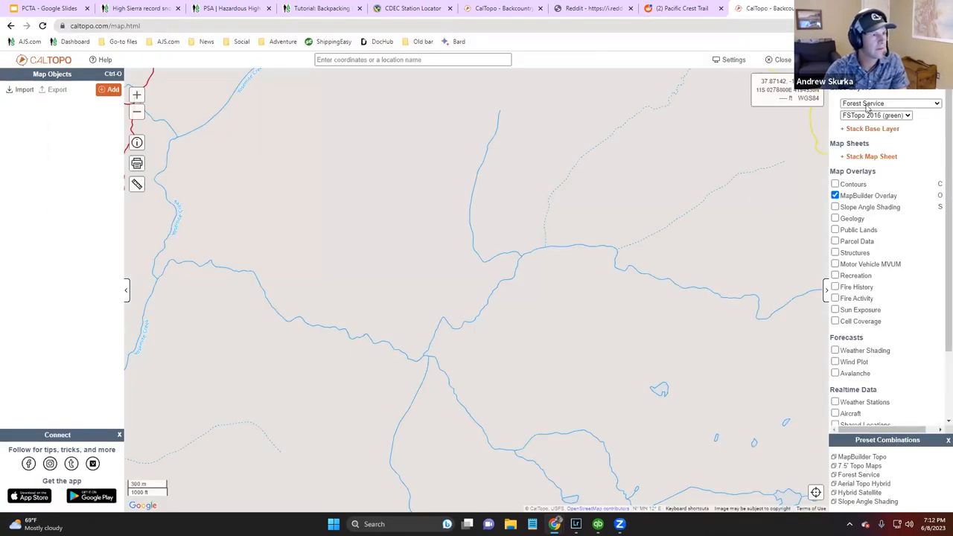
pyautogui.click(884, 115)
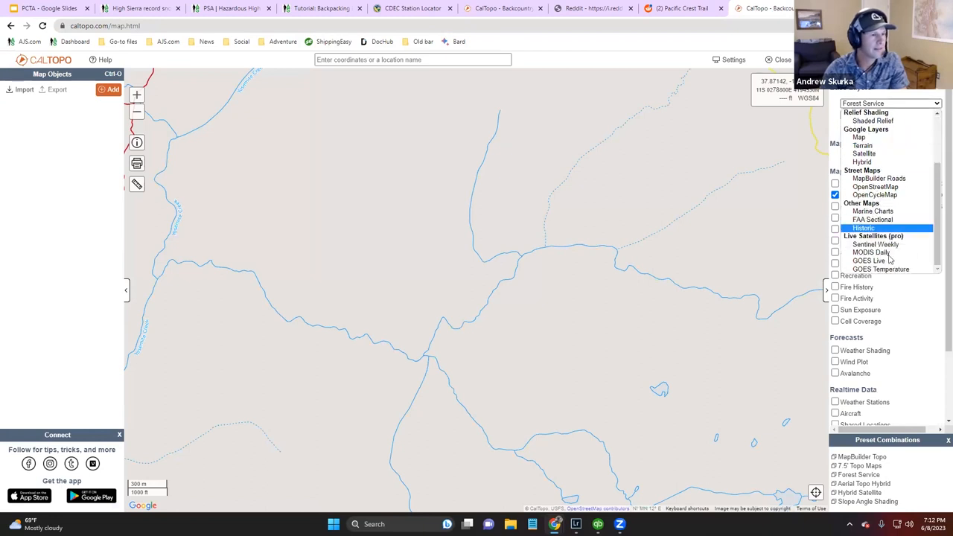
pyautogui.click(874, 244)
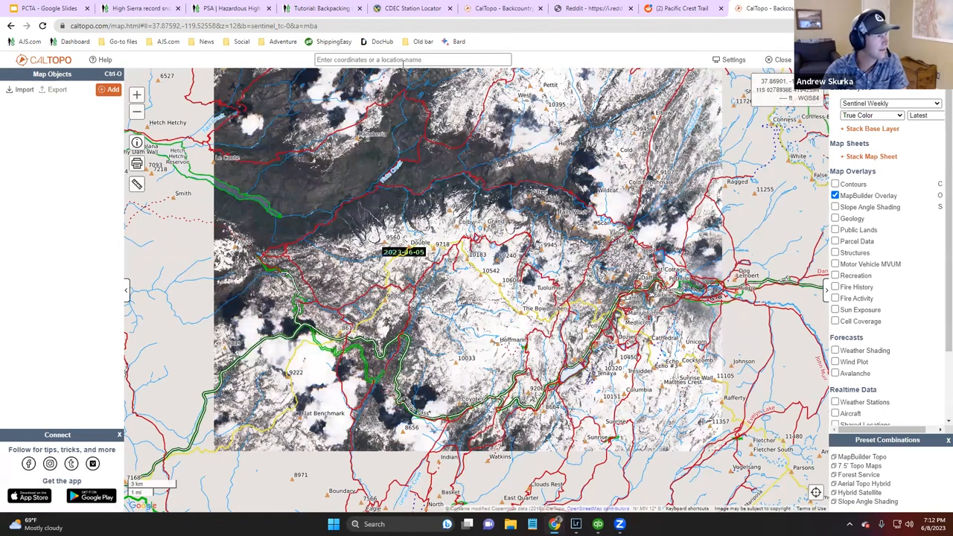
# - Enter a Tuolumne Meadows location search in CalTopo's search box
pyautogui.write('yosem')
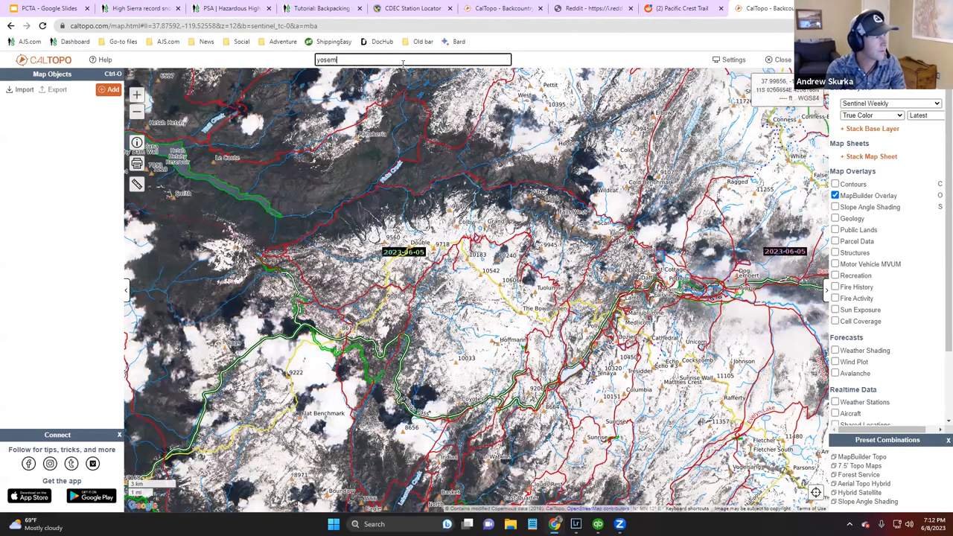
pyautogui.write('tuoli')
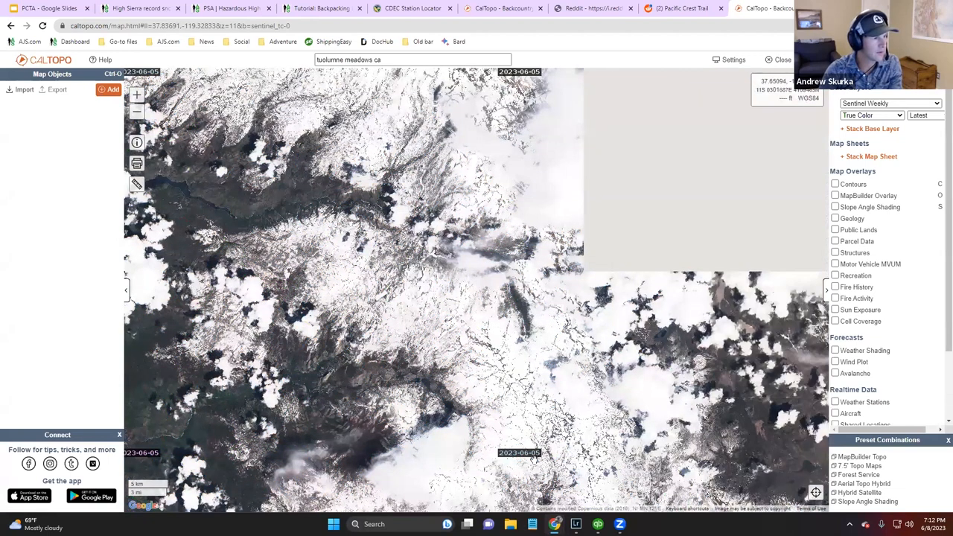
pyautogui.moveTo(535, 458)
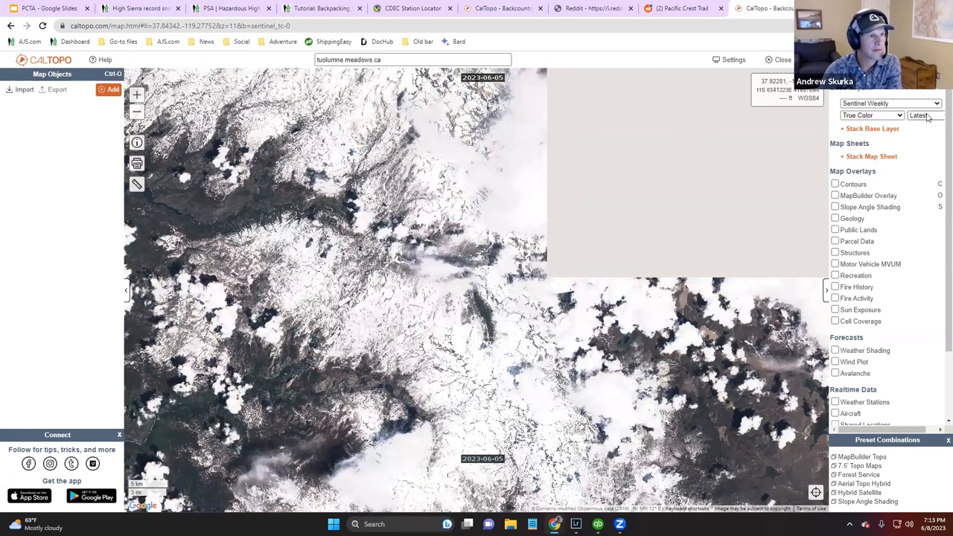
# - Switch the Sentinel satellite imagery date to June 2022
pyautogui.click(921, 115)
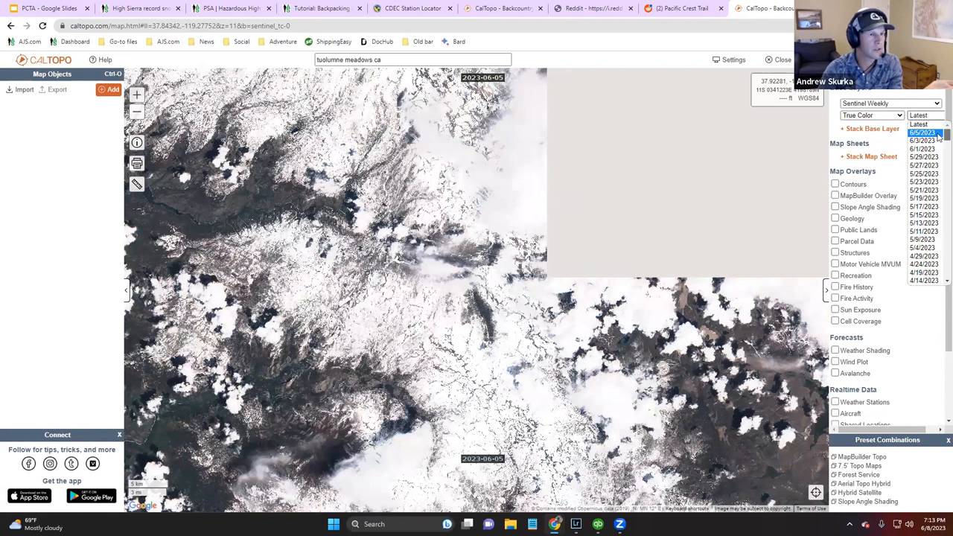
pyautogui.scroll(-3)
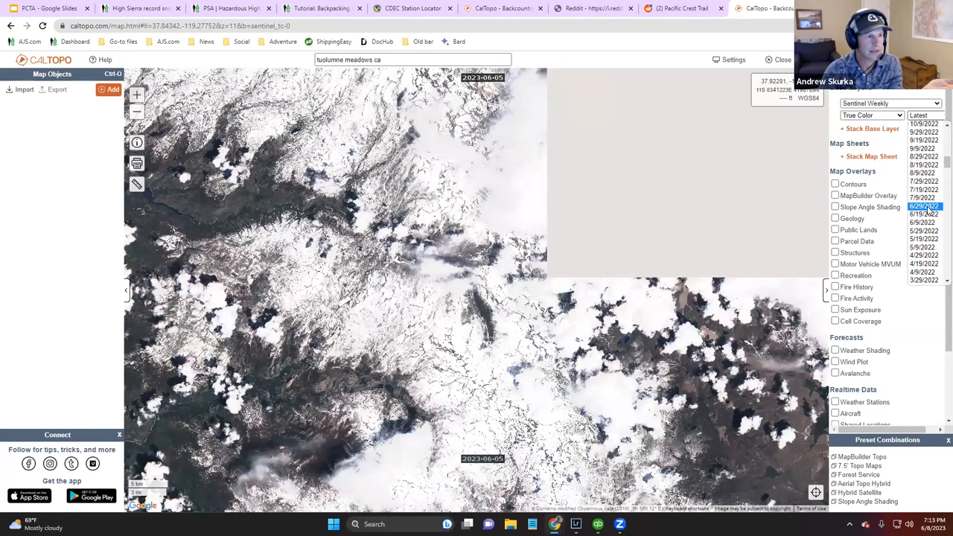
pyautogui.click(924, 214)
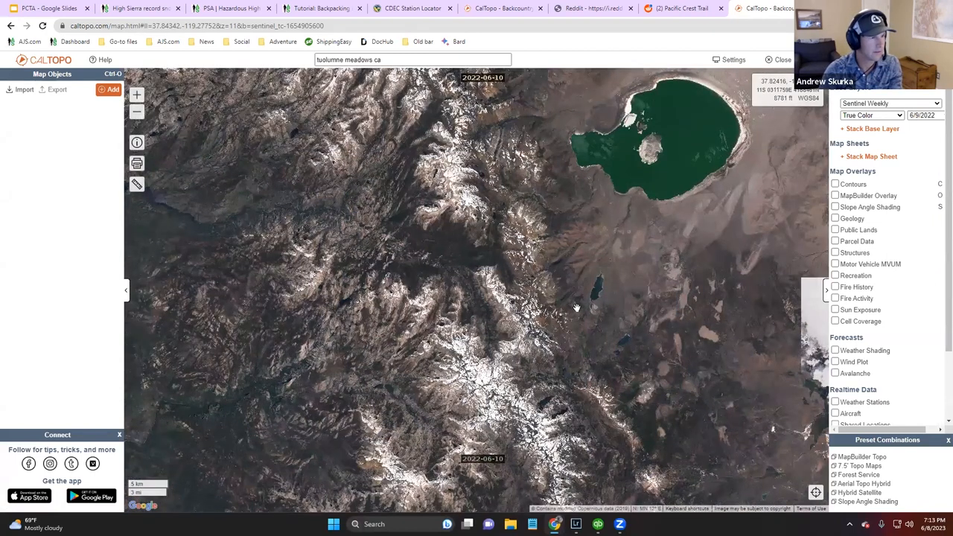
# - Show the June 2017 satellite imagery, then return to the most recent date
pyautogui.click(917, 115)
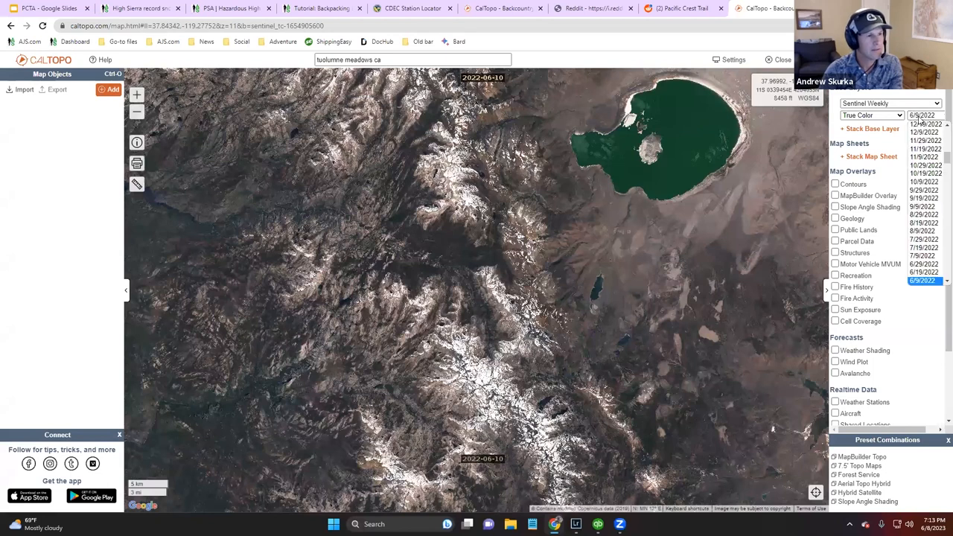
pyautogui.scroll(-3)
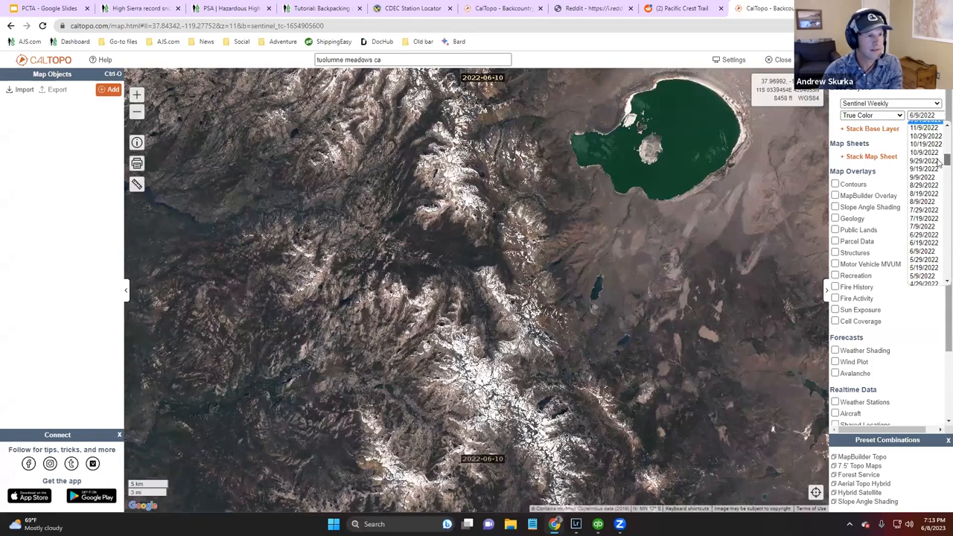
pyautogui.scroll(-3)
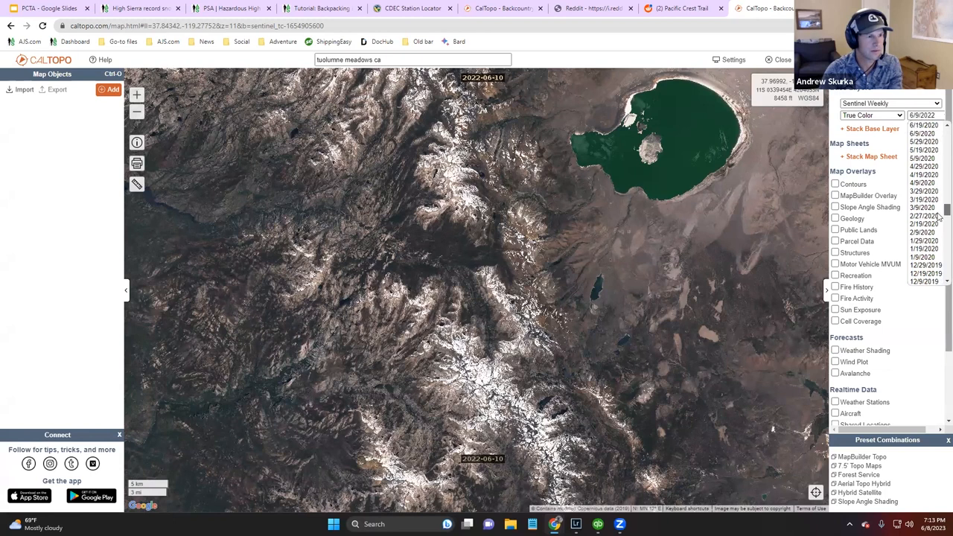
pyautogui.scroll(-3)
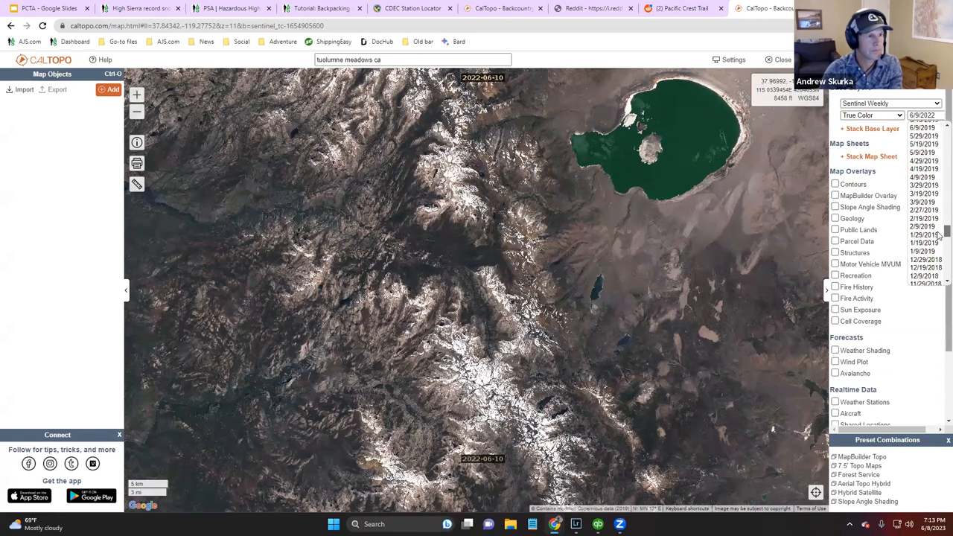
pyautogui.scroll(-3)
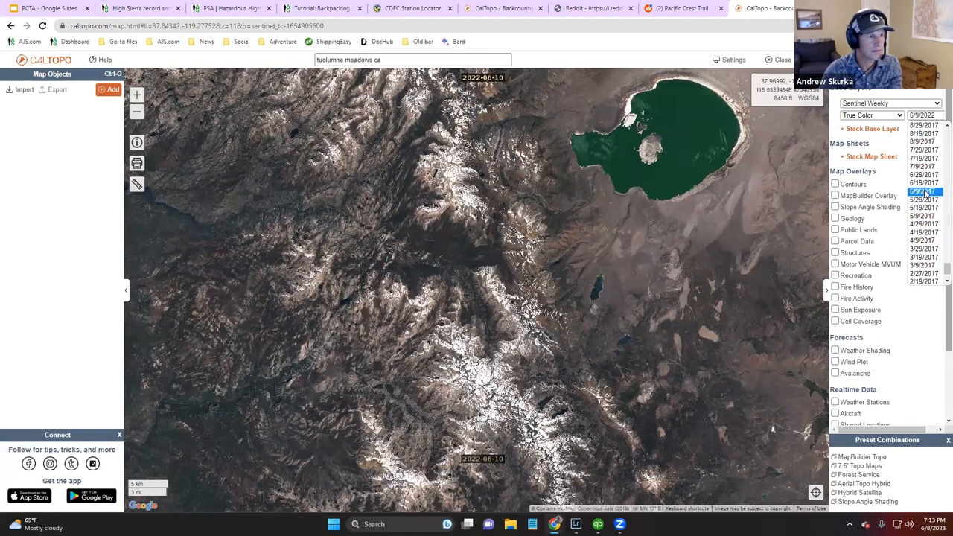
pyautogui.click(922, 192)
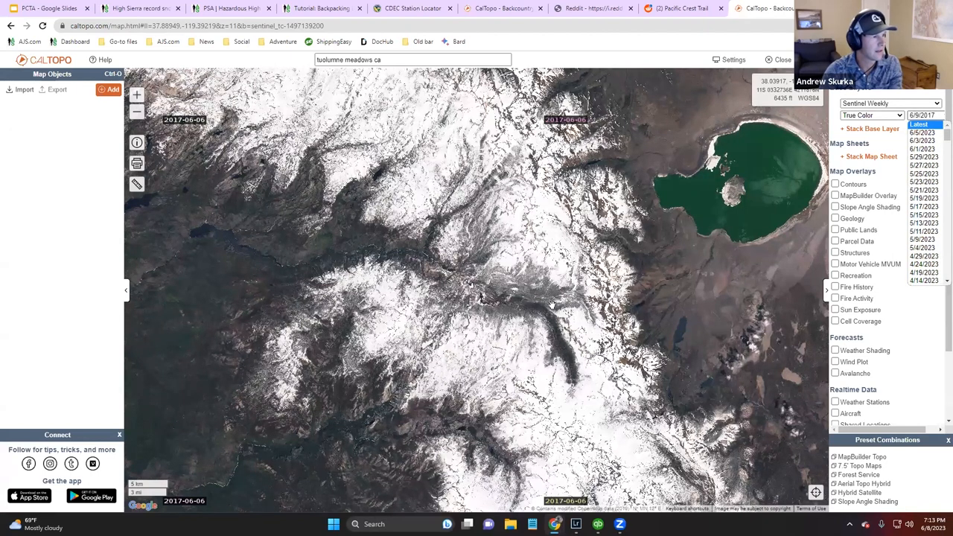
pyautogui.click(923, 131)
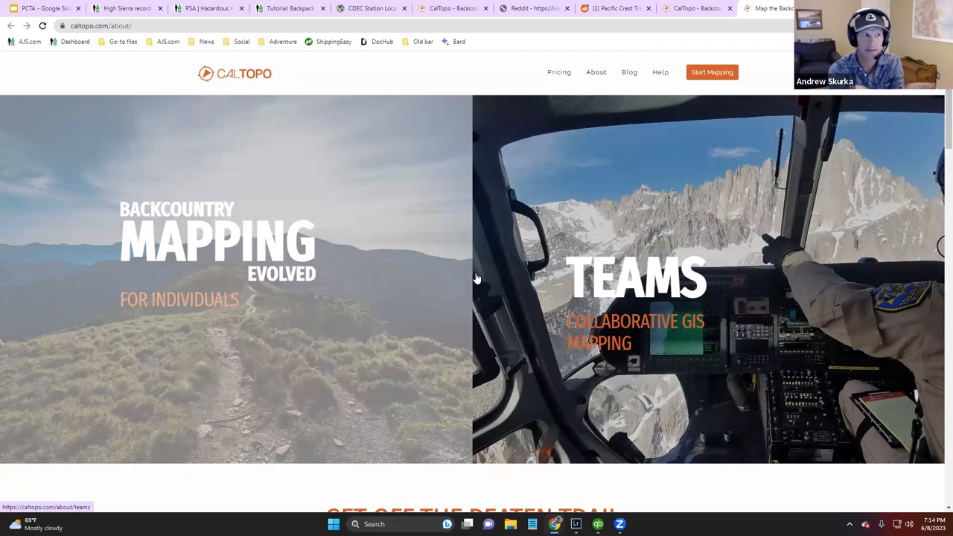
pyautogui.moveTo(611, 78)
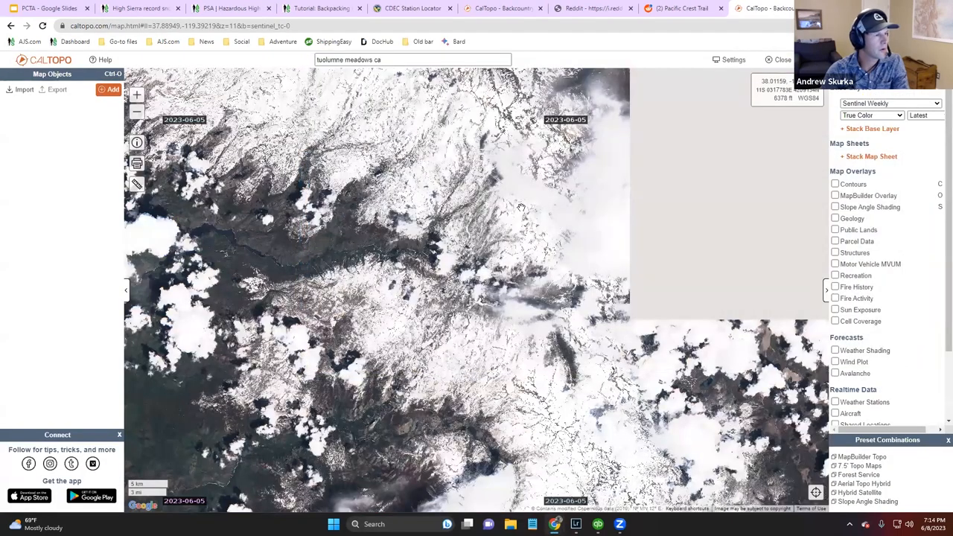
# - Switch to Scanned Topos and add a marker labelled 'Camp' by the Lyell Fork
pyautogui.click(886, 116)
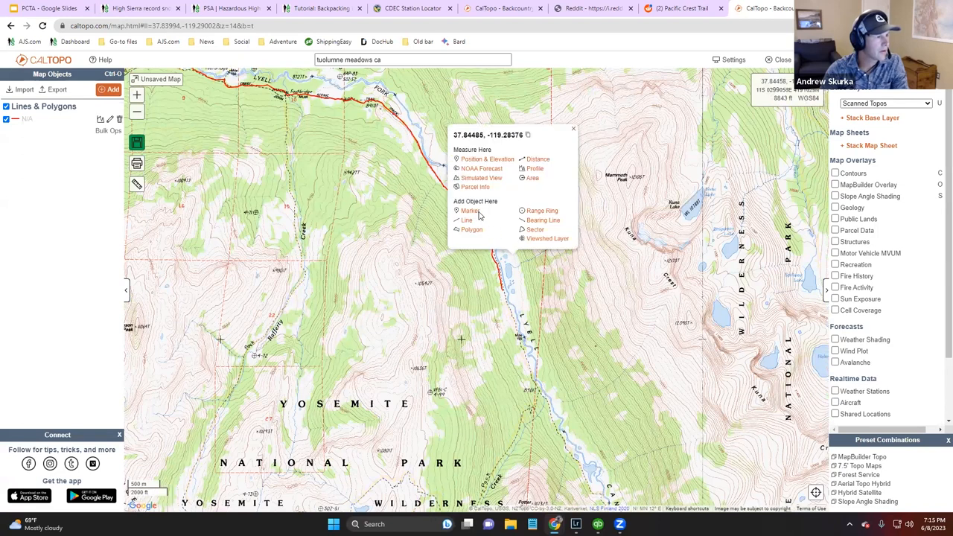
pyautogui.click(466, 210)
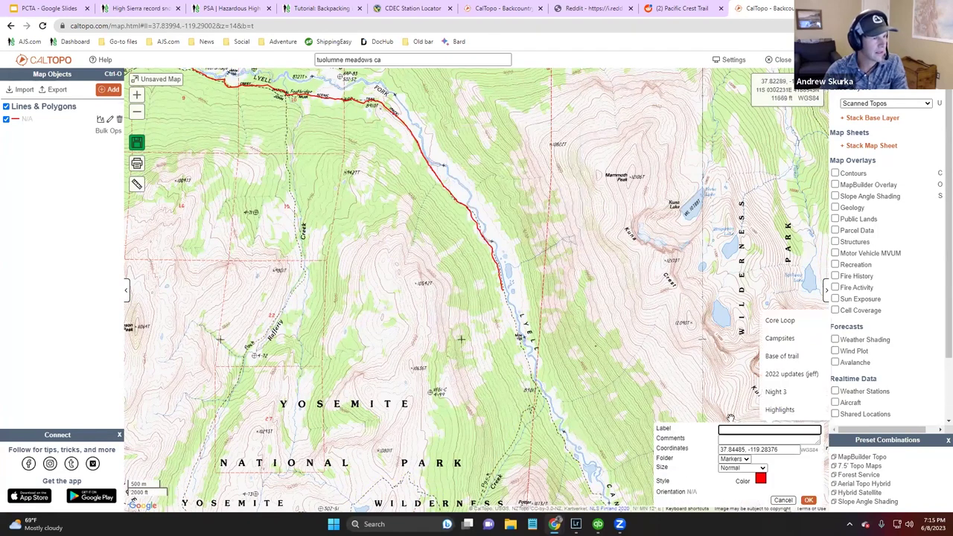
pyautogui.write('Camp')
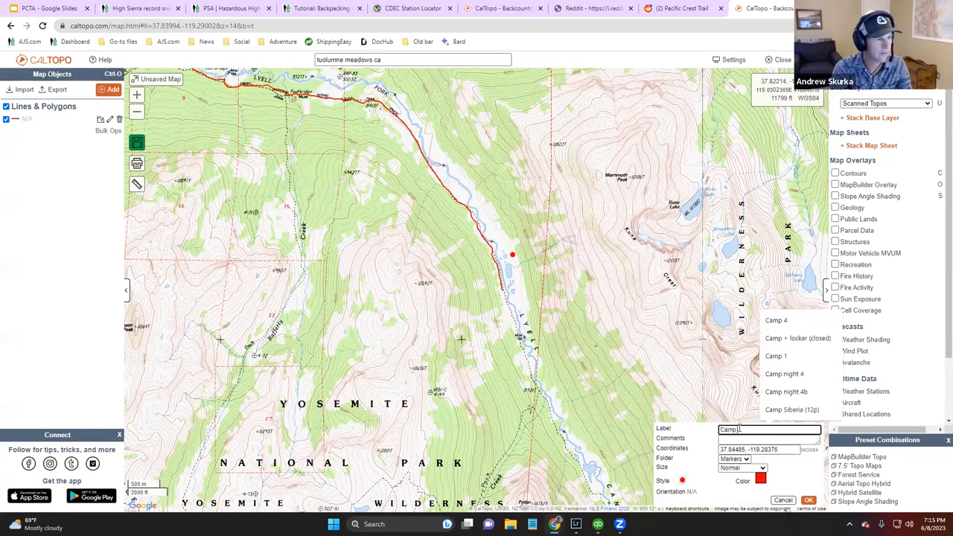
pyautogui.click(823, 500)
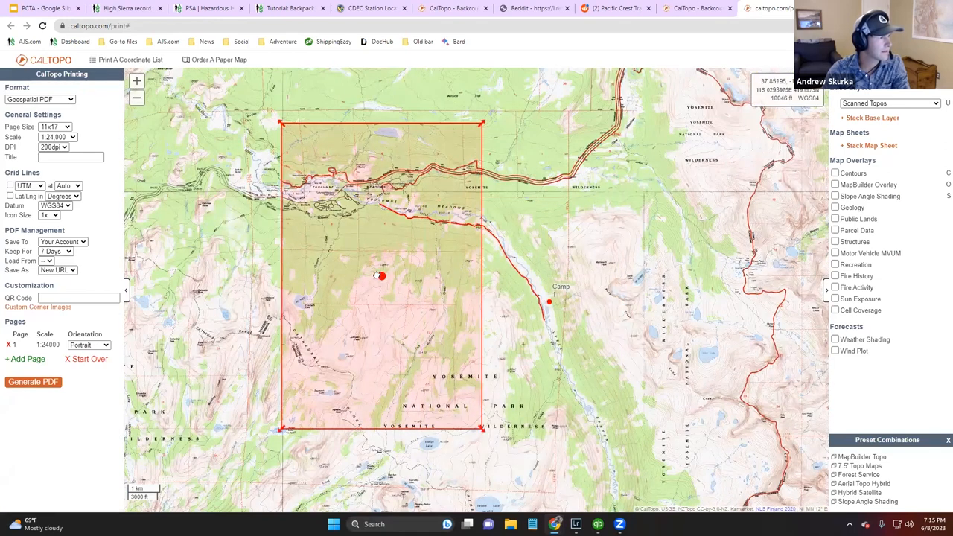
# - Shift the first print page over the meadows and set print resolution to 300dpi
pyautogui.moveTo(380, 275); pyautogui.dragTo(365, 275)
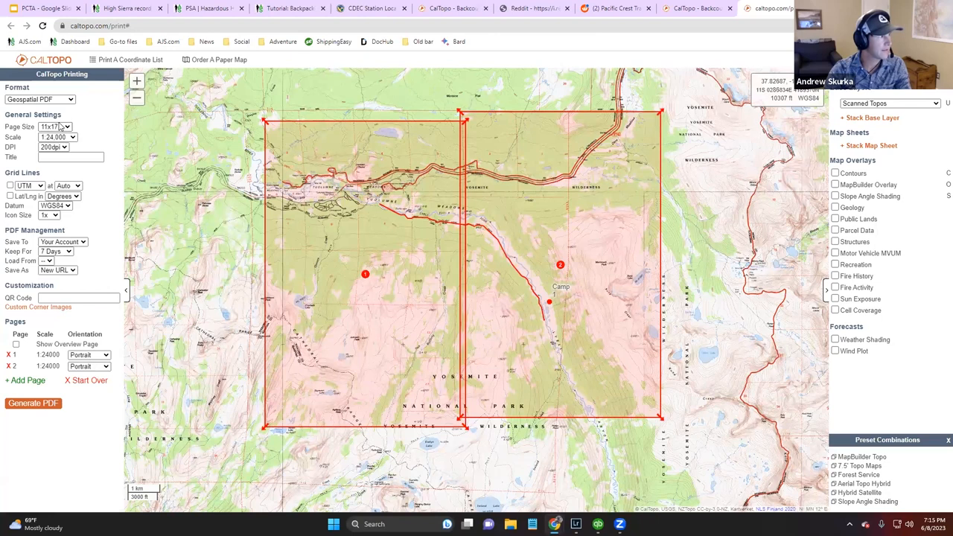
pyautogui.click(53, 147)
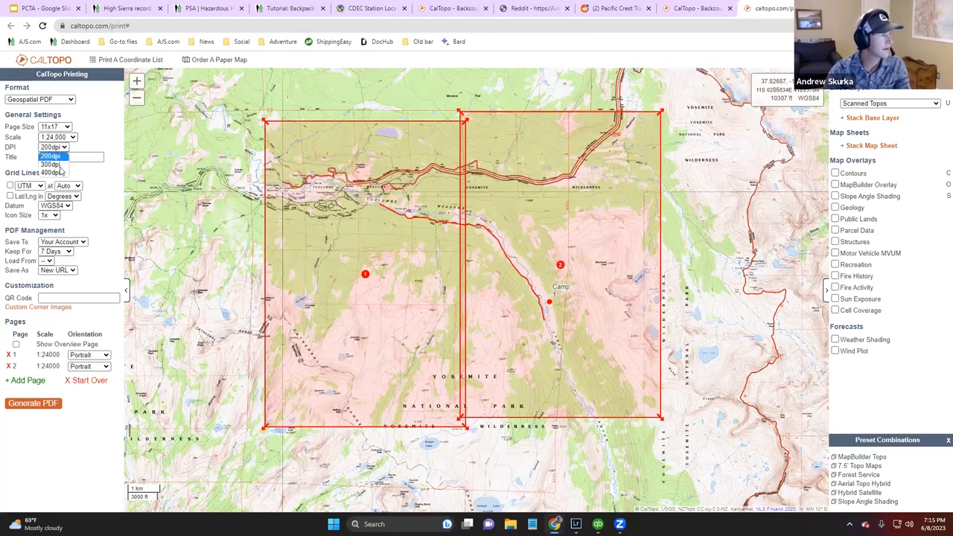
pyautogui.click(49, 164)
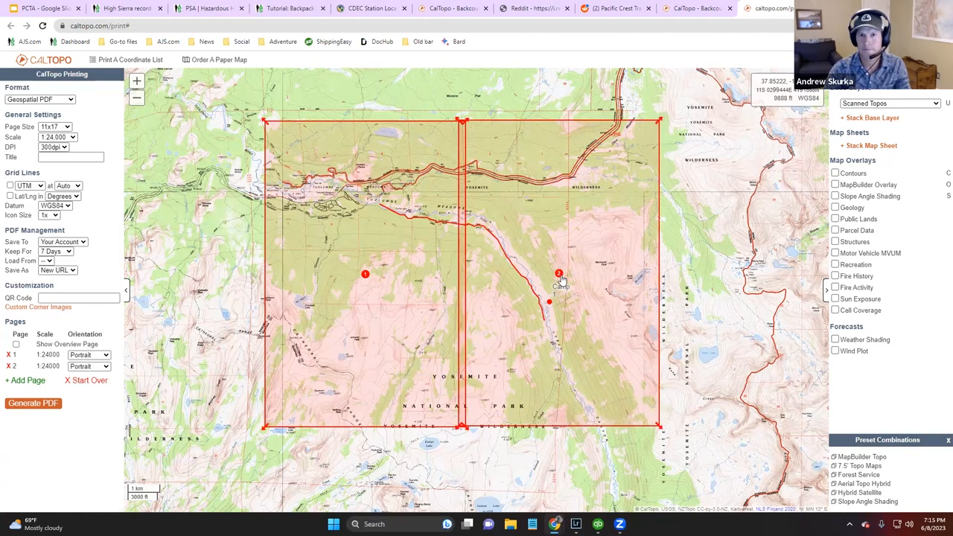
pyautogui.moveTo(624, 277)
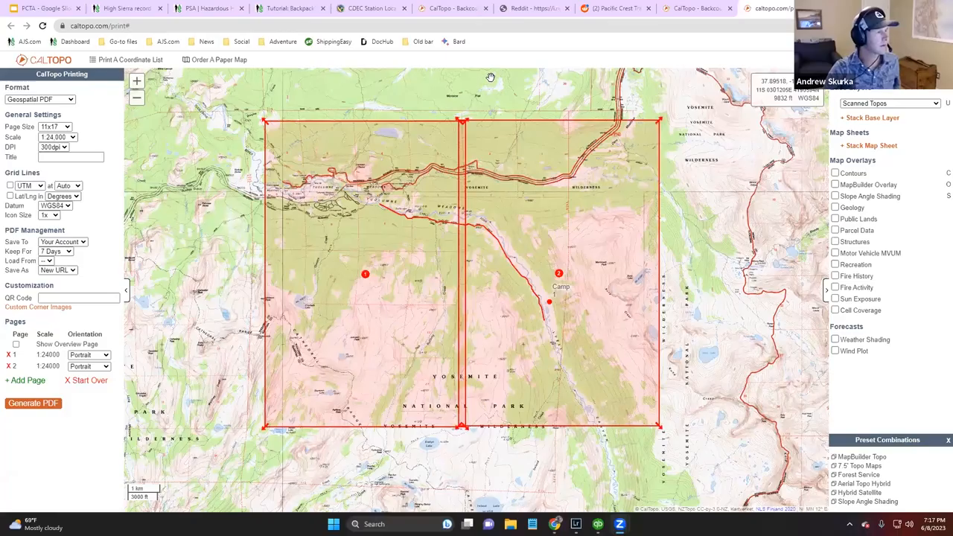
pyautogui.moveTo(521, 144)
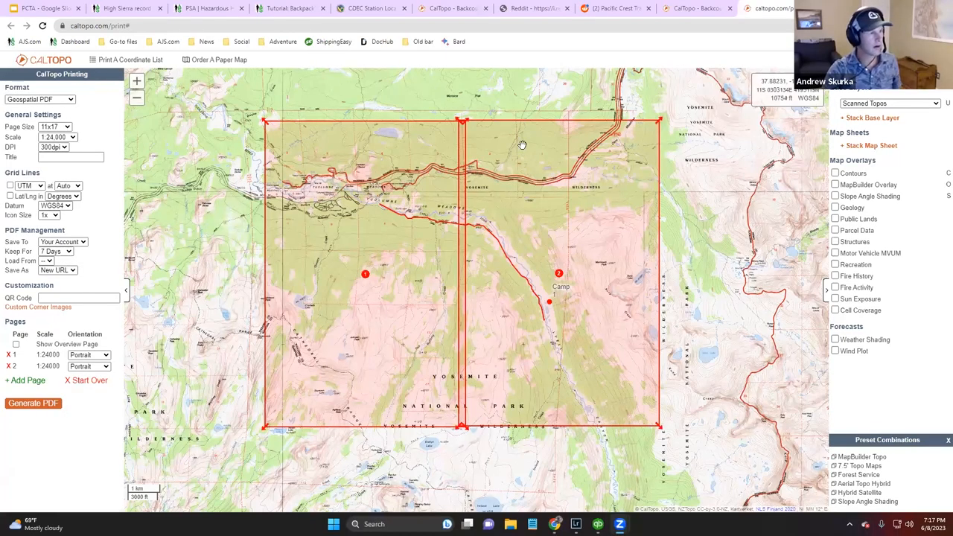
pyautogui.moveTo(679, 163)
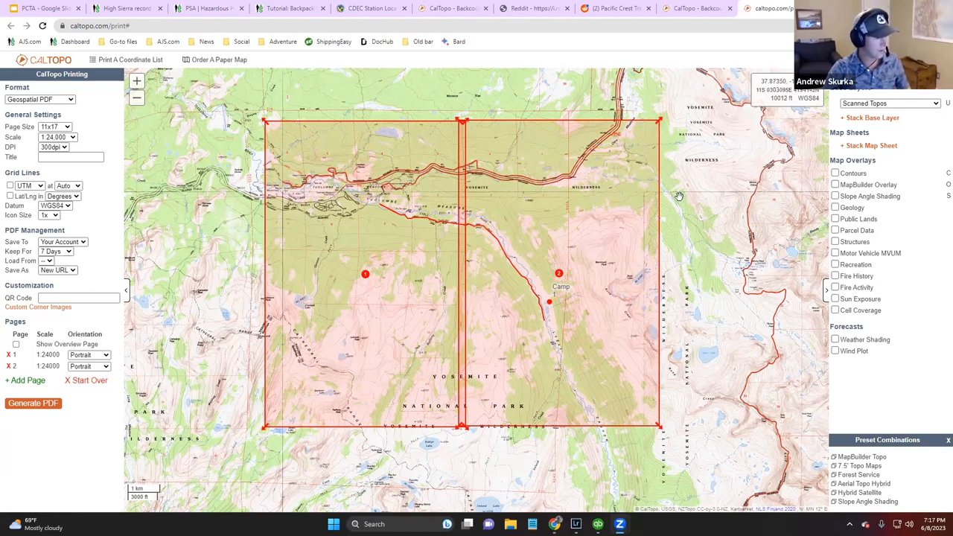
pyautogui.moveTo(680, 148)
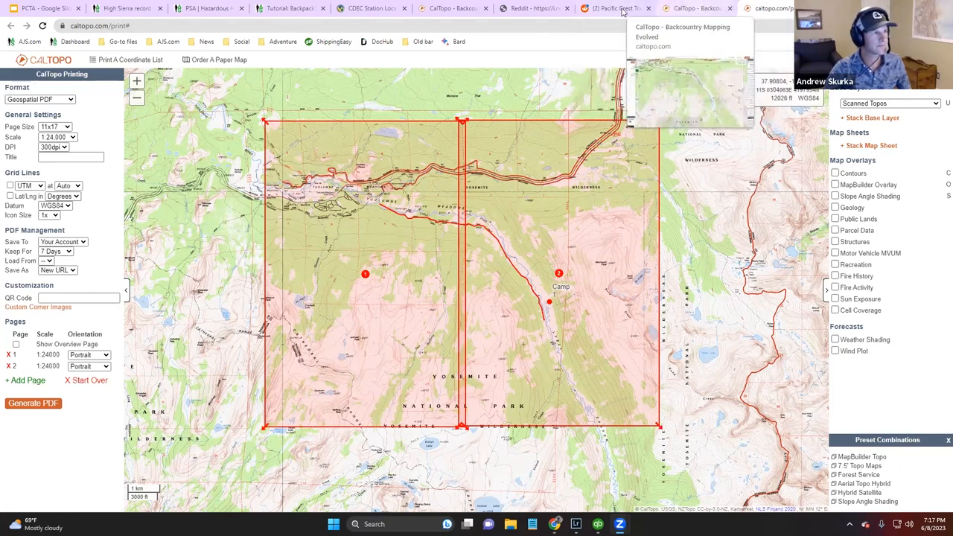
# - Switch to the Reddit r/PacificCrestTrail post about Thousand Island Lake
pyautogui.click(623, 8)
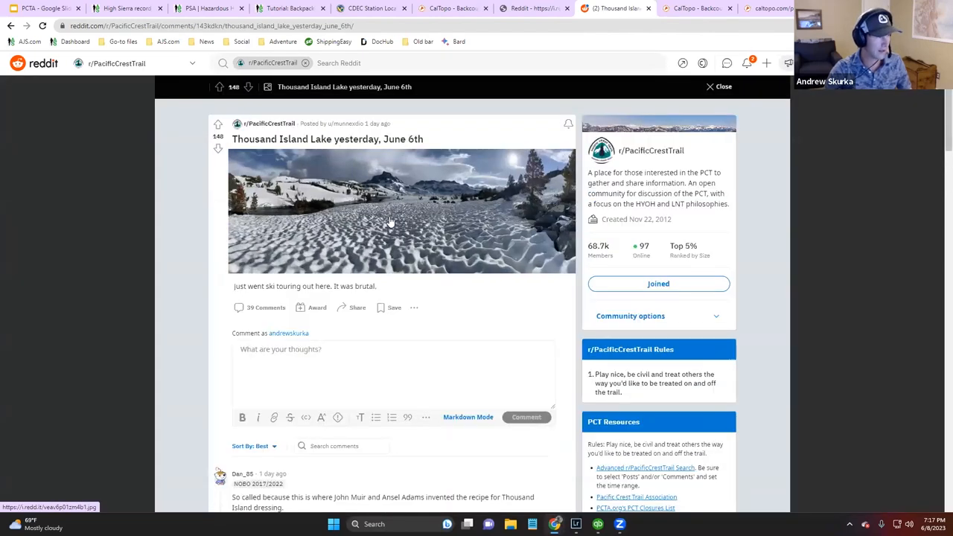
# - Open the post's sun-cupped snow panorama of Thousand Island Lake full size
pyautogui.click(390, 221)
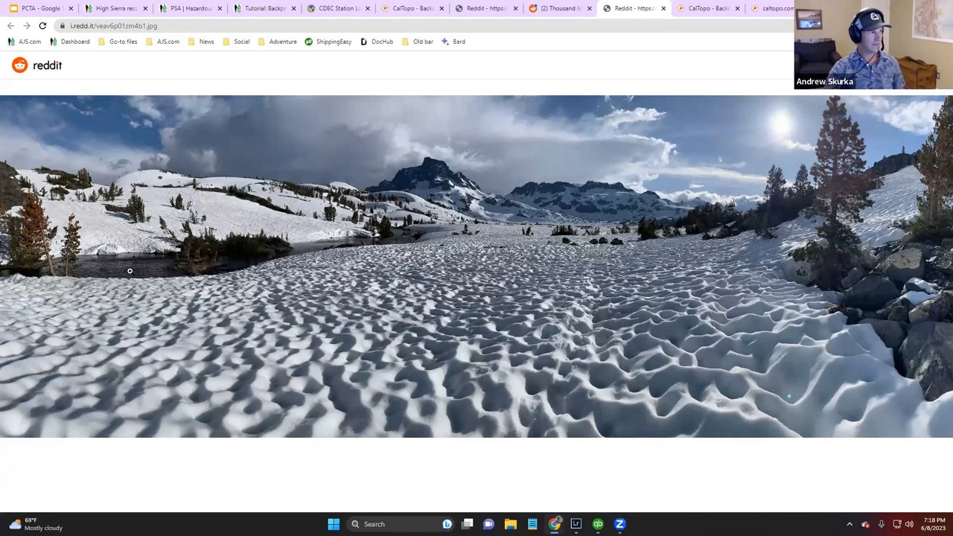
pyautogui.moveTo(361, 250)
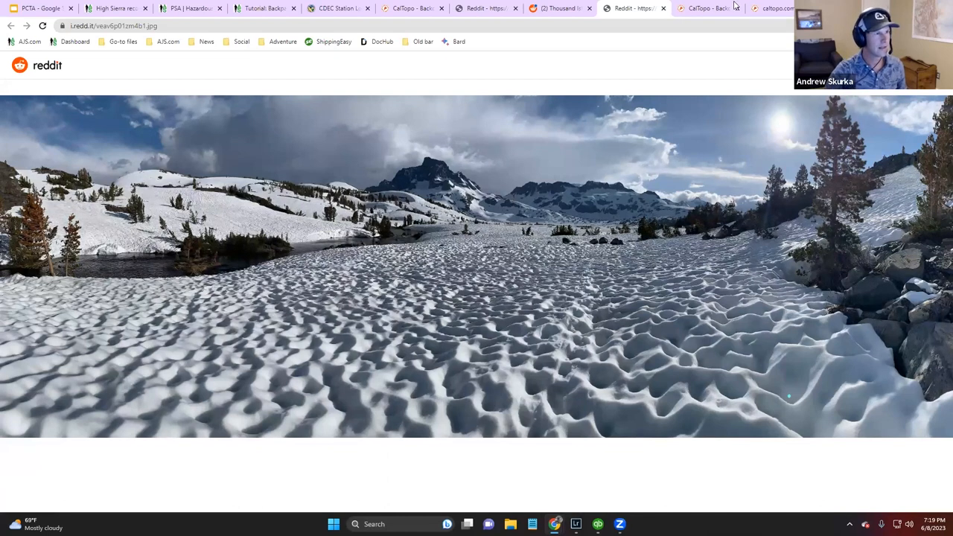
# - Switch the Tuolumne Meadows map to Sentinel Weekly imagery for the week of 8/19/2017
pyautogui.click(705, 8)
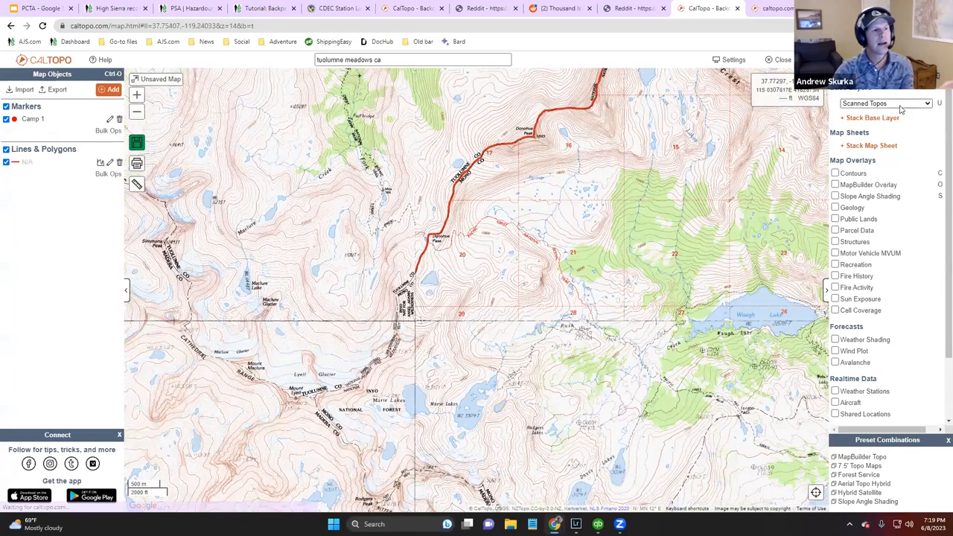
pyautogui.click(885, 103)
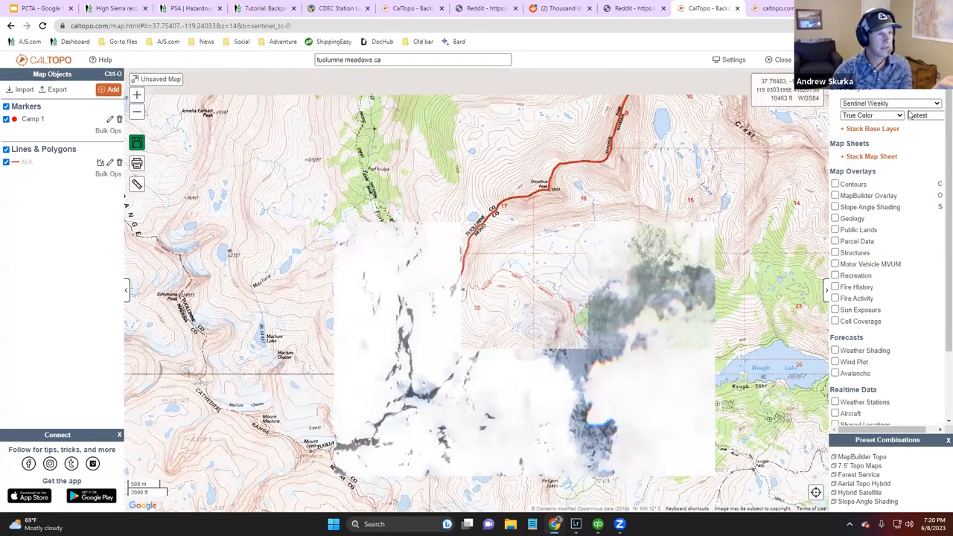
pyautogui.click(918, 115)
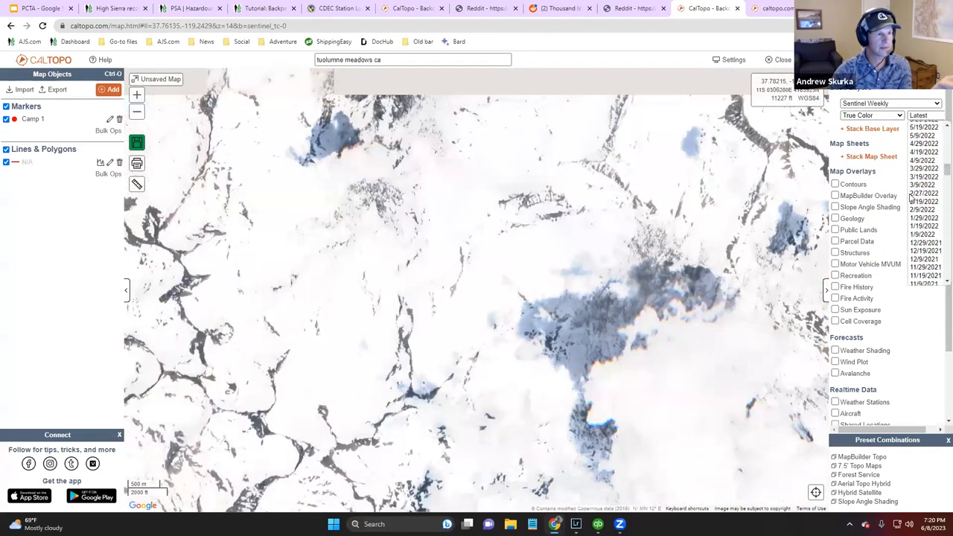
pyautogui.click(921, 233)
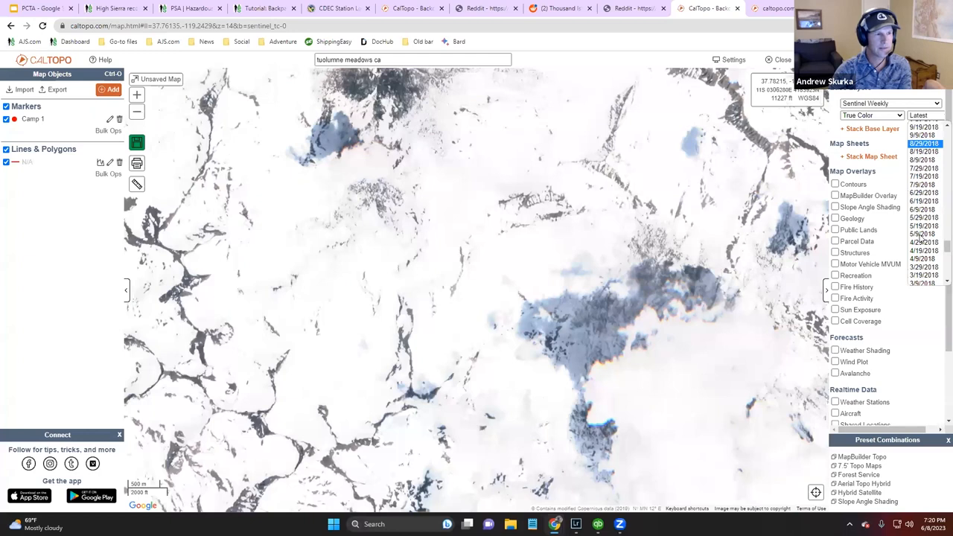
pyautogui.scroll(-3)
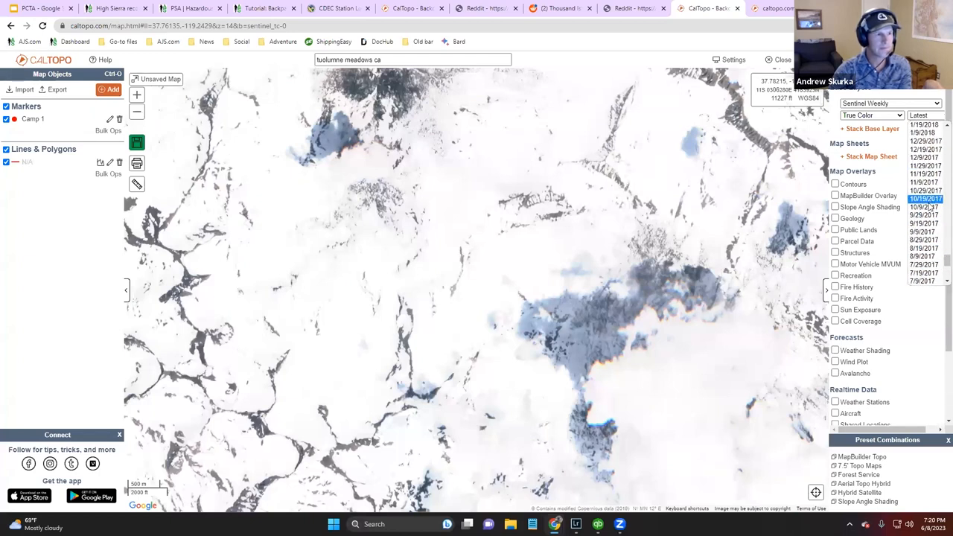
pyautogui.click(928, 247)
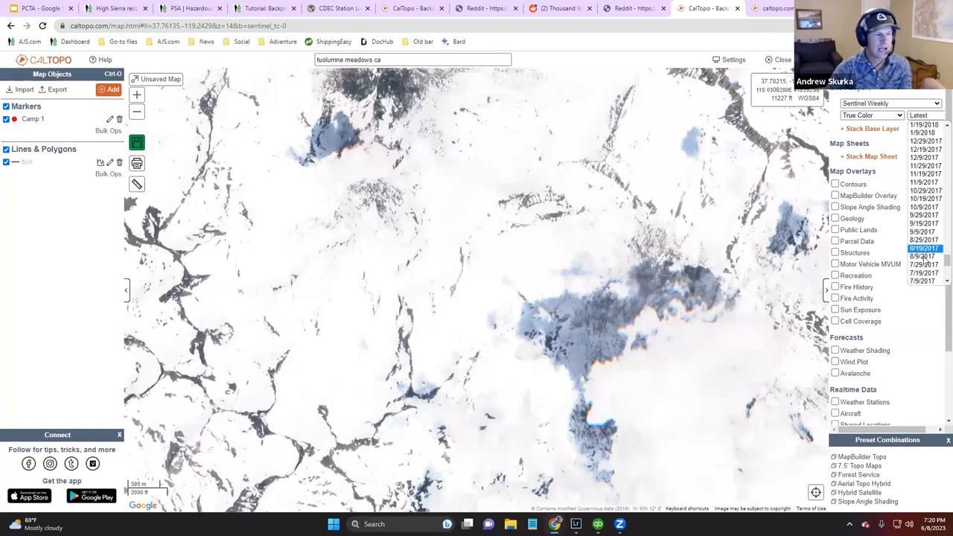
pyautogui.click(917, 256)
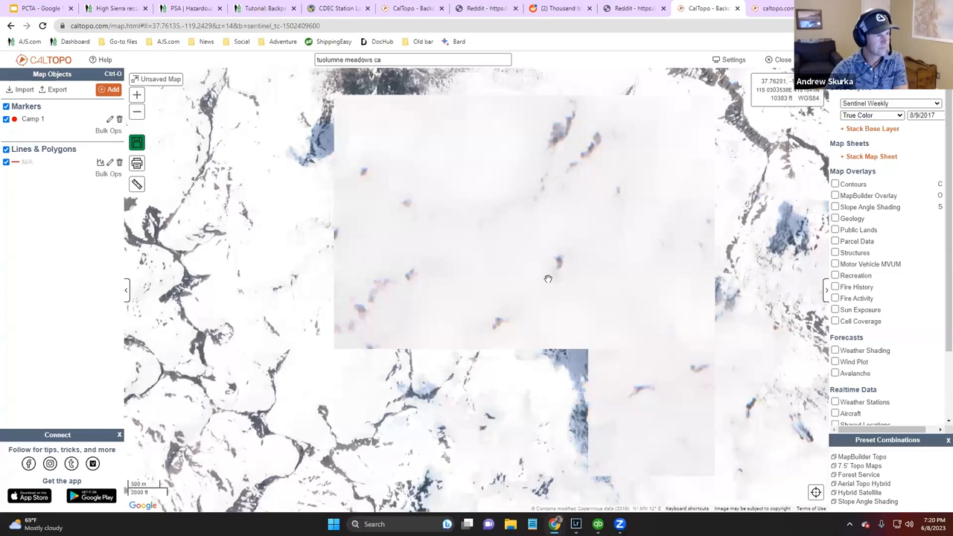
pyautogui.scroll(-3)
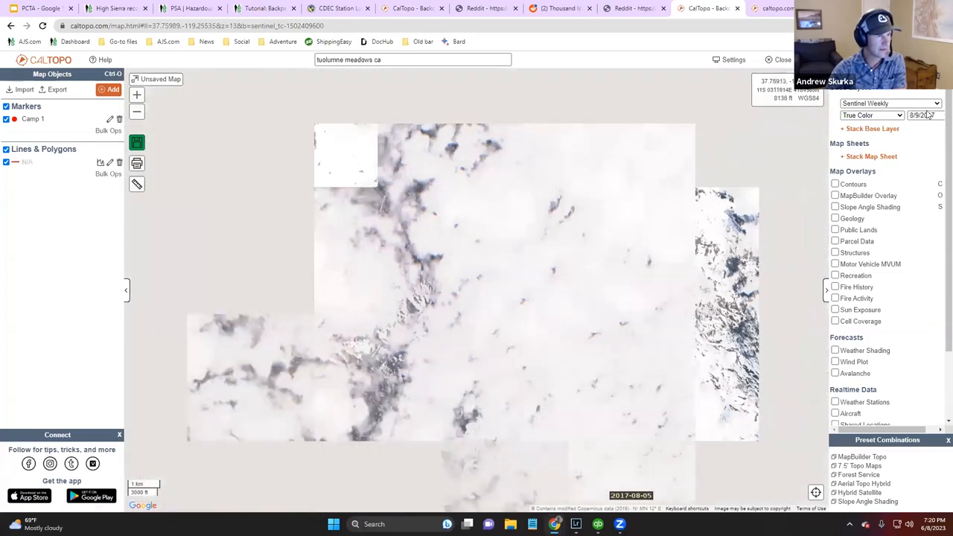
pyautogui.click(924, 114)
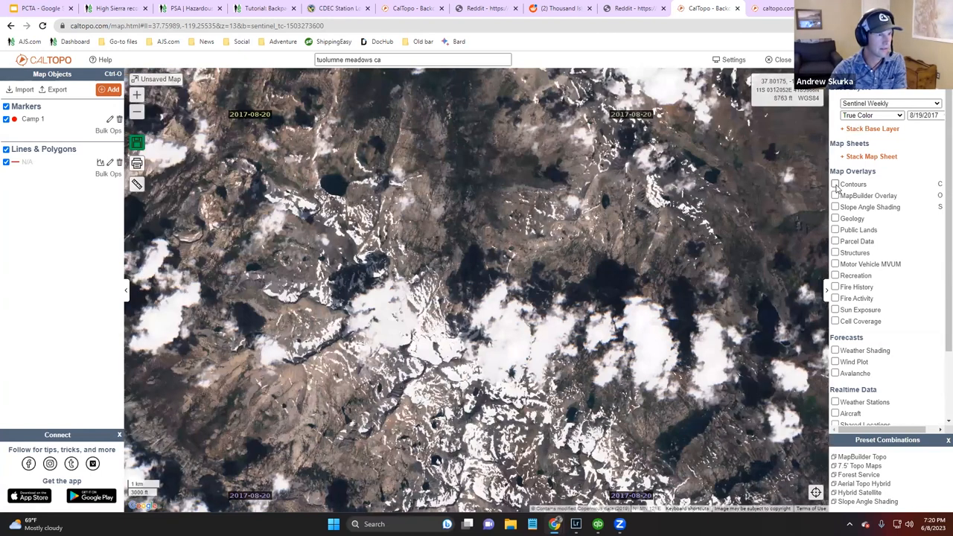
# - Turn on the MapBuilder Overlay and drag the map to centre on Donohue Pass
pyautogui.click(834, 195)
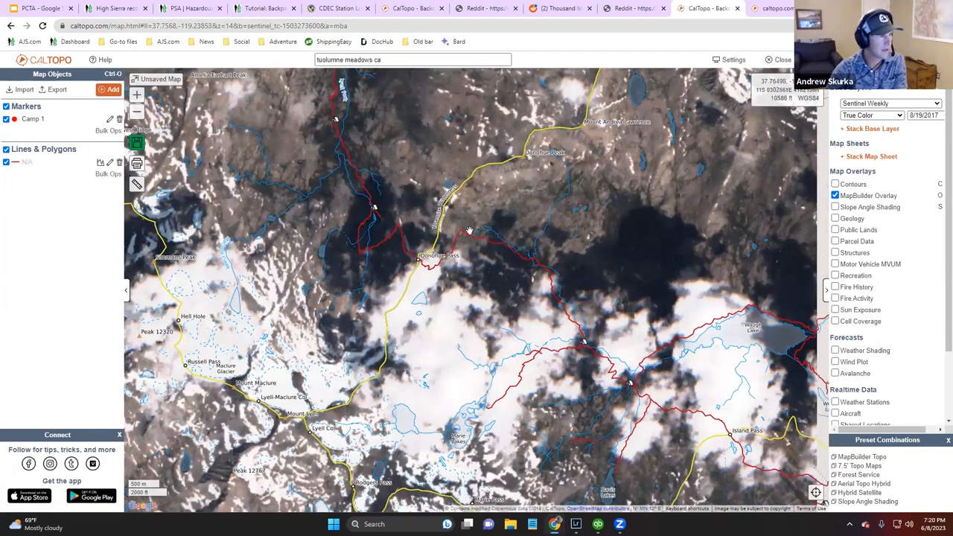
pyautogui.moveTo(469, 231); pyautogui.dragTo(453, 250)
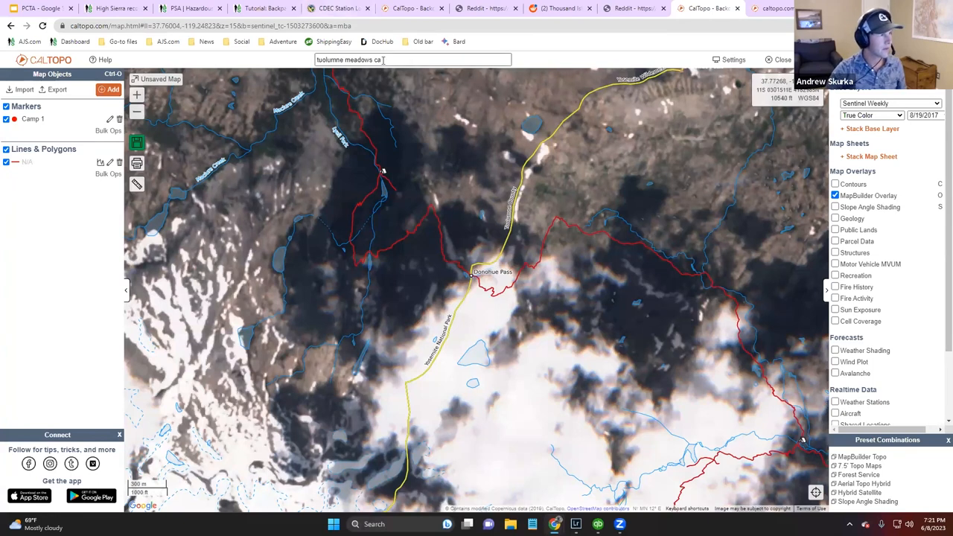
# - Search for Muir Pass, pan to its trail section, and select 7/29/2017 Sentinel imagery
pyautogui.write('mul')
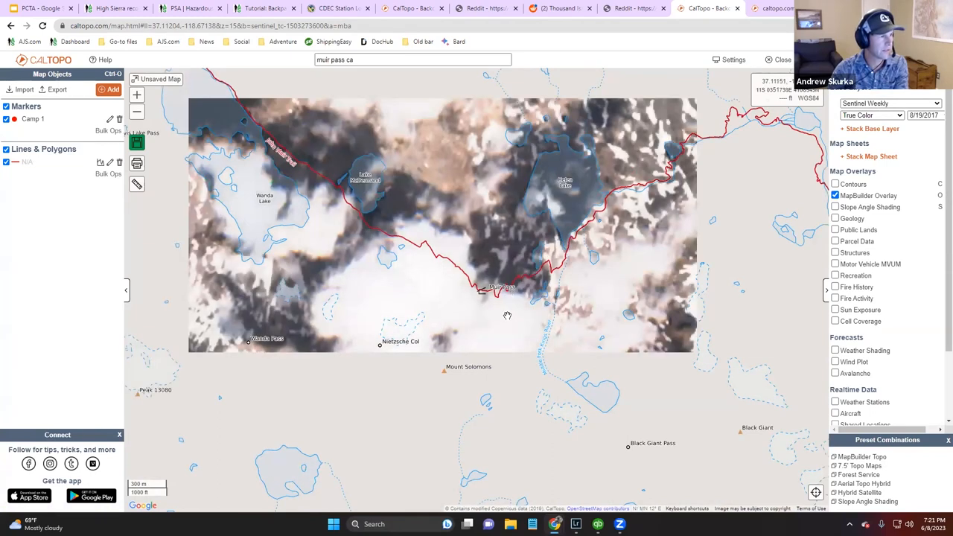
pyautogui.moveTo(507, 316); pyautogui.dragTo(618, 258)
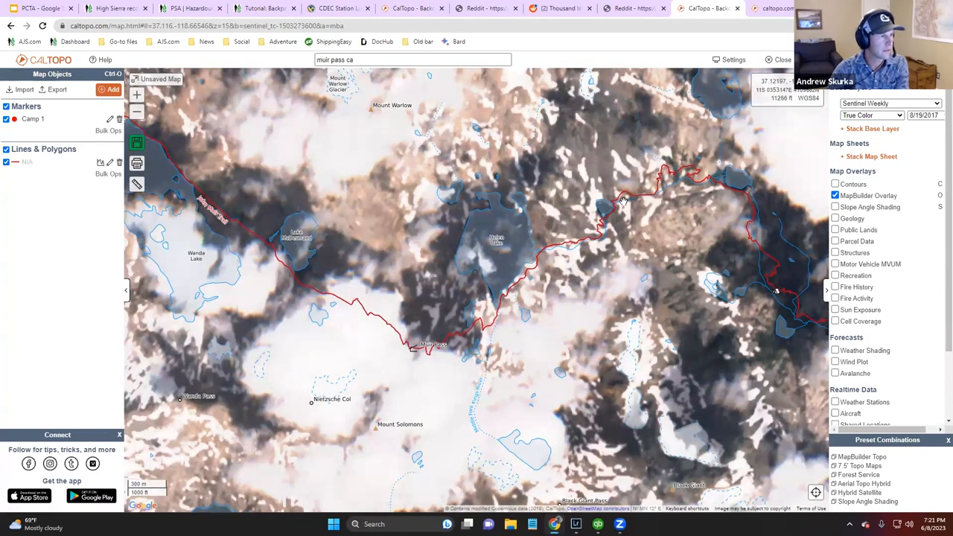
pyautogui.moveTo(821, 136)
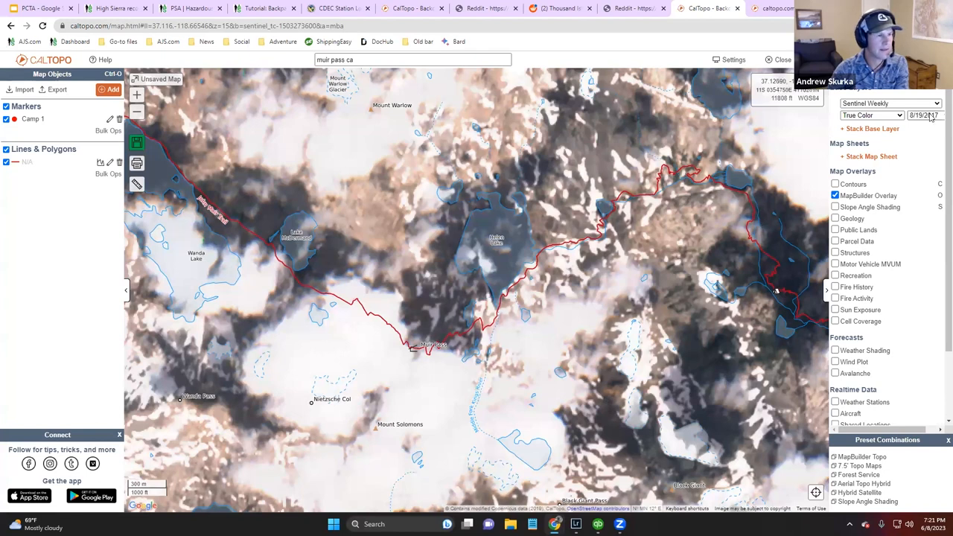
pyautogui.click(924, 115)
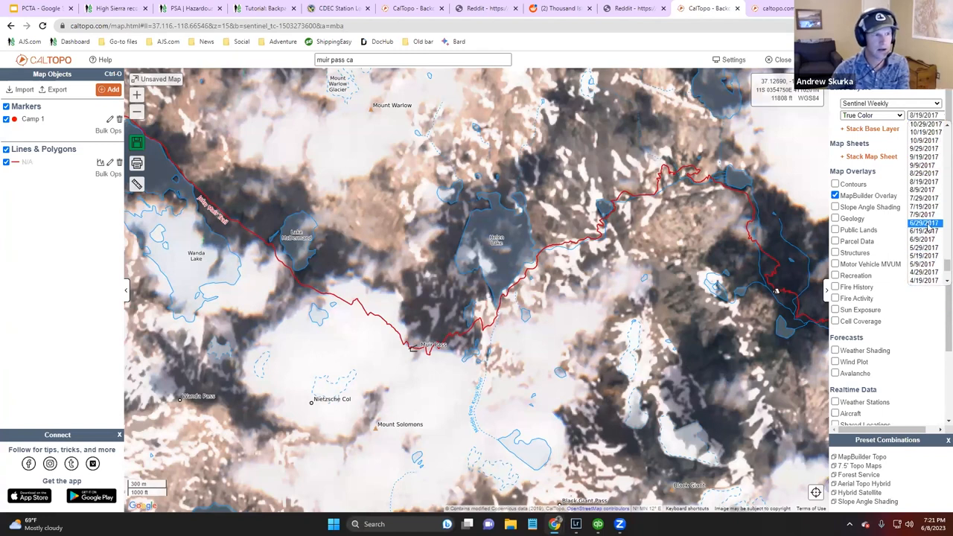
pyautogui.click(925, 197)
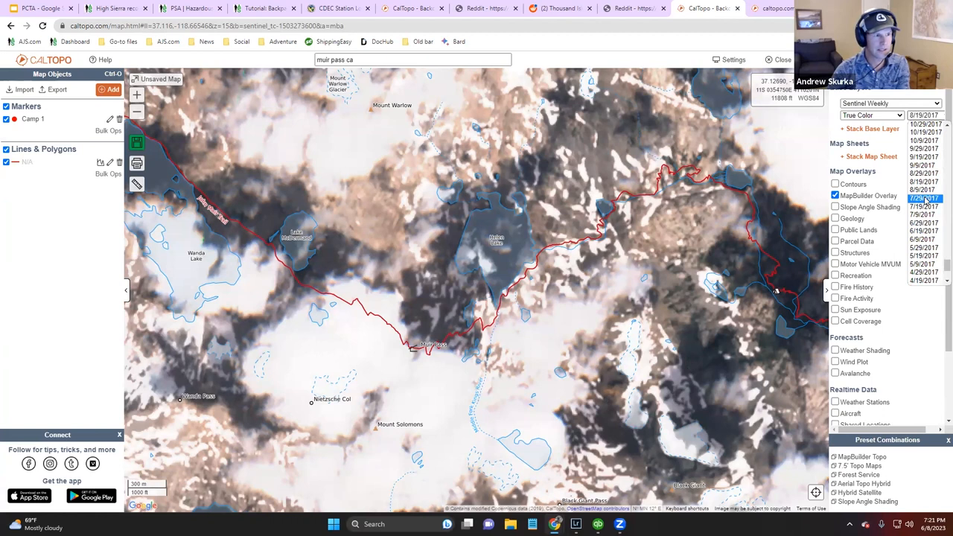
pyautogui.click(925, 197)
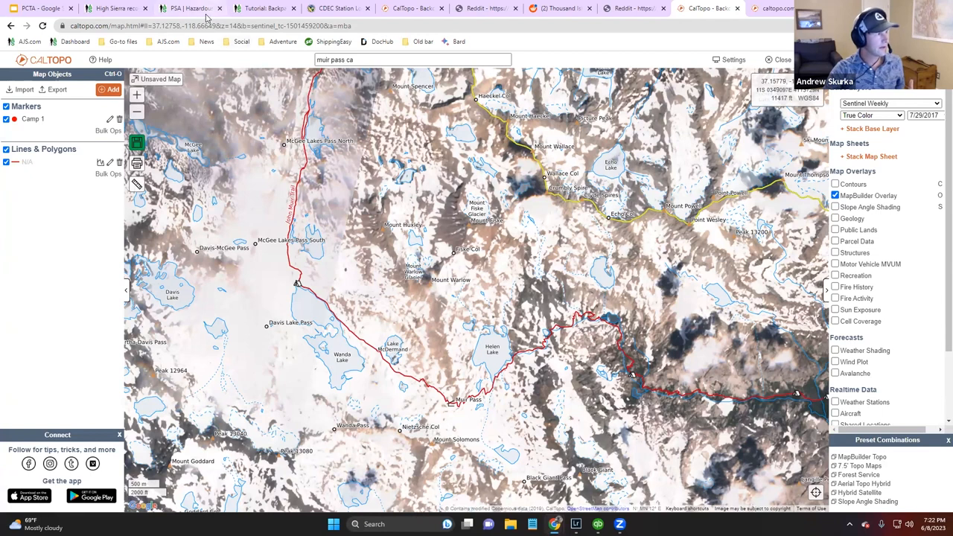
pyautogui.moveTo(119, 8)
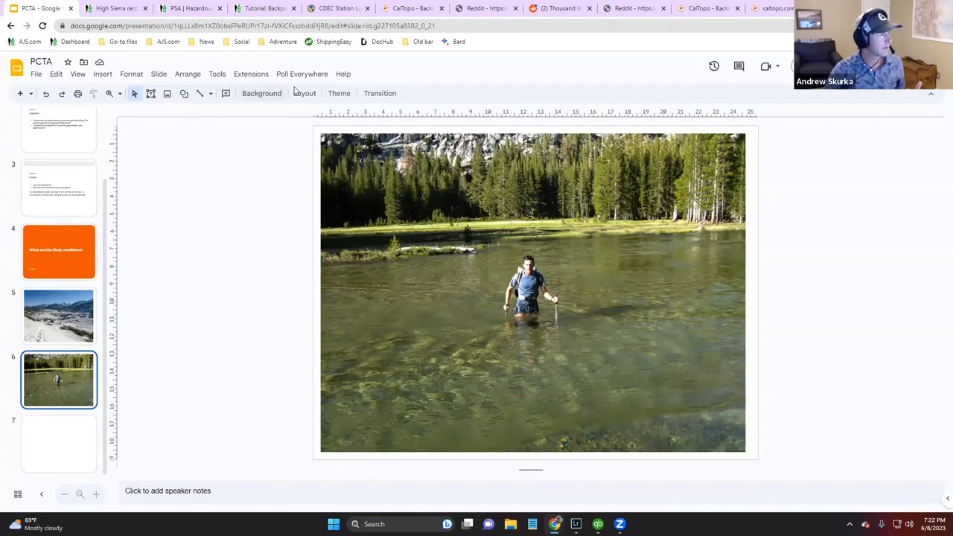
# - Switch to the Google Slides PCTA deck showing the river-wading photo slide
pyautogui.click(216, 74)
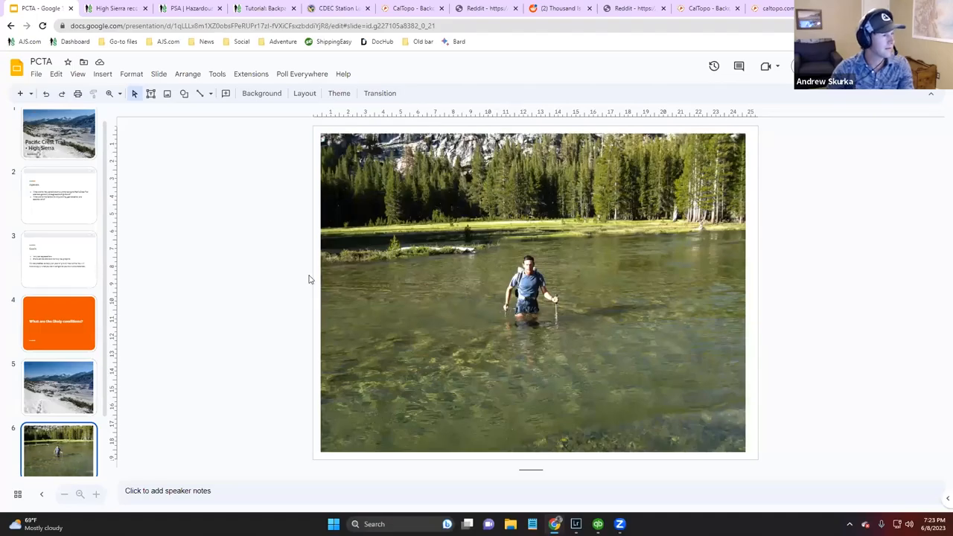
pyautogui.moveTo(520, 517)
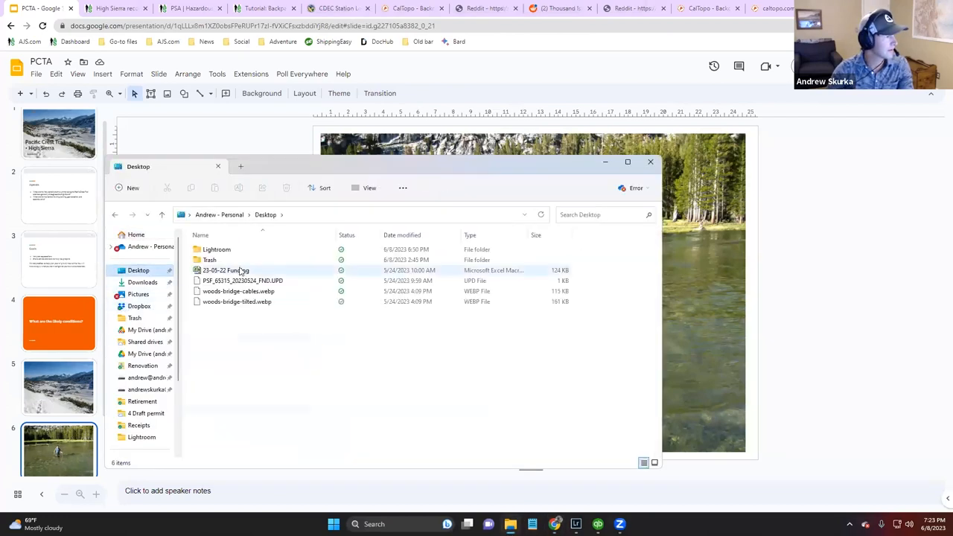
# - Open the Lightroom folder and launch clip IMG_0461 in Lightroom
pyautogui.doubleClick(216, 249)
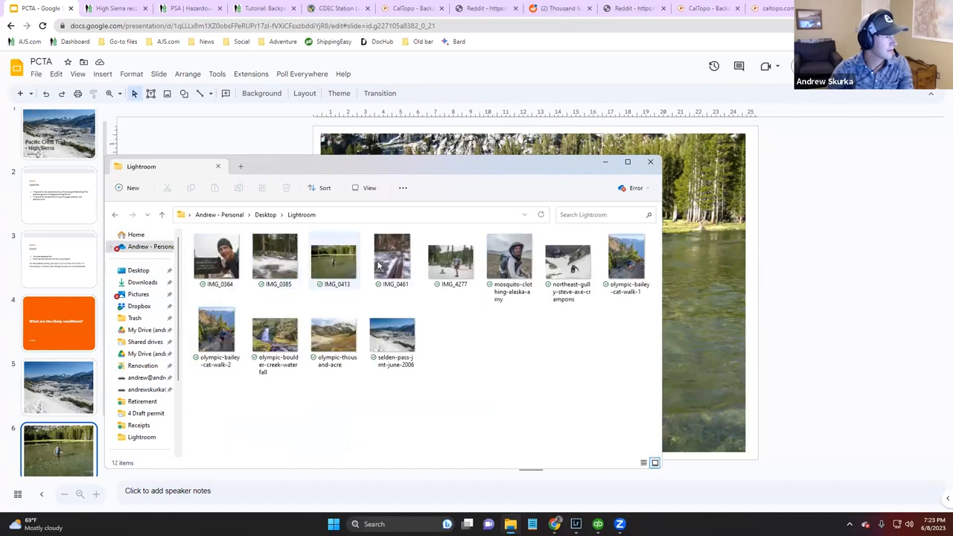
pyautogui.doubleClick(392, 258)
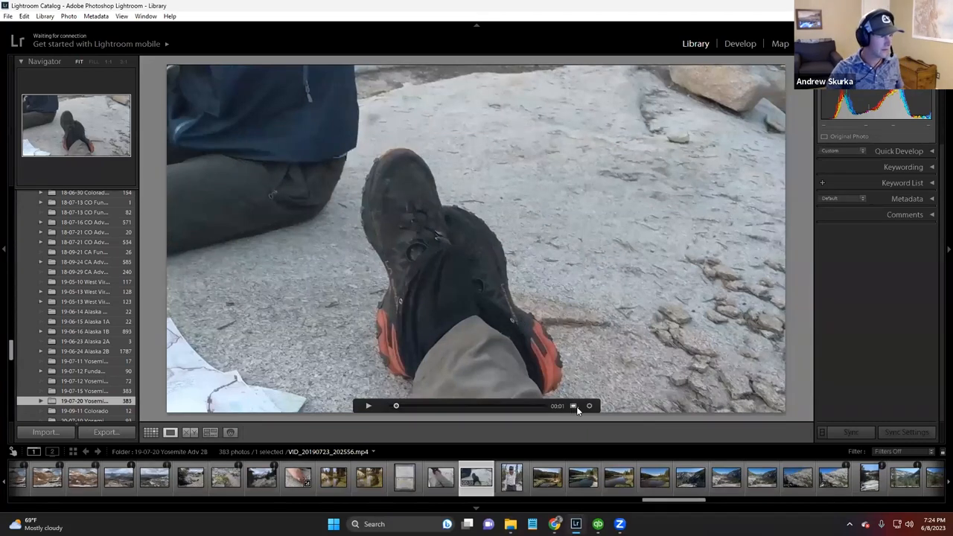
# - Minimize Lightroom to get back to the Desktop's Lightroom folder window
pyautogui.click(368, 406)
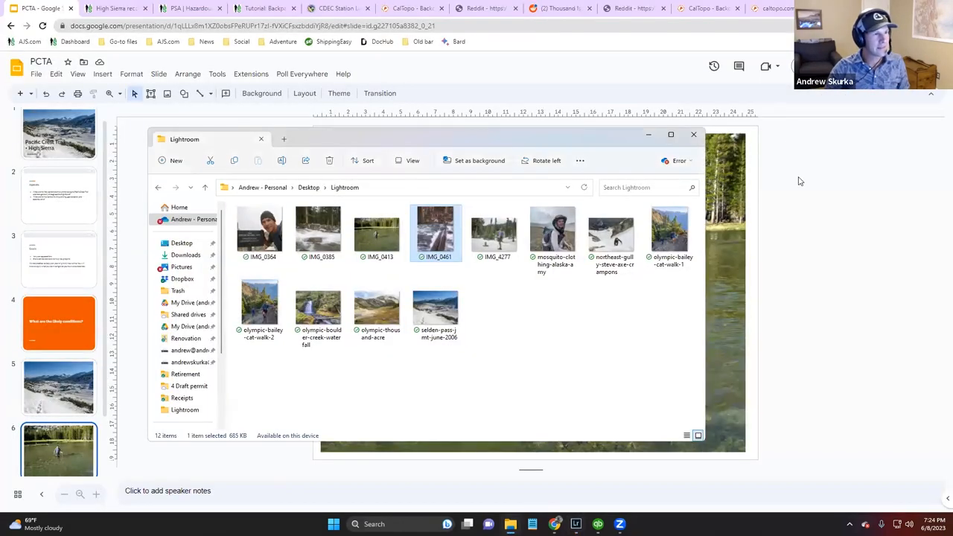
pyautogui.click(694, 135)
pyautogui.write('pacific')
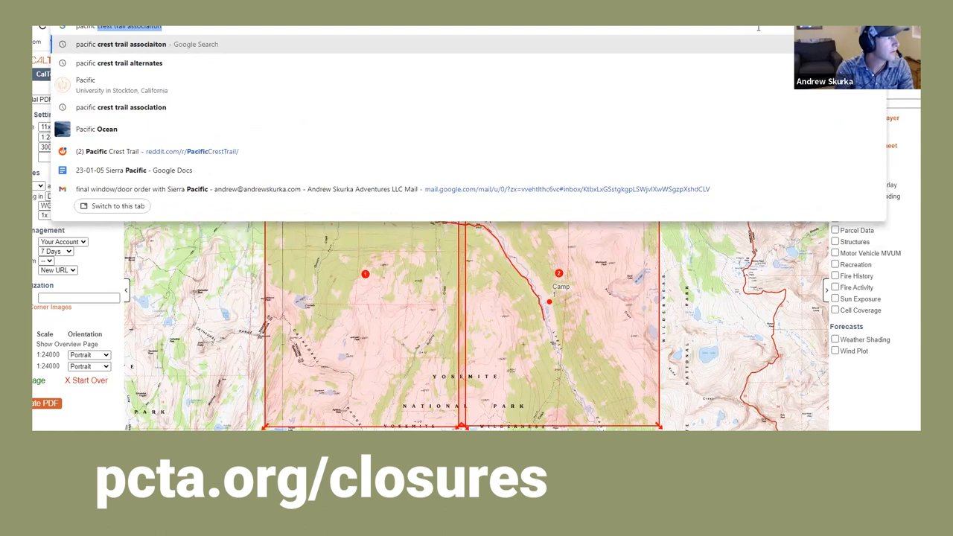
# - Find the PCTA site and open its Central California closures page on damaged bridges
pyautogui.click(130, 42)
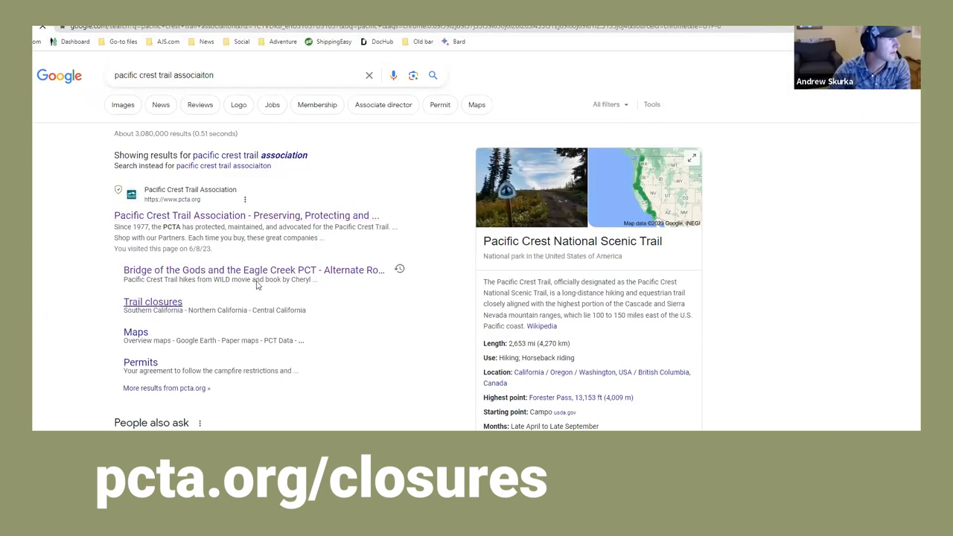
pyautogui.click(153, 301)
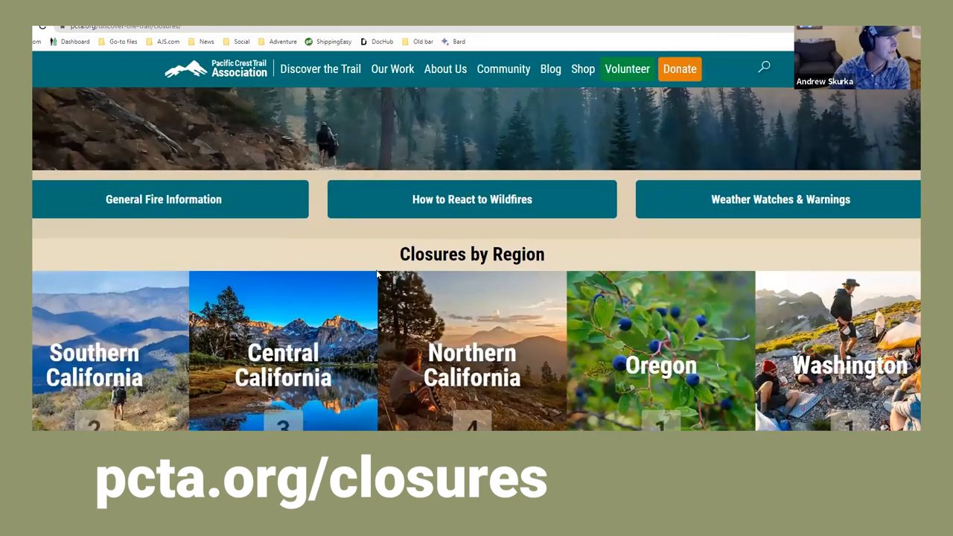
pyautogui.click(285, 365)
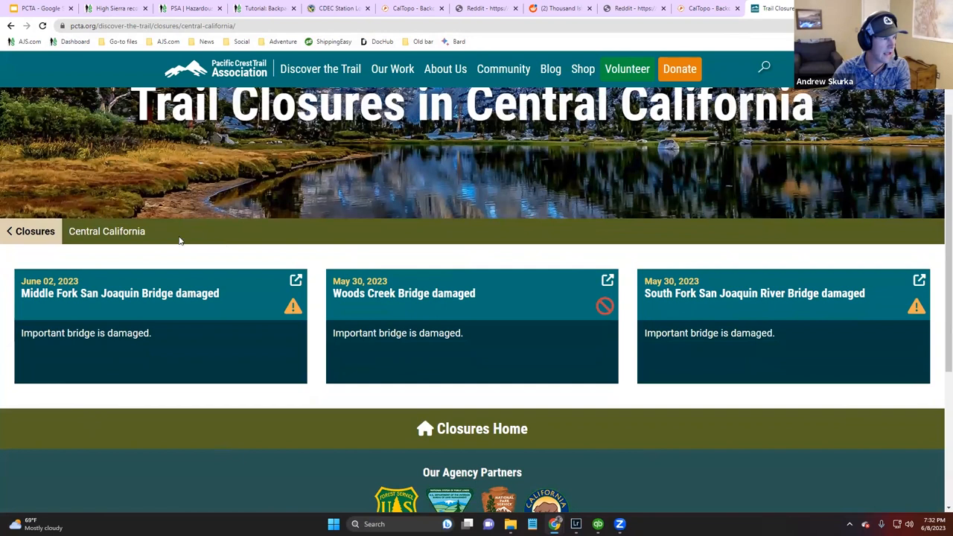
pyautogui.moveTo(61, 268)
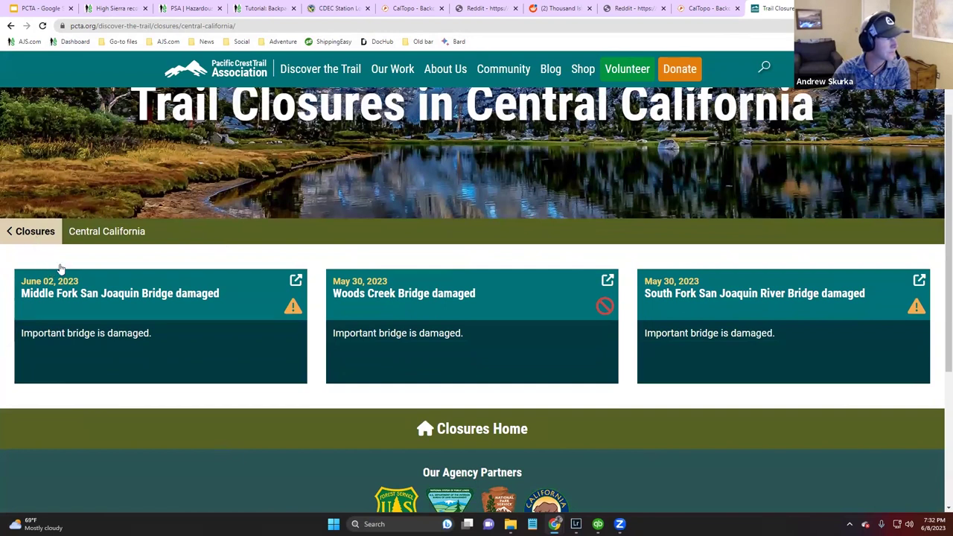
pyautogui.moveTo(210, 273)
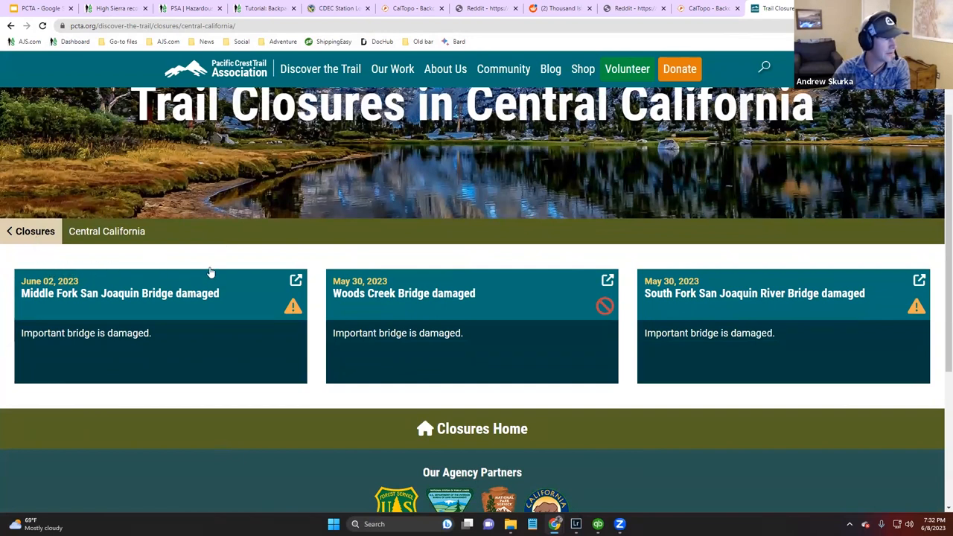
pyautogui.moveTo(346, 279)
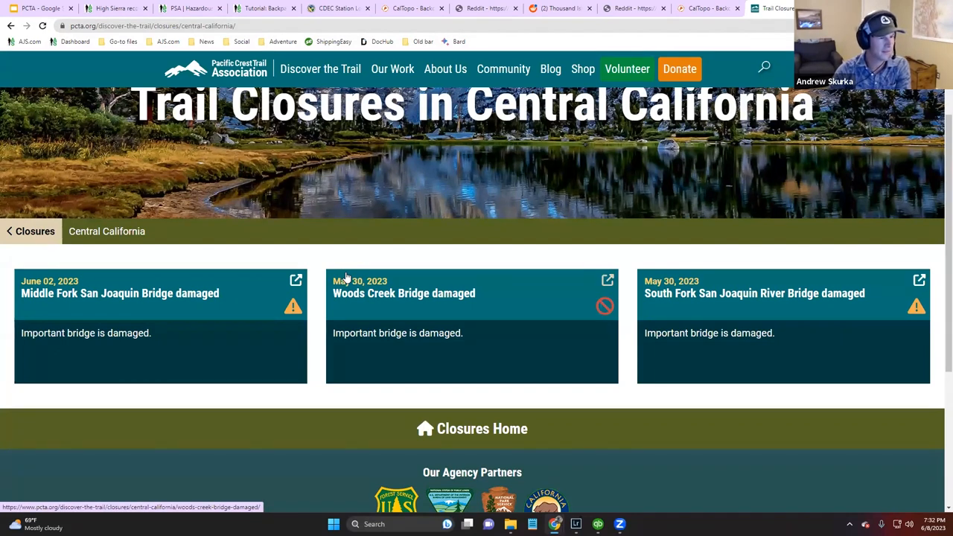
pyautogui.moveTo(338, 259)
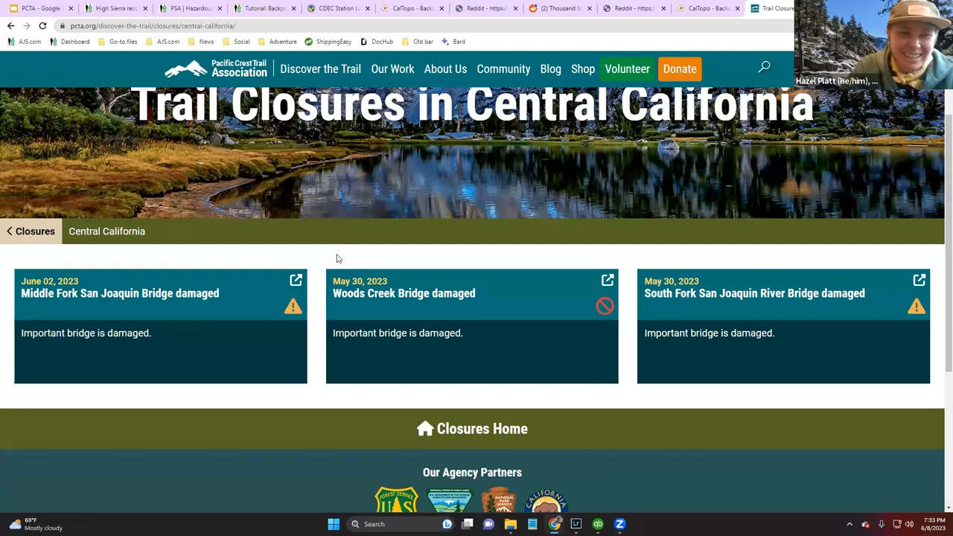
pyautogui.moveTo(309, 254)
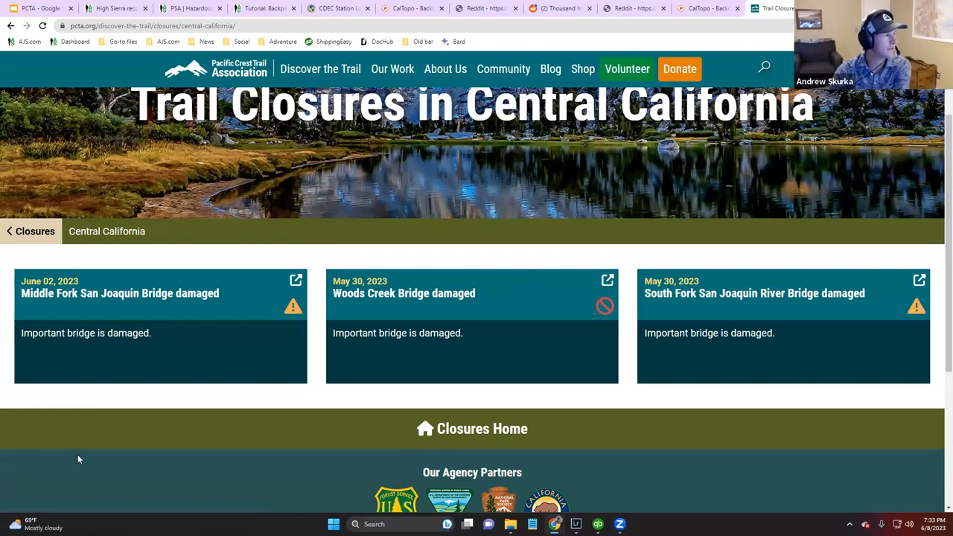
pyautogui.moveTo(28, 244)
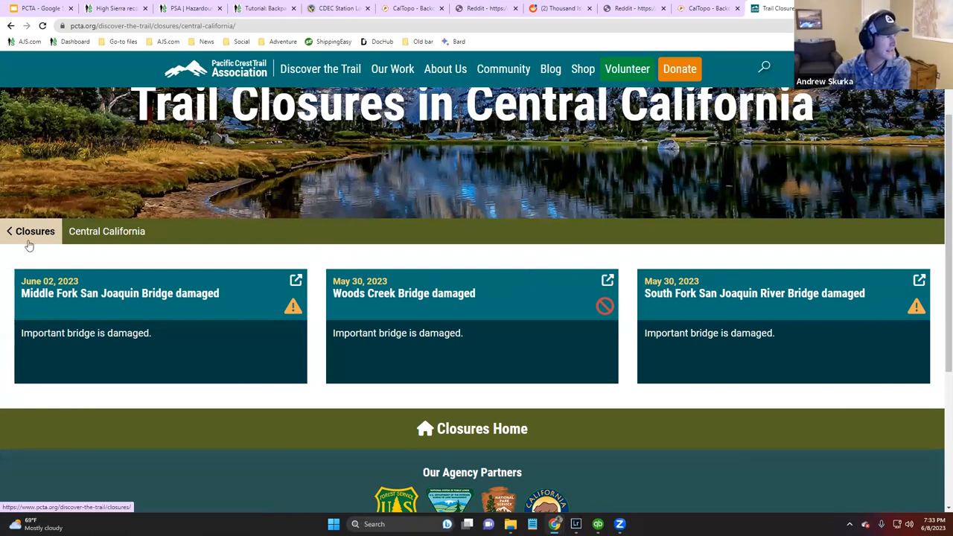
pyautogui.moveTo(567, 176)
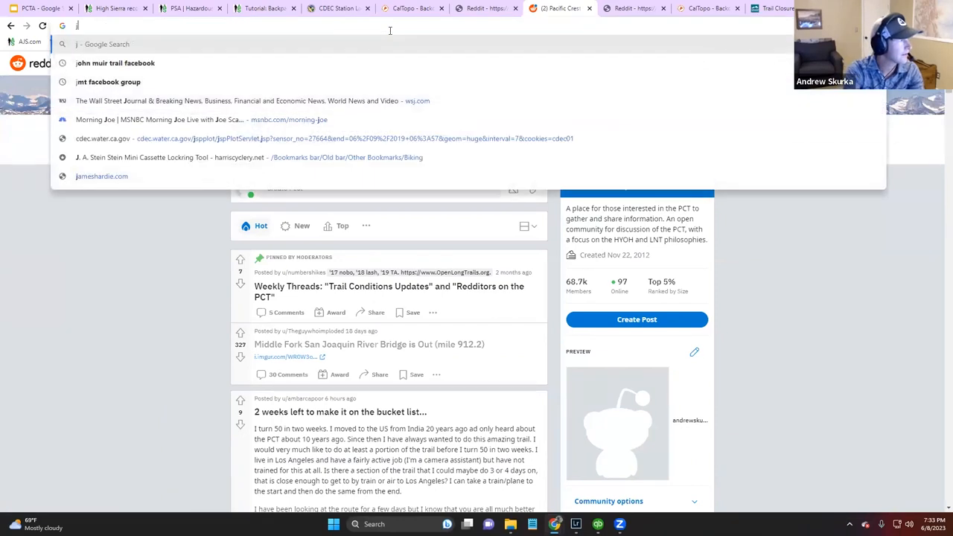
# - Search for the John Muir Trail group and open its Facebook result
pyautogui.write('joohn oh')
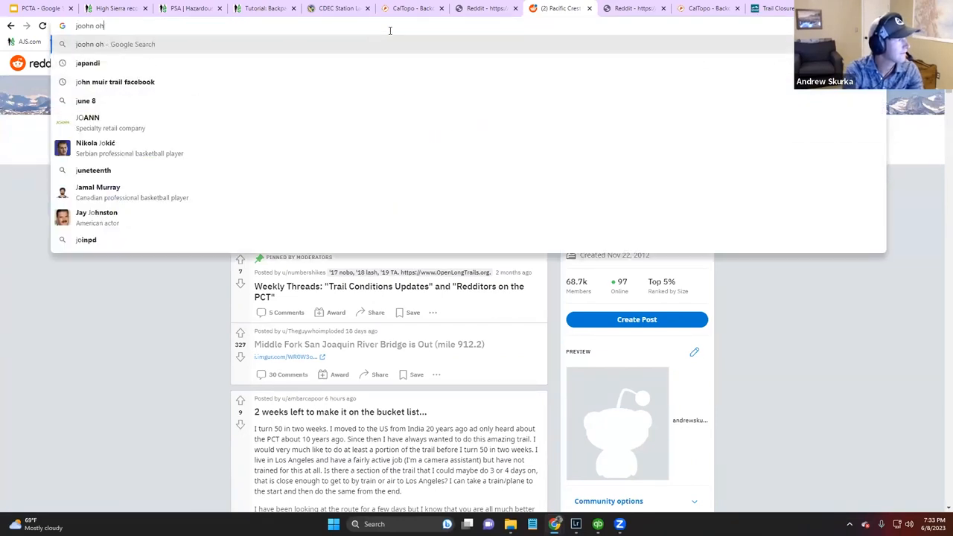
pyautogui.write('john muir trail group')
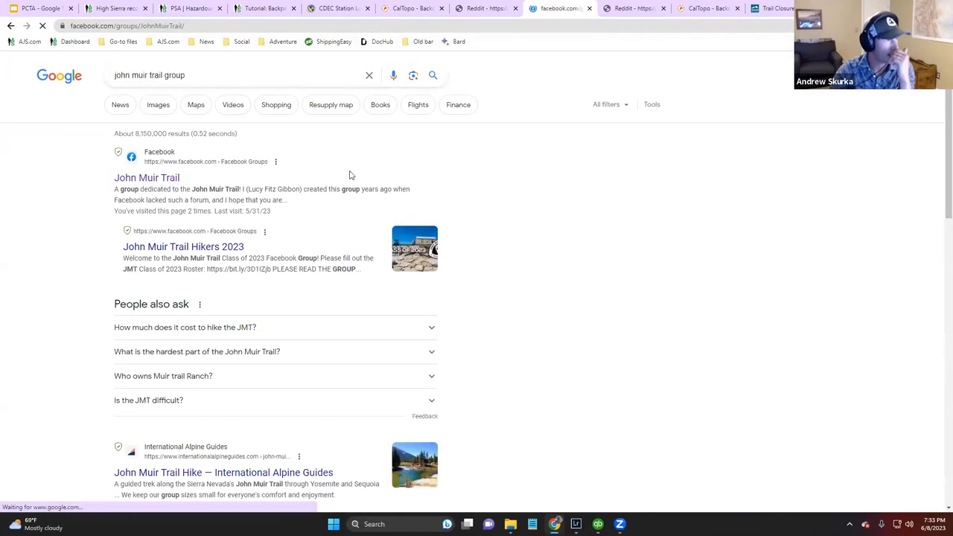
pyautogui.click(146, 177)
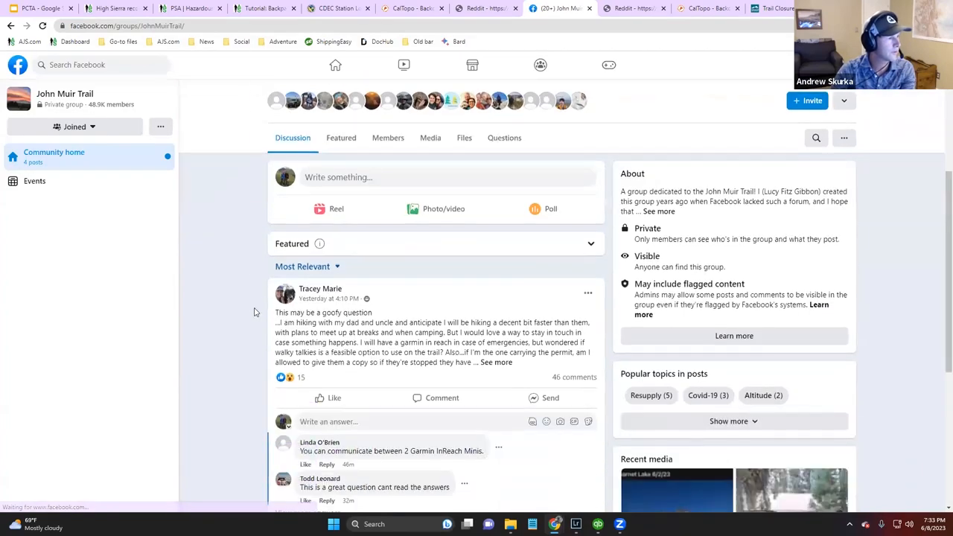
# - Scroll through the John Muir Trail group's recent member posts
pyautogui.scroll(-3)
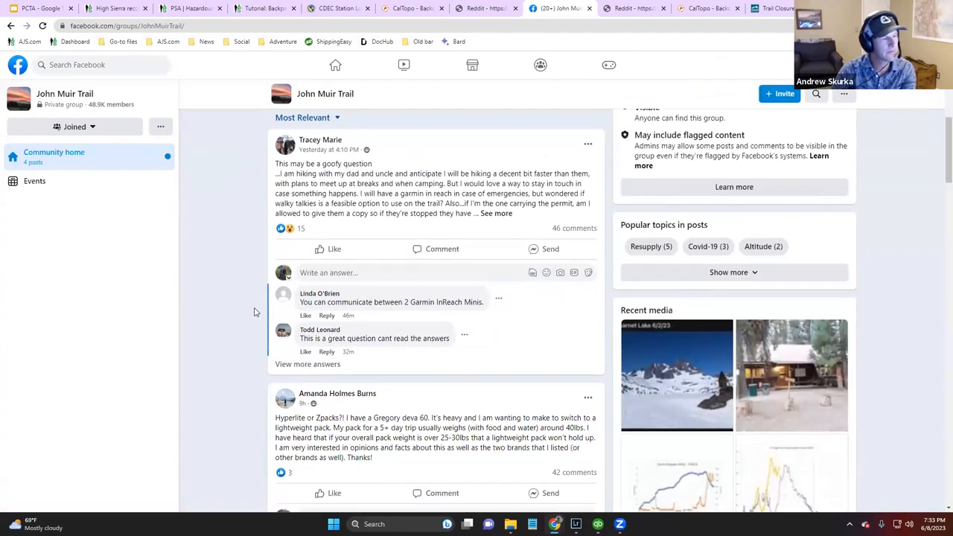
pyautogui.scroll(-3)
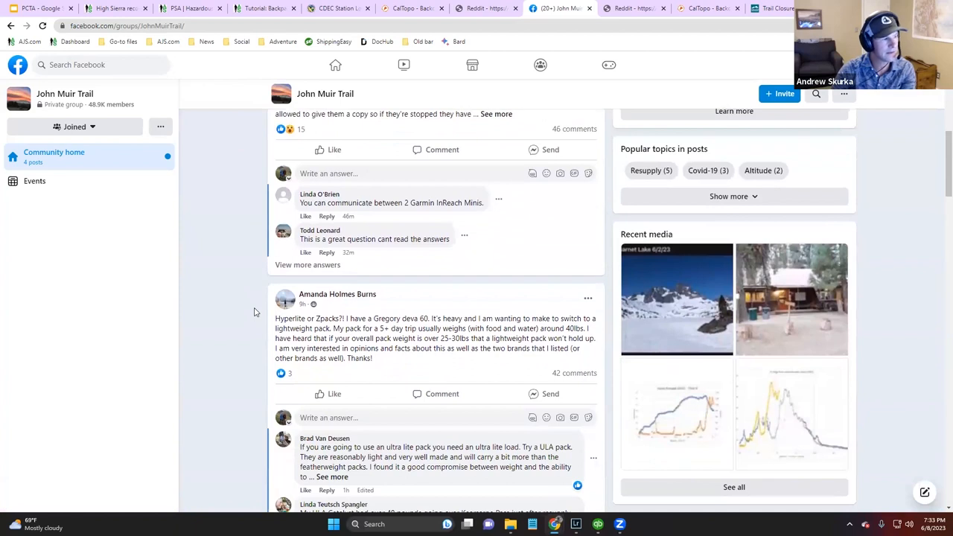
pyautogui.scroll(-3)
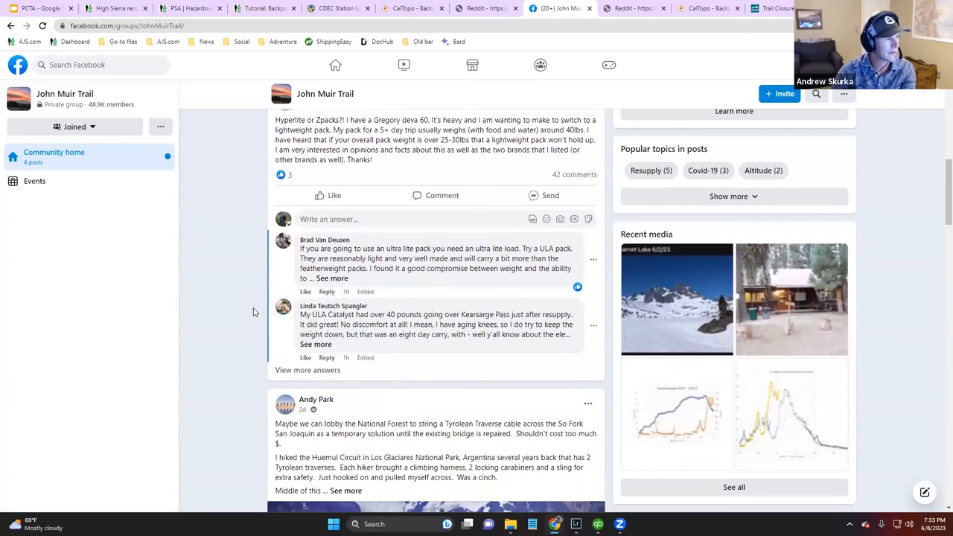
pyautogui.scroll(-3)
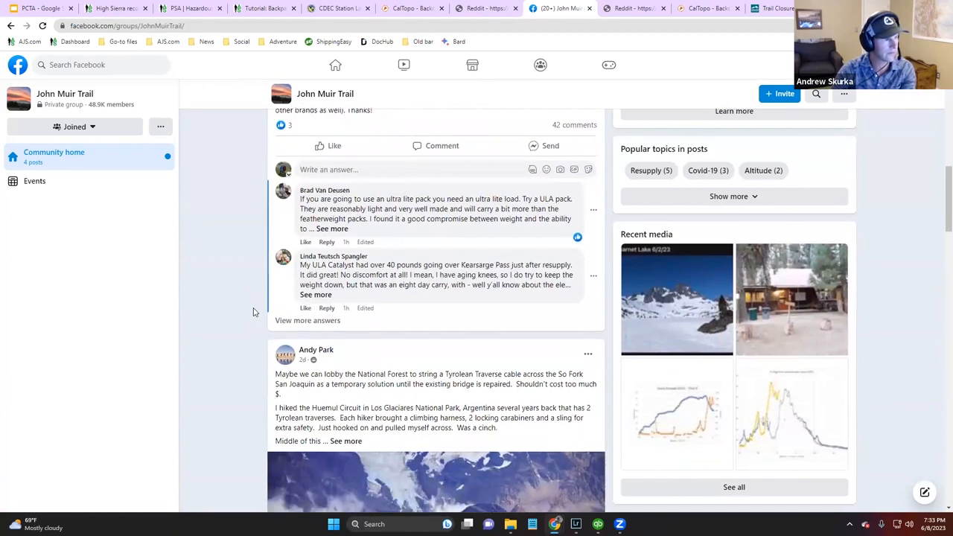
pyautogui.scroll(-3)
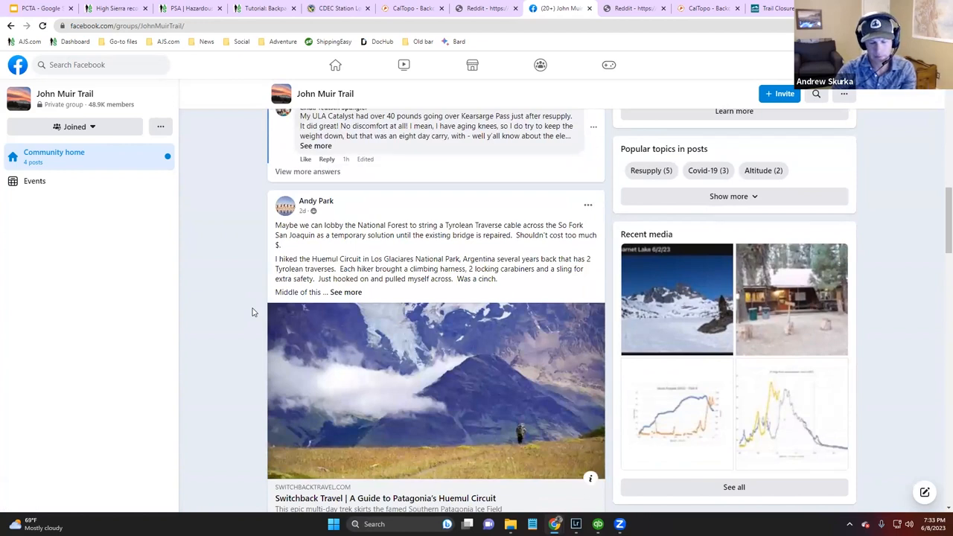
pyautogui.scroll(-3)
pyautogui.write('google.com/search?q=high+seirra+topix&rlz=1C1VDKB_enUS1057US1057&oq=high+seirra+topix&aqs=chrome..69i57j0i13i512l2j69i64j0i13i512l2j0i22i30l2j0i22i30.2447j0j4&sourceid=chrome&ie=UTF-8')
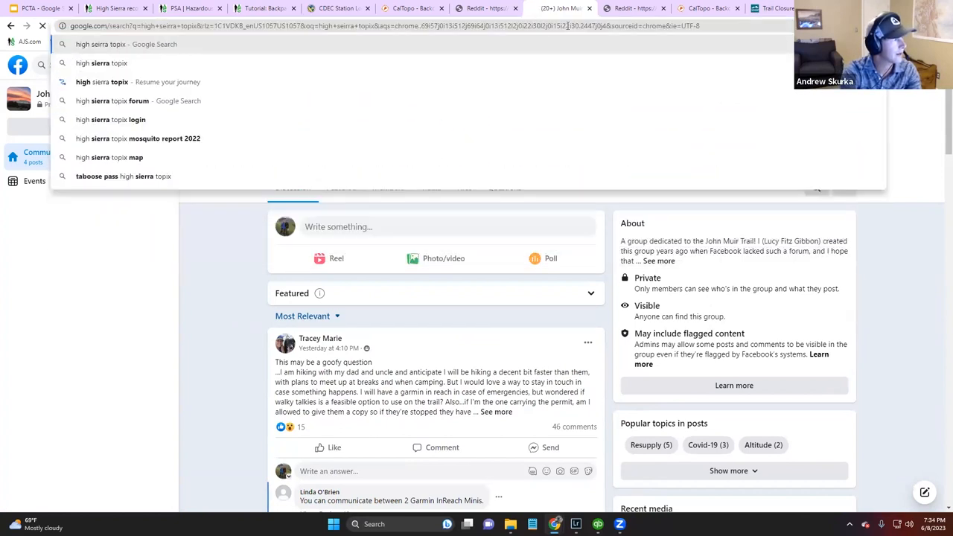
# - Open High Sierra Topix's Community forum index, browse it, then return to the CDEC map
pyautogui.press('Enter')
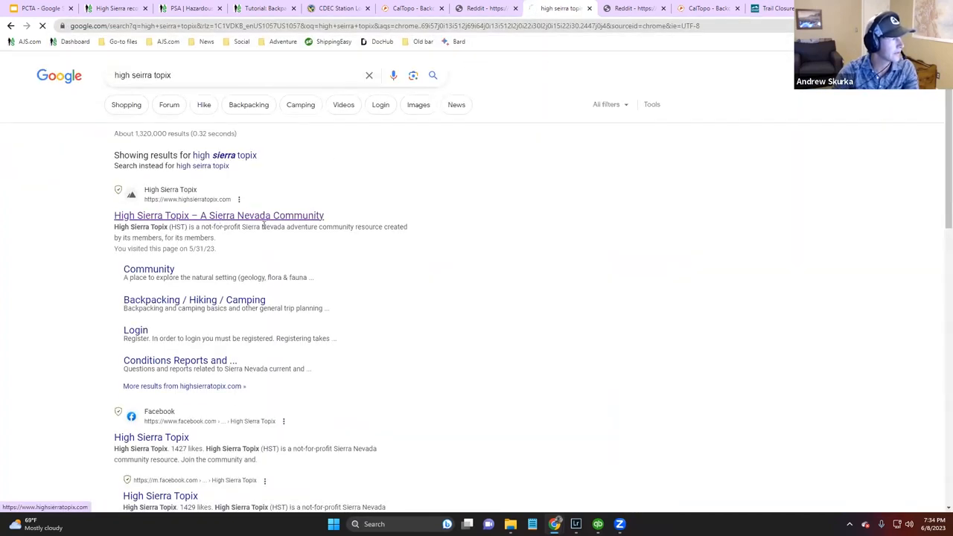
pyautogui.click(218, 215)
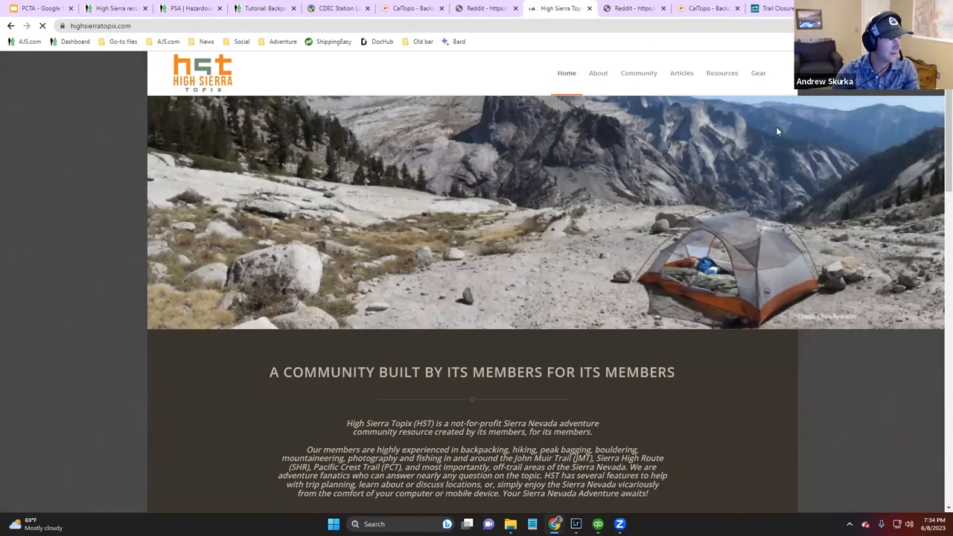
pyautogui.click(639, 73)
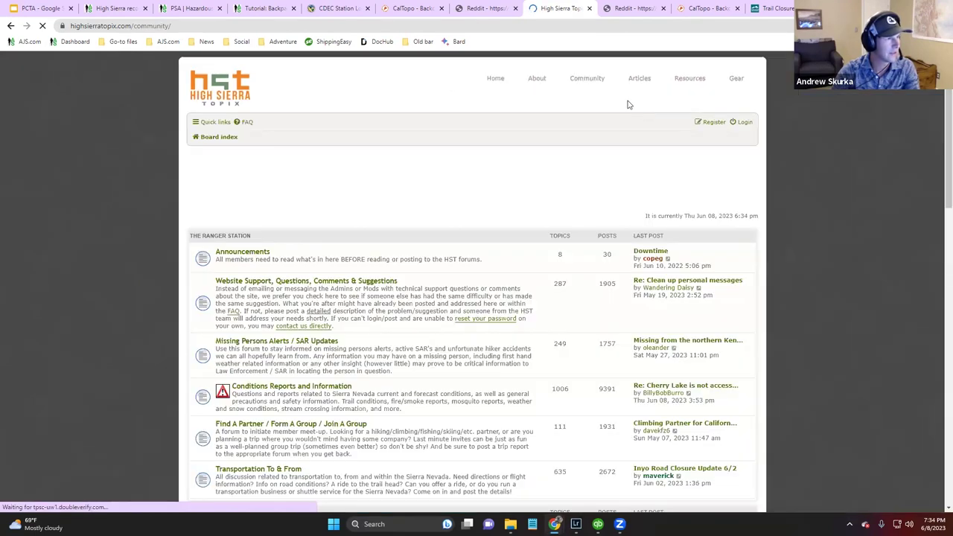
pyautogui.scroll(-3)
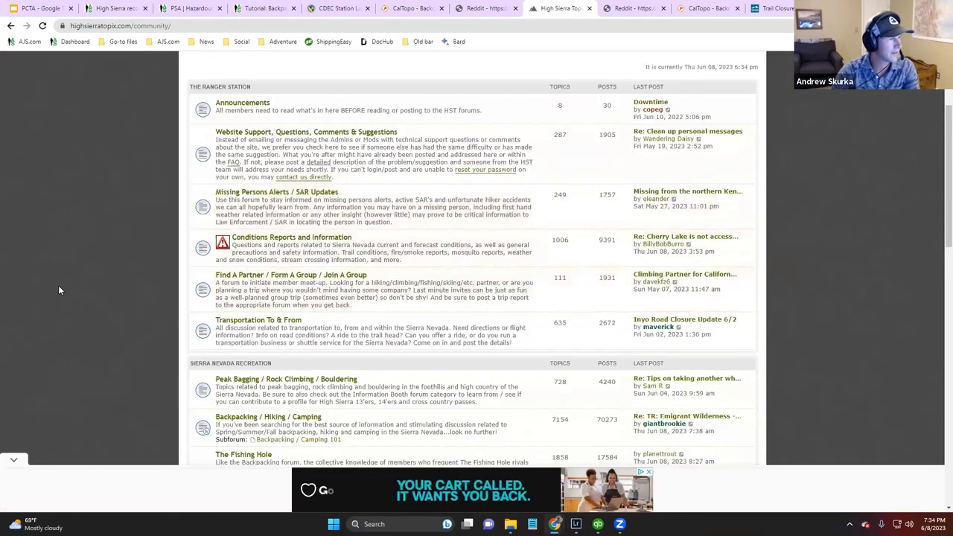
pyautogui.moveTo(105, 280)
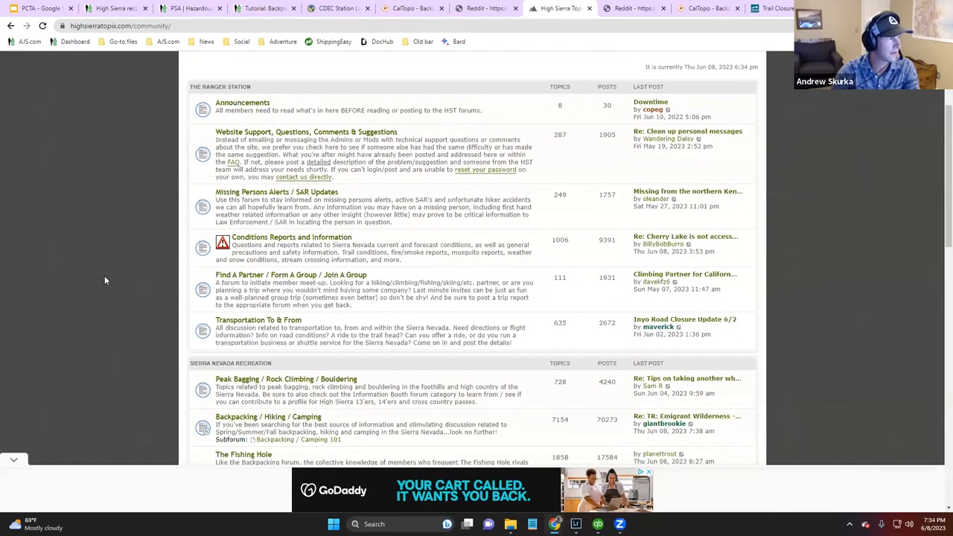
pyautogui.scroll(3)
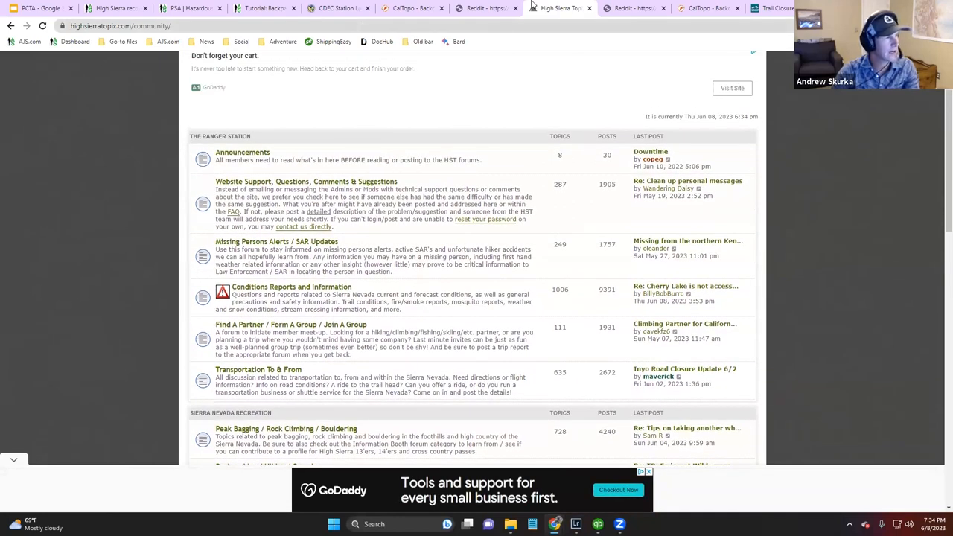
pyautogui.click(491, 9)
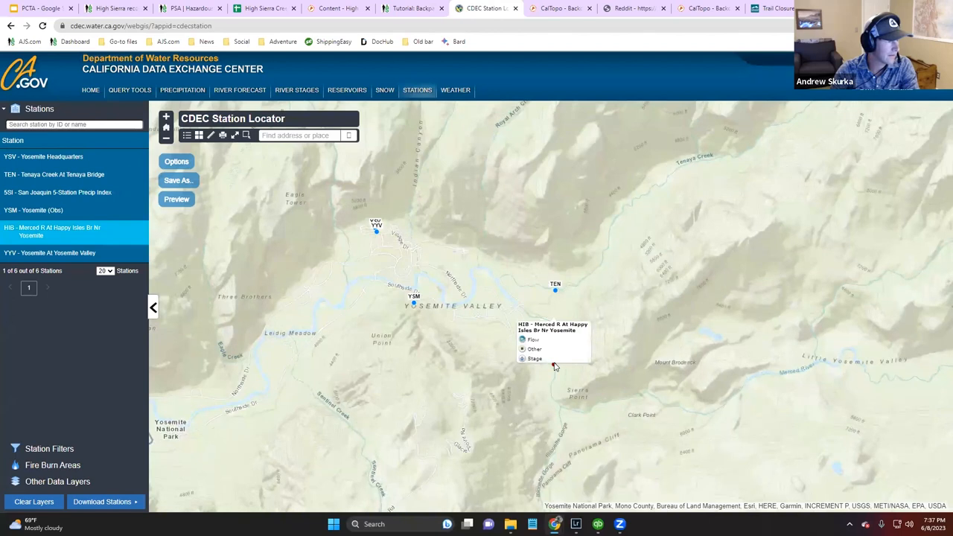
# - Open the hourly river discharge (CFS) chart for Merced River at Happy Isles (HIB)
pyautogui.click(532, 359)
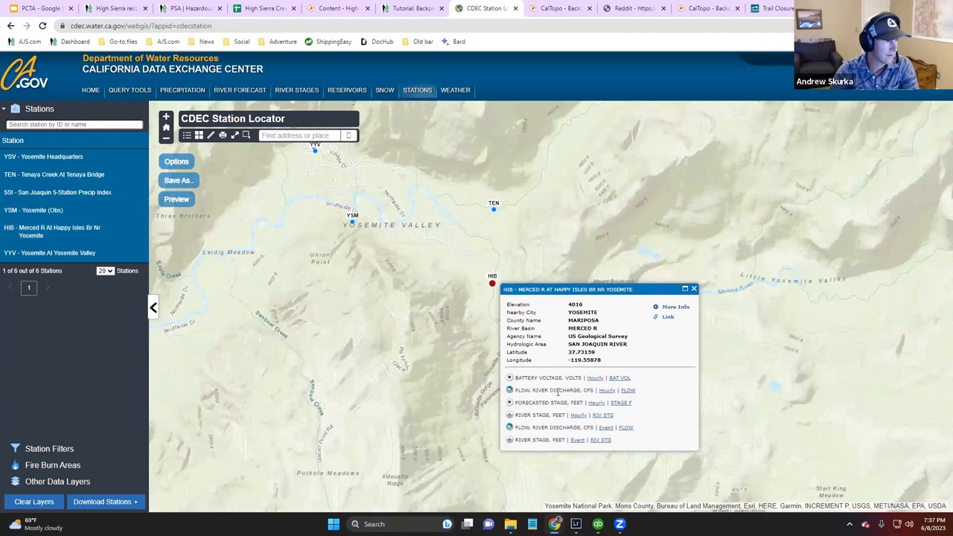
pyautogui.click(628, 390)
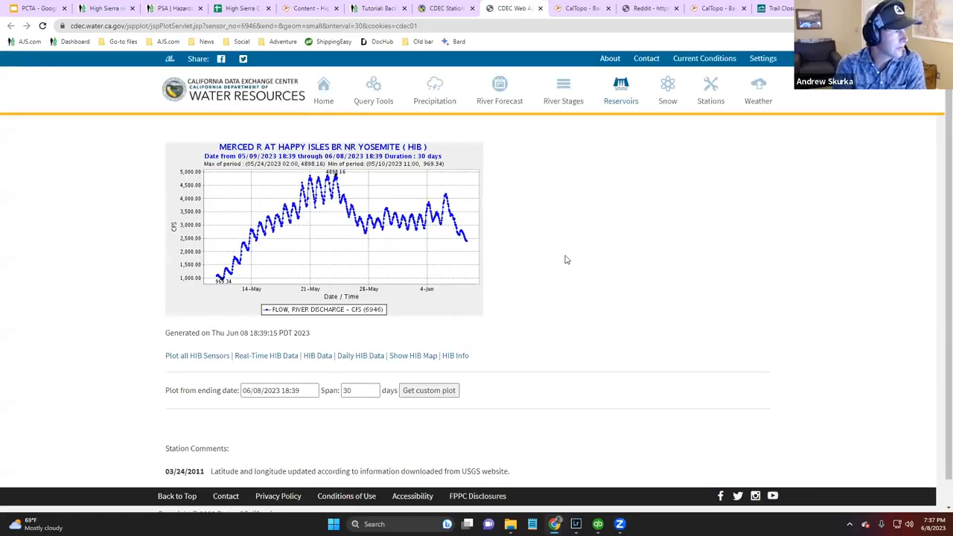
pyautogui.moveTo(315, 223)
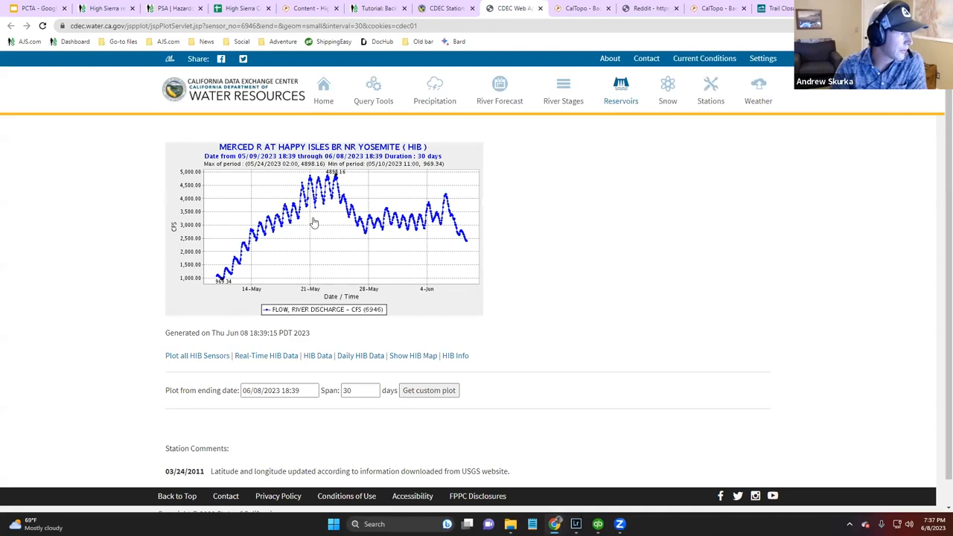
pyautogui.moveTo(418, 215)
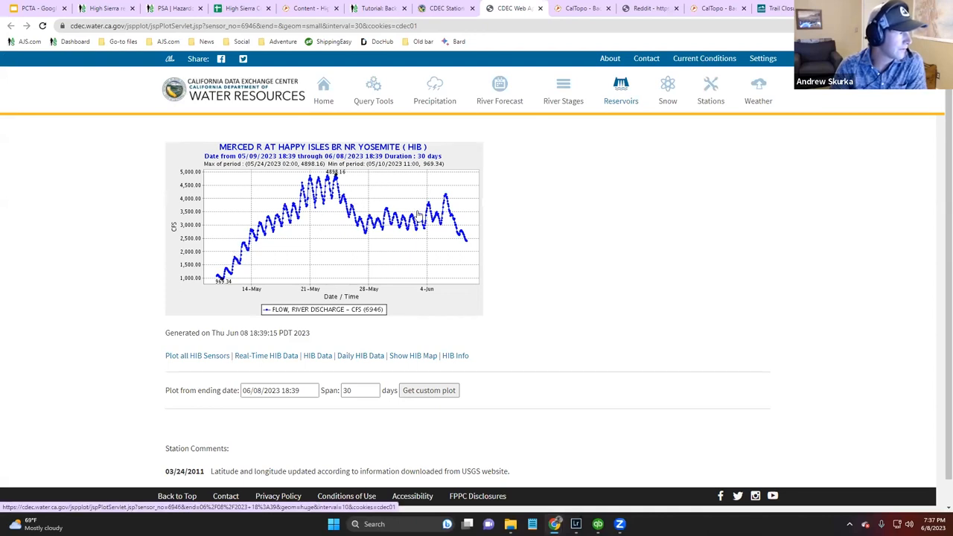
pyautogui.moveTo(470, 246)
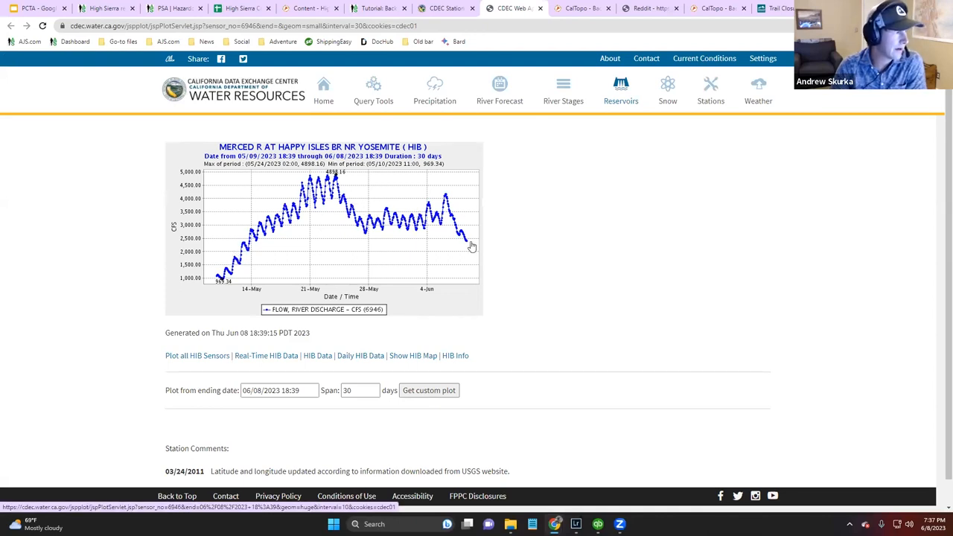
pyautogui.moveTo(306, 239)
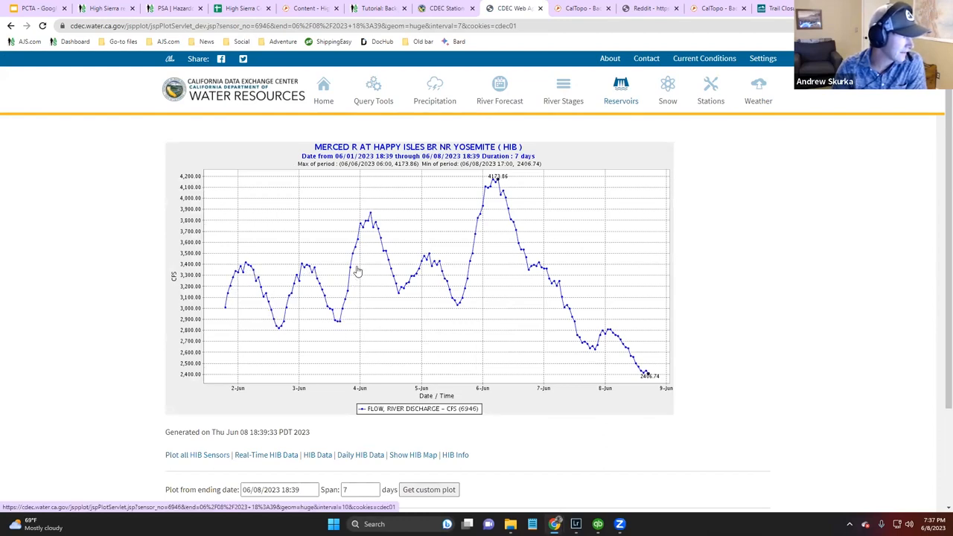
pyautogui.moveTo(441, 285)
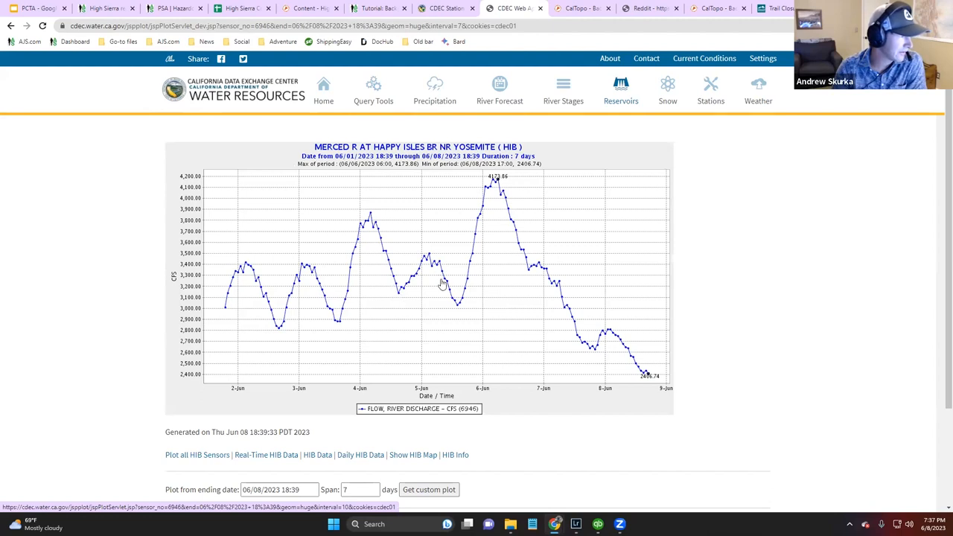
pyautogui.moveTo(540, 272)
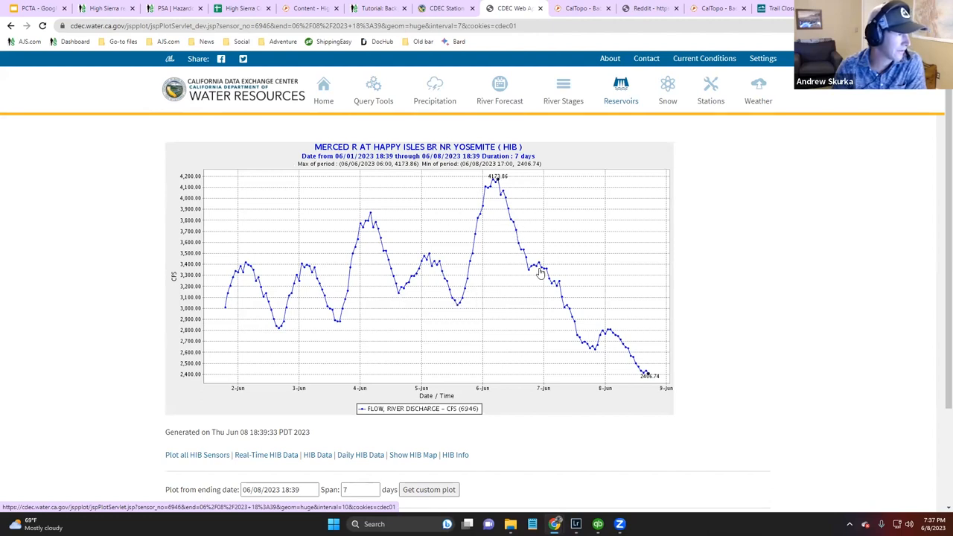
pyautogui.moveTo(610, 346)
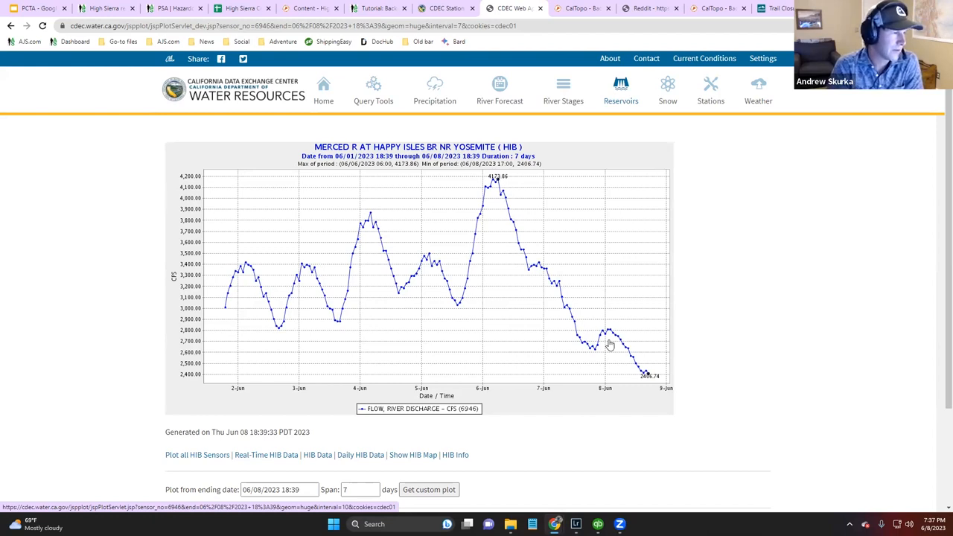
pyautogui.moveTo(549, 334)
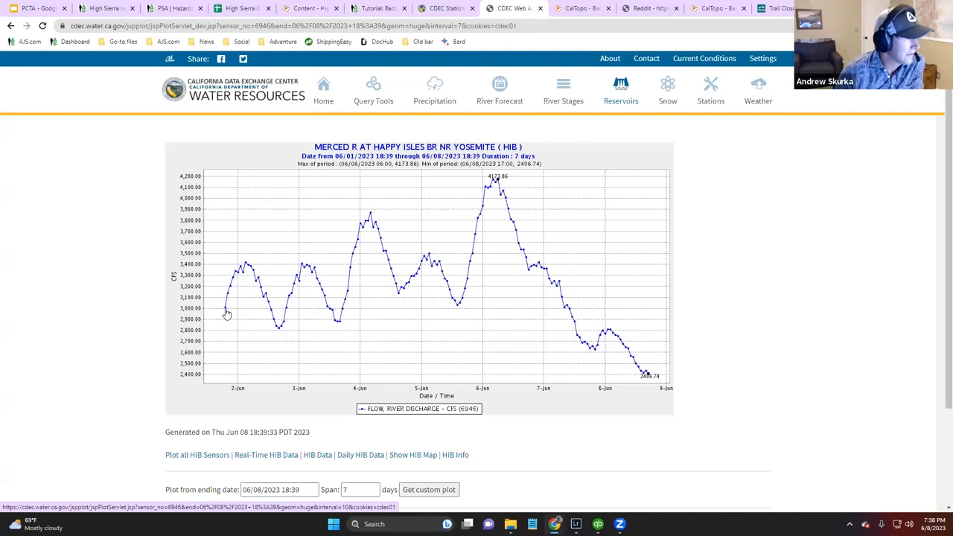
pyautogui.moveTo(251, 271)
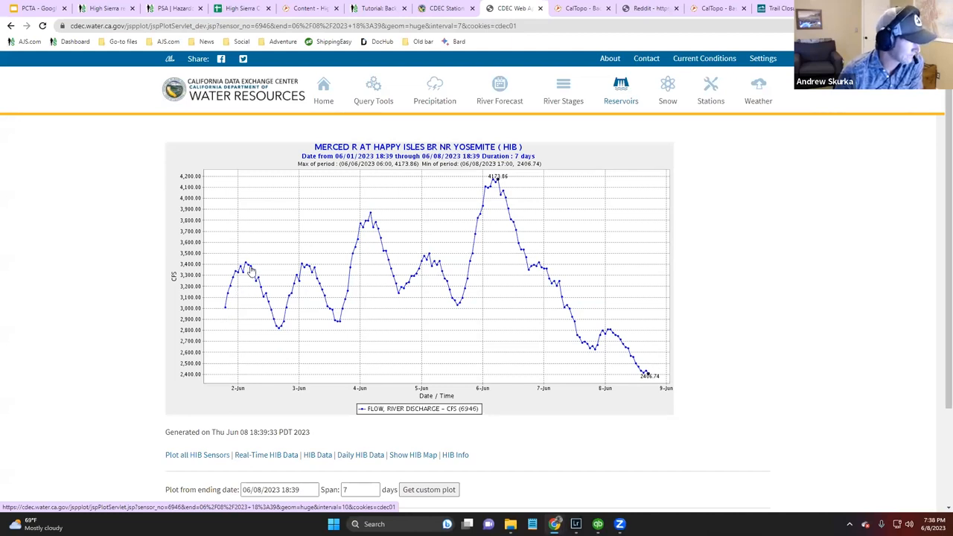
pyautogui.moveTo(340, 324)
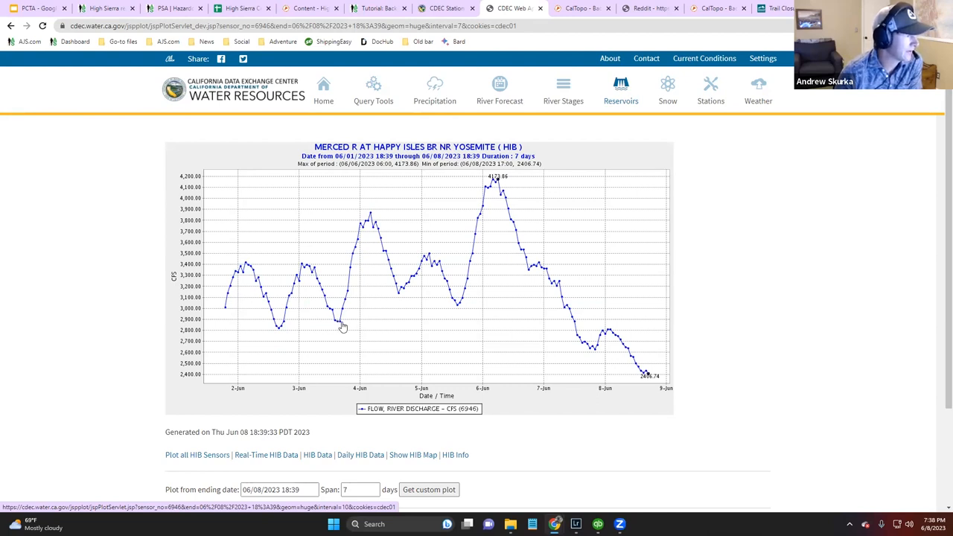
pyautogui.moveTo(338, 328)
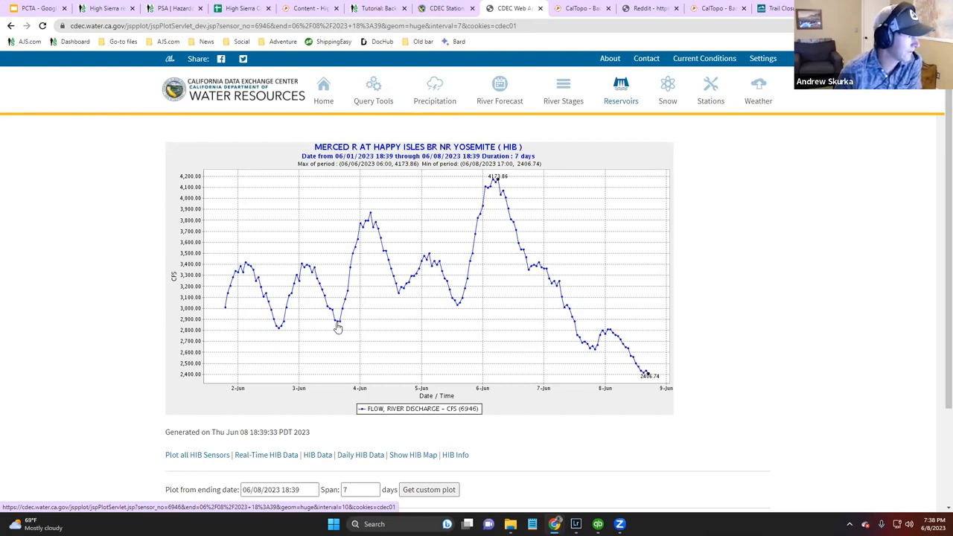
pyautogui.moveTo(340, 325)
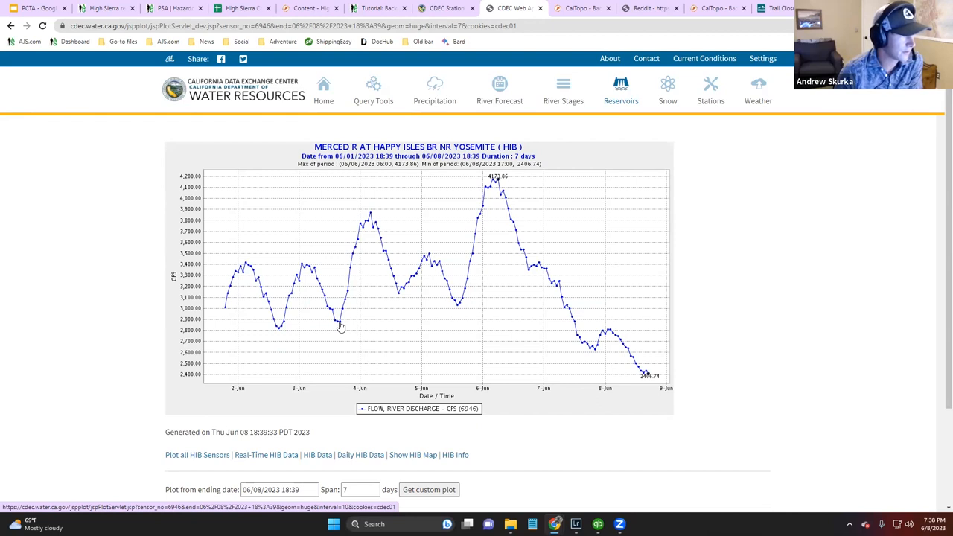
pyautogui.moveTo(340, 324)
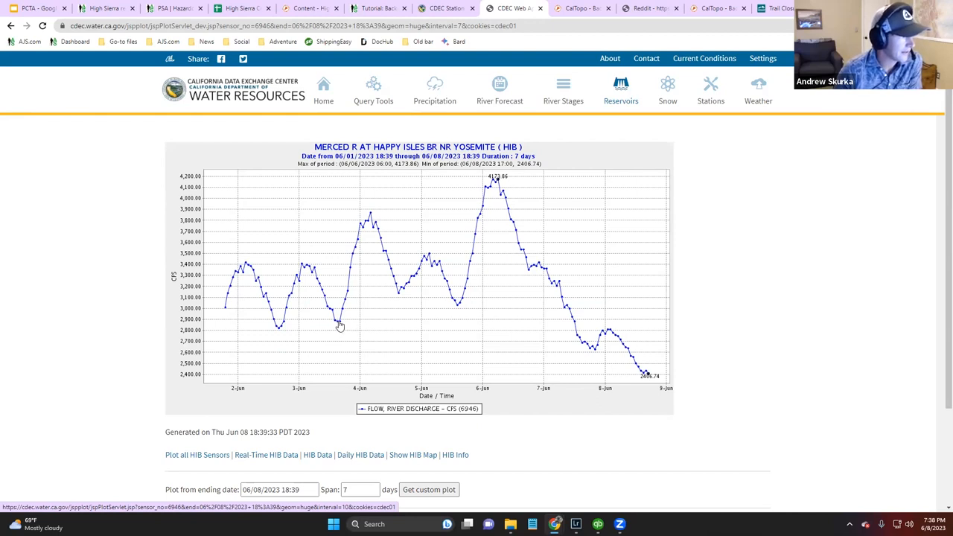
pyautogui.moveTo(361, 237)
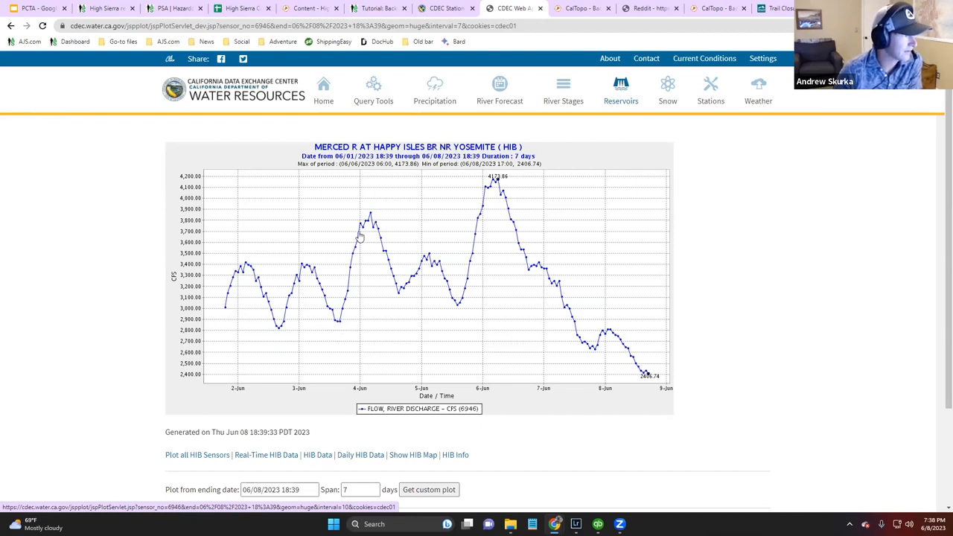
pyautogui.moveTo(370, 217)
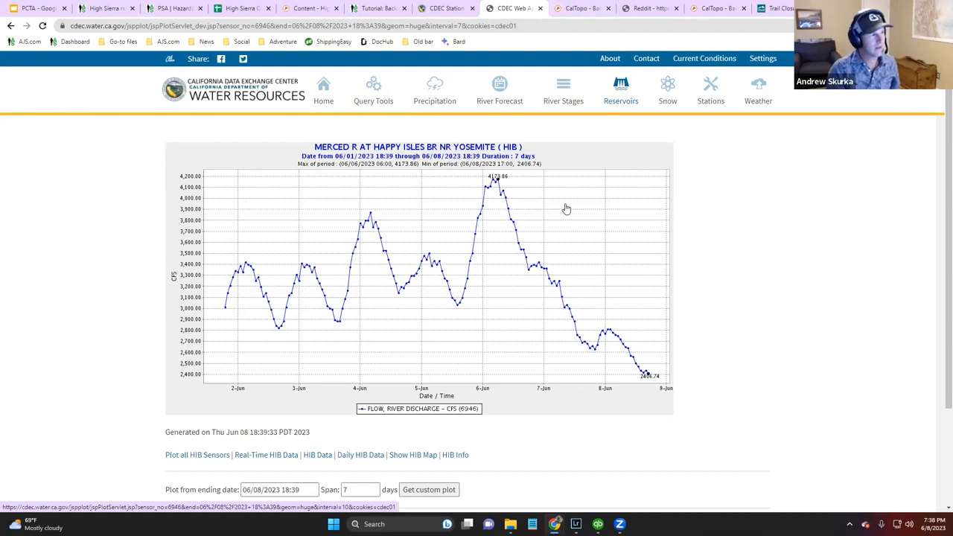
pyautogui.moveTo(554, 220)
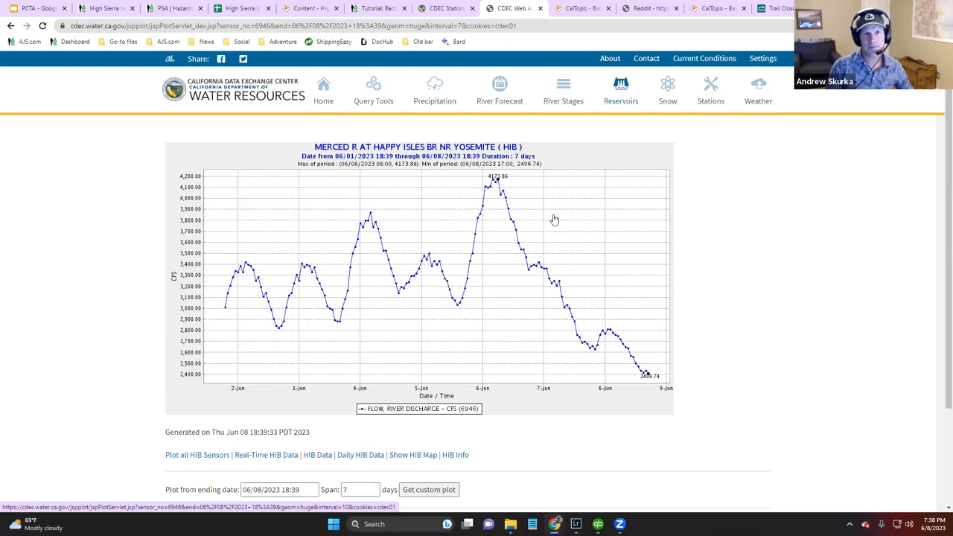
pyautogui.moveTo(419, 261)
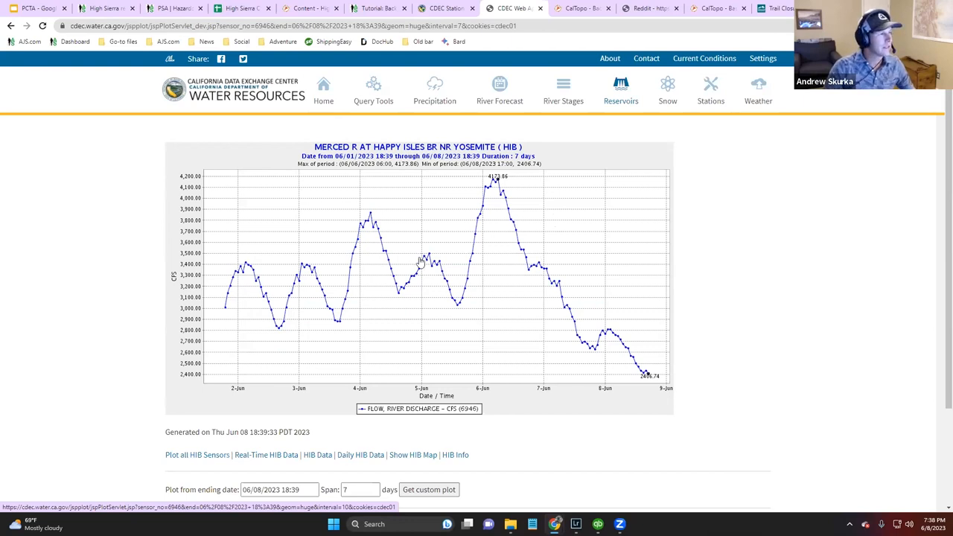
# - Scroll down the 7-day Happy Isles discharge chart, with daily peaks falling to 2,407 cfs
pyautogui.scroll(-3)
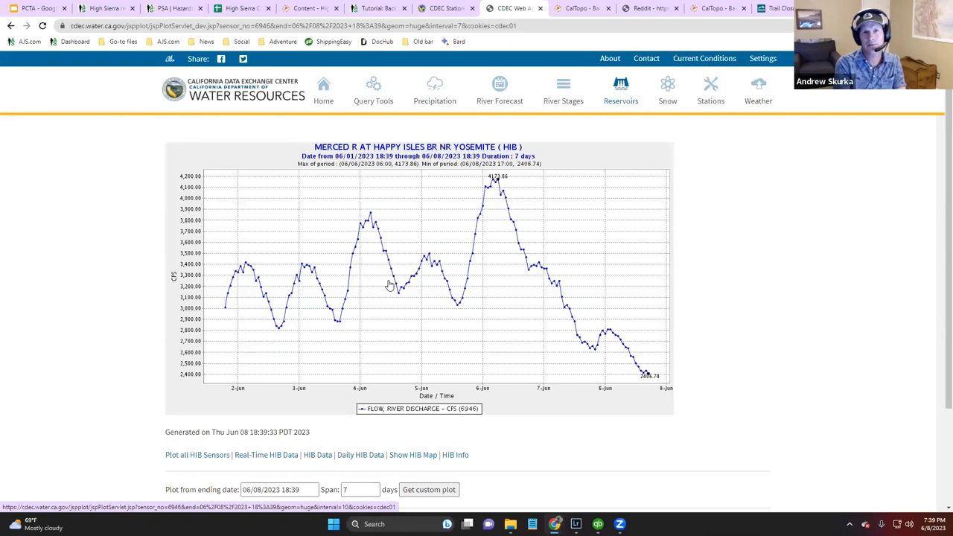
pyautogui.moveTo(667, 85)
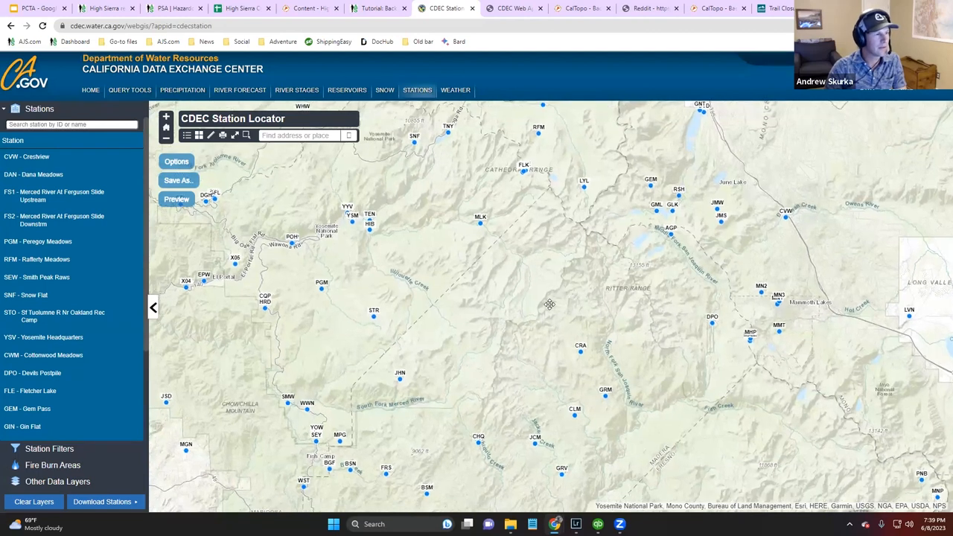
# - Pan the station locator map to see other stations, then switch to CalTopo
pyautogui.moveTo(549, 304); pyautogui.dragTo(583, 344)
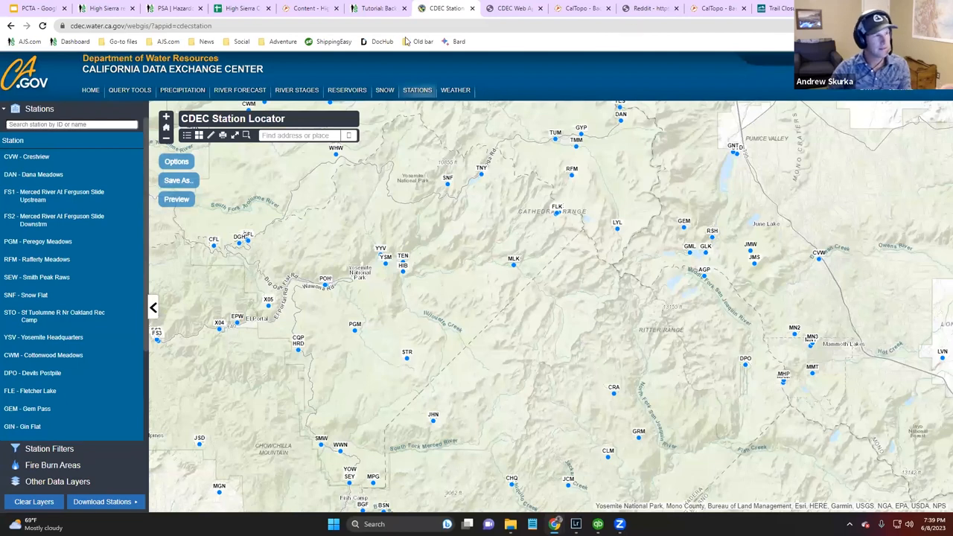
pyautogui.click(581, 9)
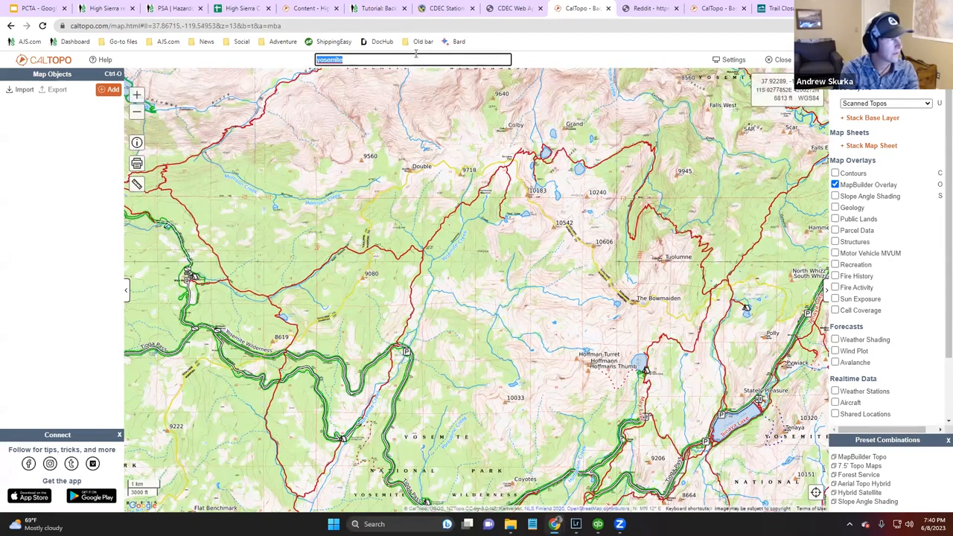
# - Search 'selden pass ca' and turn off the MapBuilder Overlay layer
pyautogui.write('selden pass ca')
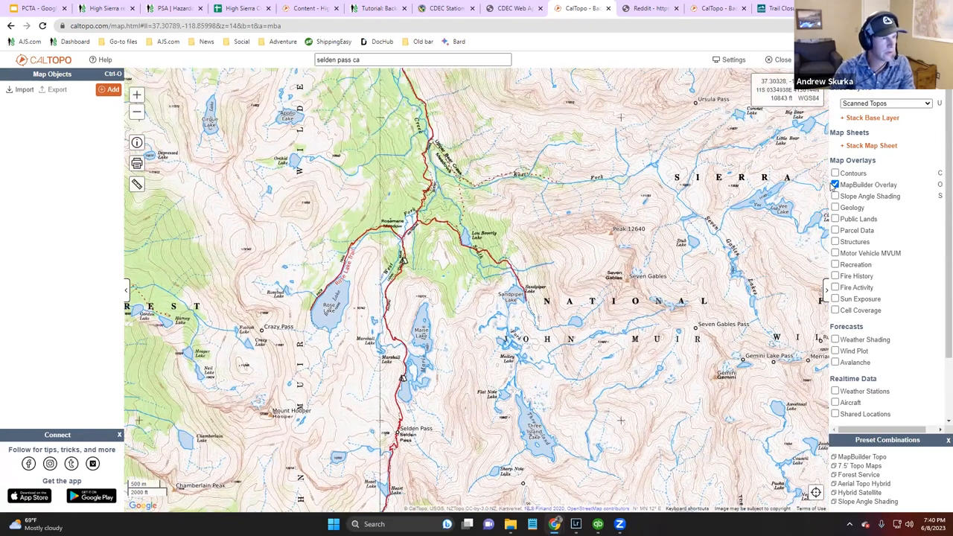
pyautogui.click(836, 185)
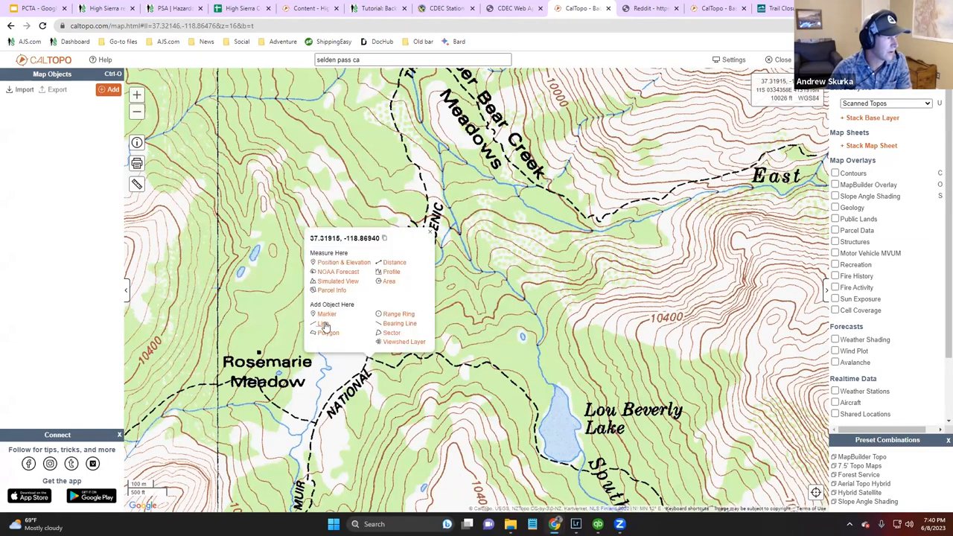
# - Draw a line from Rosemarie Meadow past Lou Beverly Lake to Bear Creek, then pan to review it
pyautogui.click(318, 324)
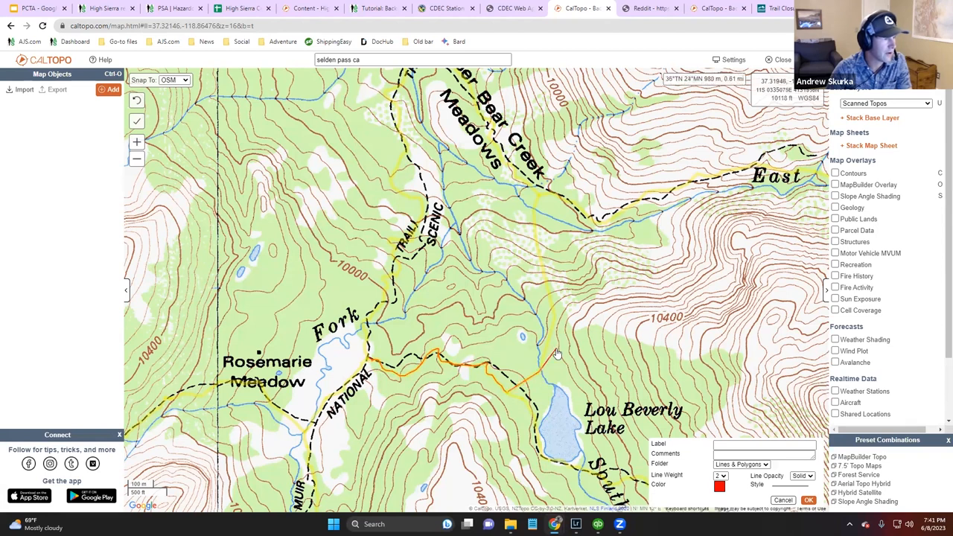
pyautogui.click(549, 340)
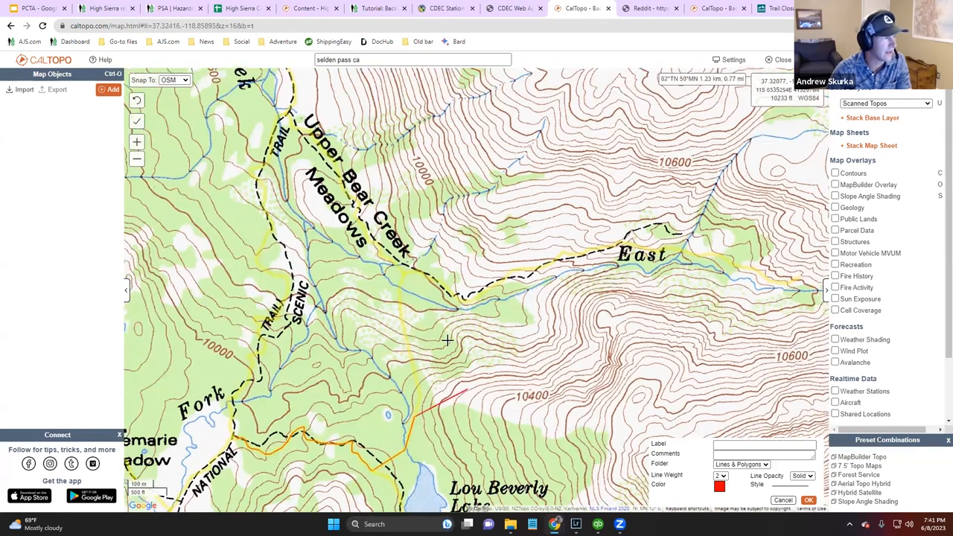
pyautogui.click(402, 296)
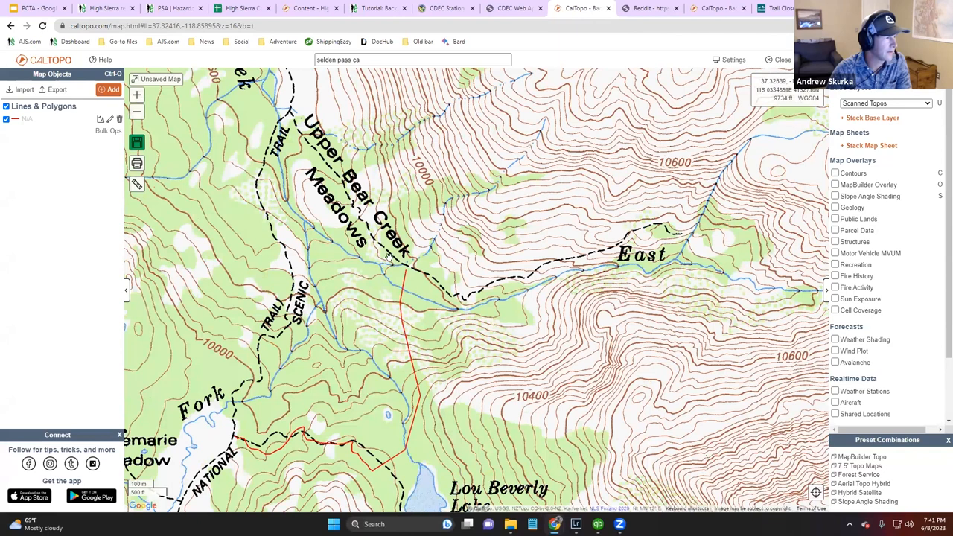
pyautogui.moveTo(374, 278)
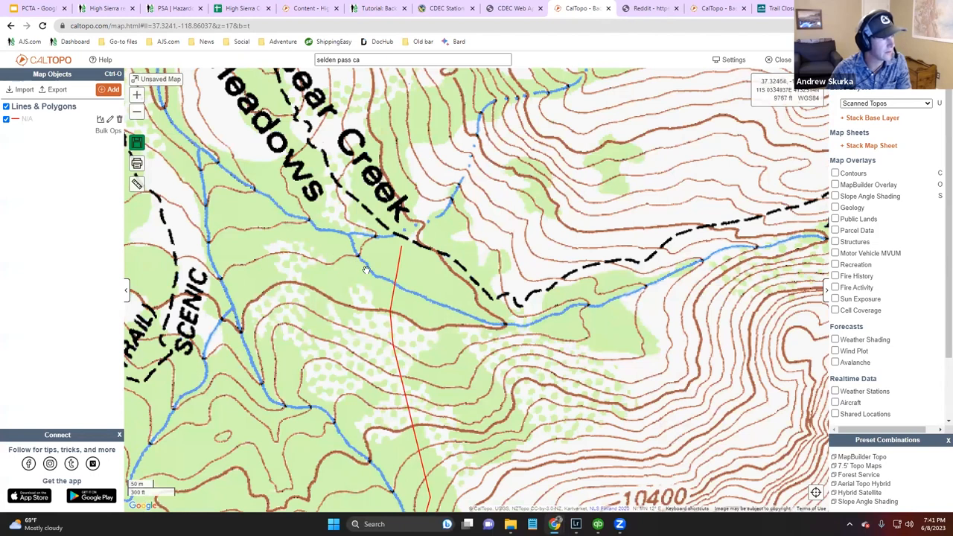
pyautogui.moveTo(420, 299)
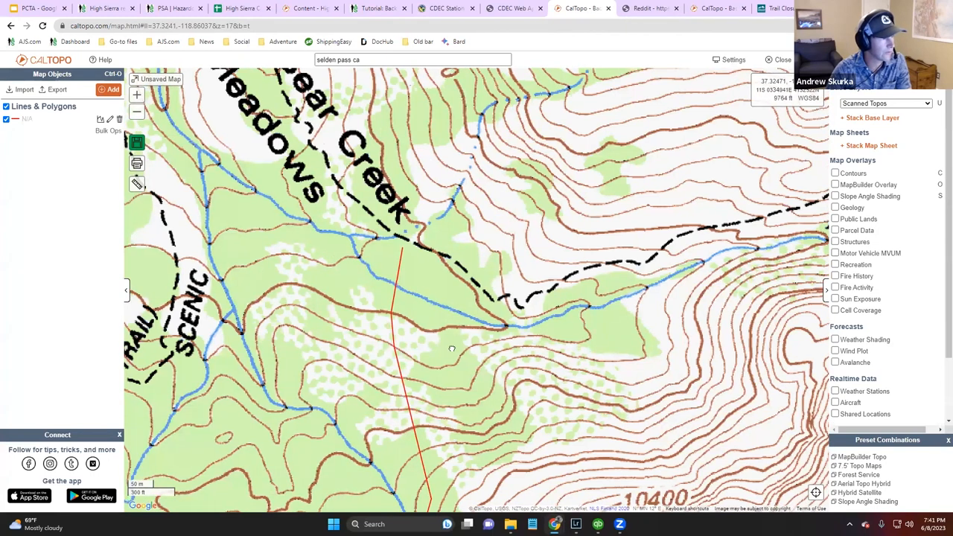
pyautogui.moveTo(452, 347); pyautogui.dragTo(480, 372)
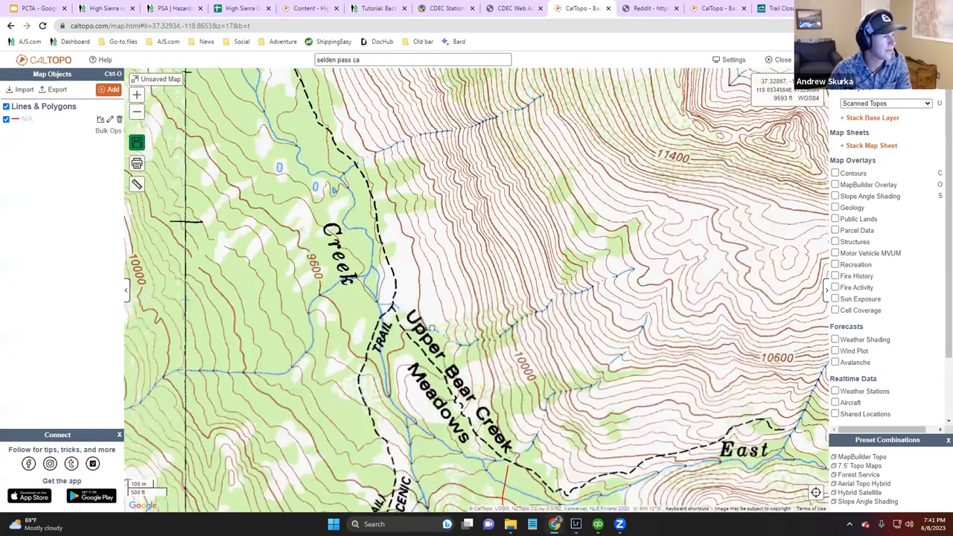
pyautogui.moveTo(432, 328); pyautogui.dragTo(387, 340)
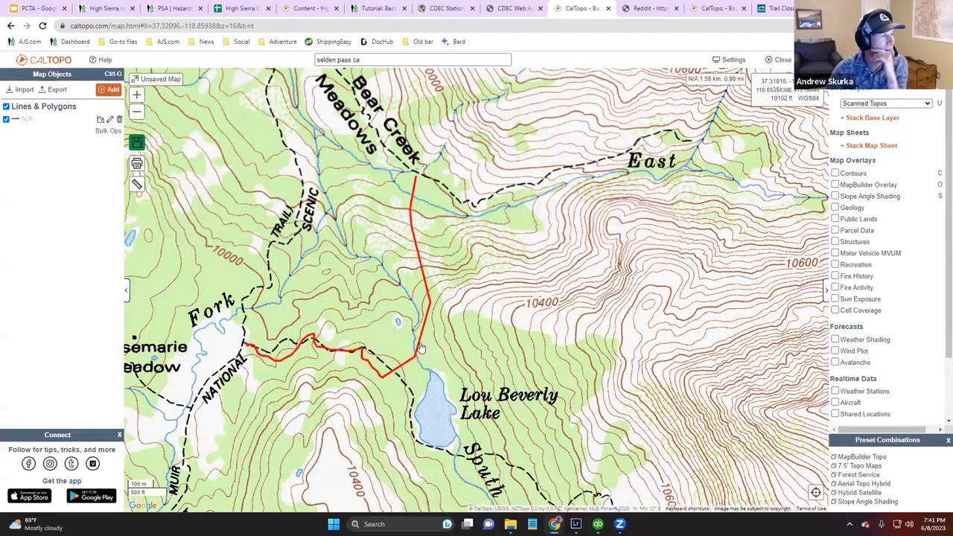
# - Delete part of the drawn route and zoom out to the surrounding wilderness
pyautogui.click(120, 118)
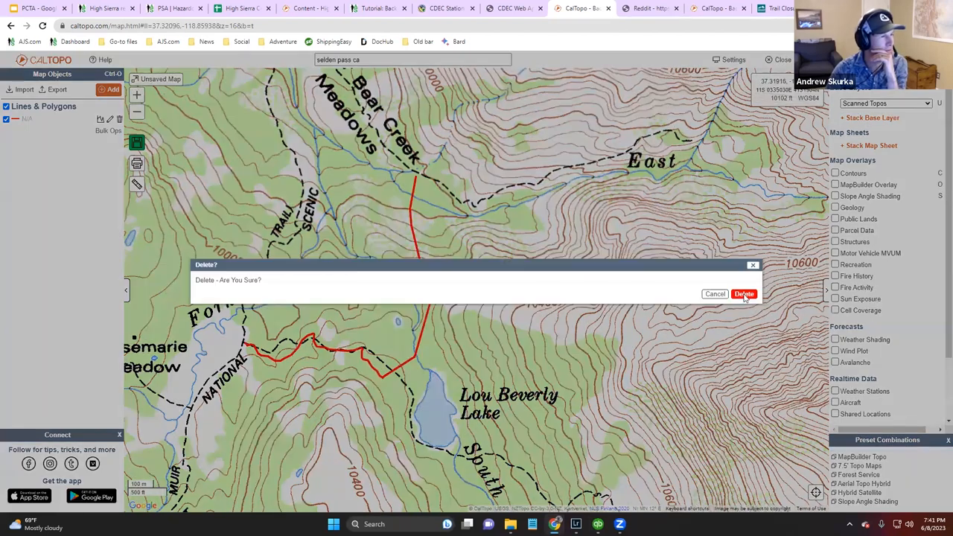
pyautogui.click(744, 295)
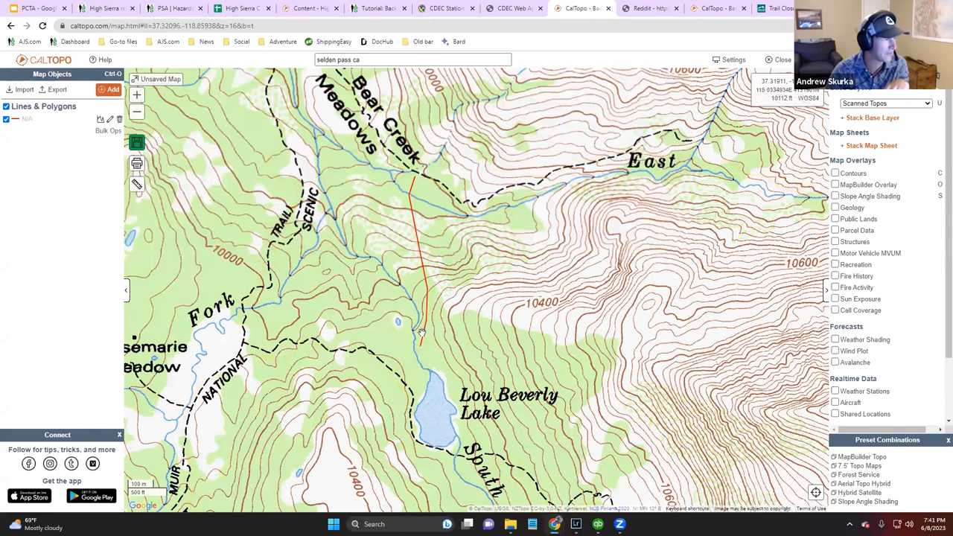
pyautogui.moveTo(419, 248)
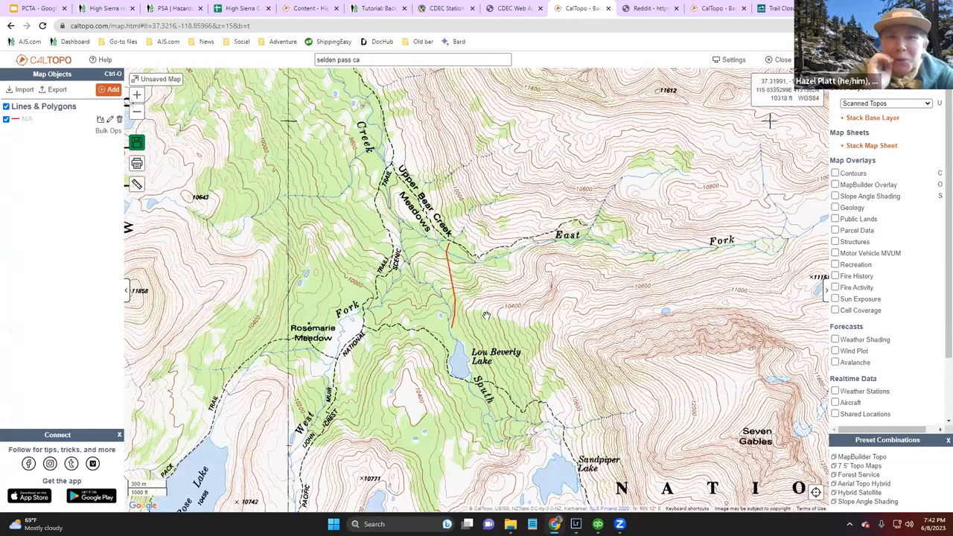
pyautogui.scroll(-3)
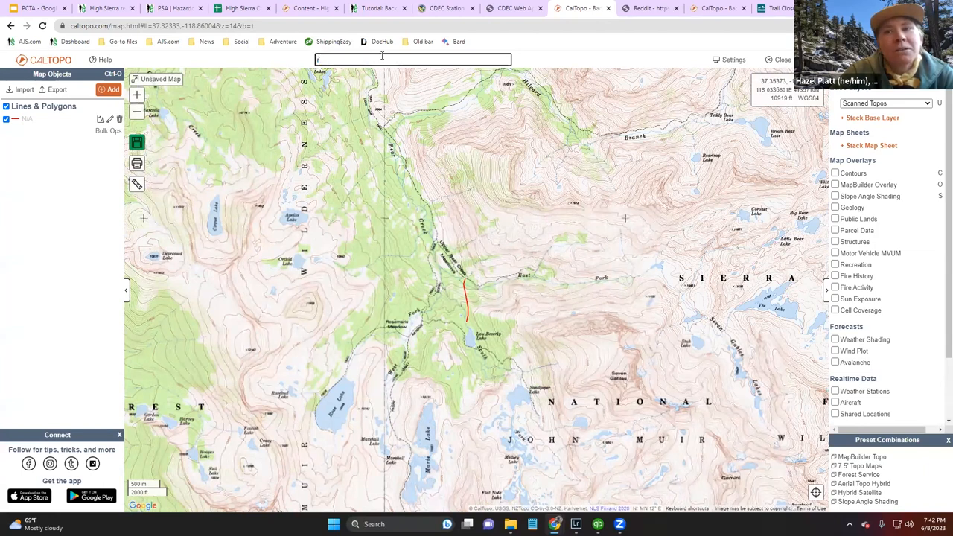
# - Search for Donohue Pass and switch the base map to Forest Service topo
pyautogui.write('rush creek ca')
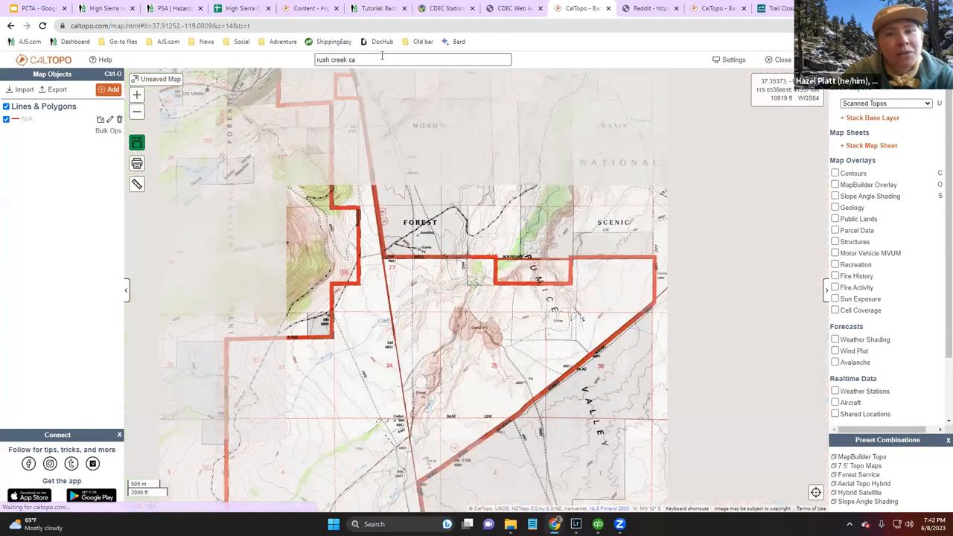
pyautogui.write('donohue pass ca')
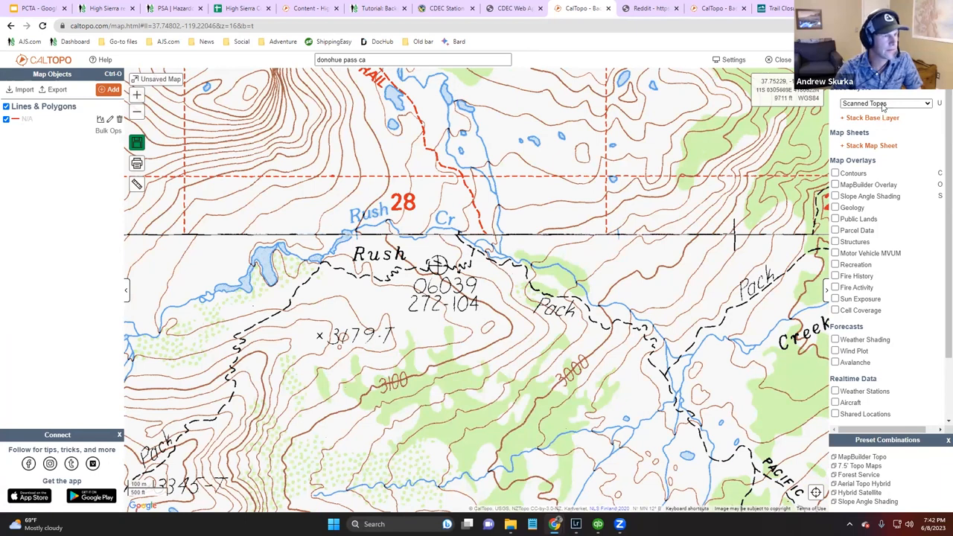
pyautogui.click(884, 104)
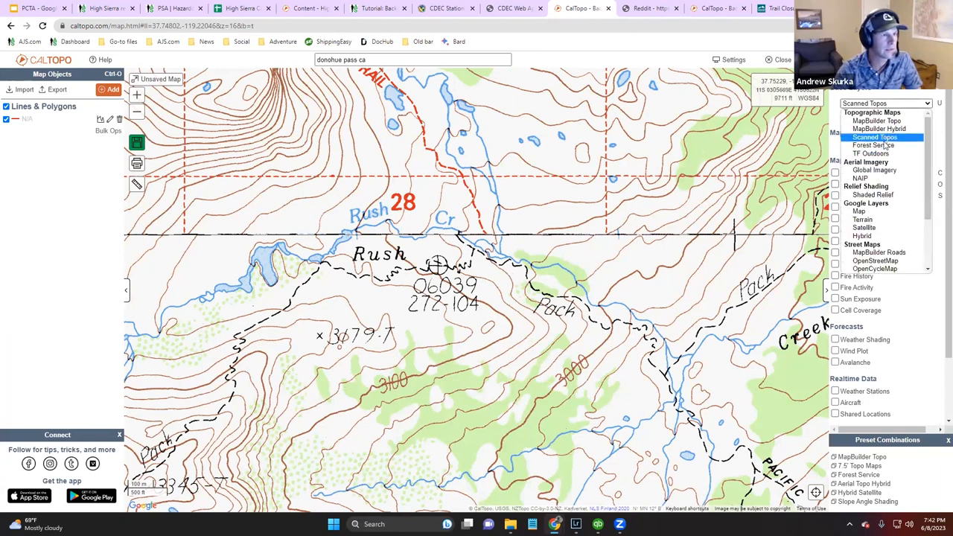
pyautogui.click(863, 144)
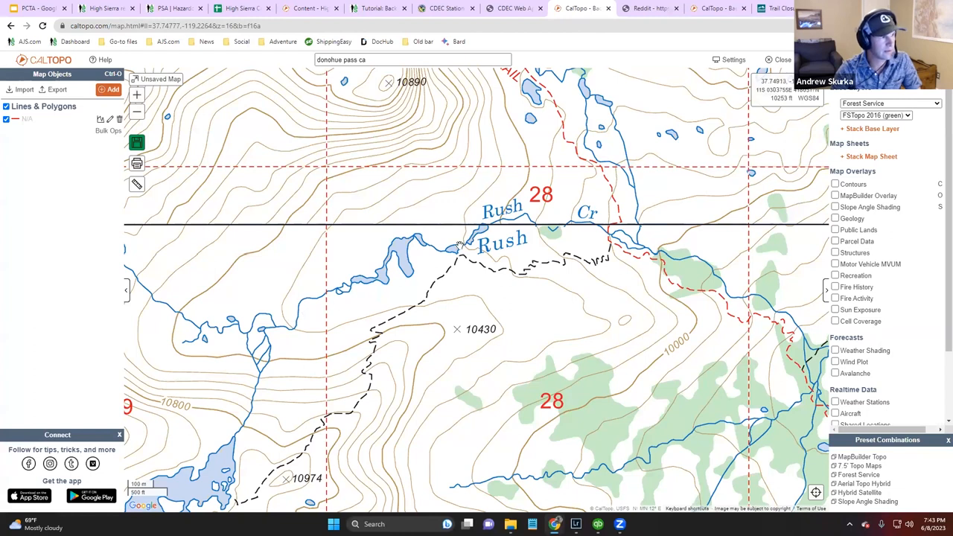
pyautogui.moveTo(434, 266)
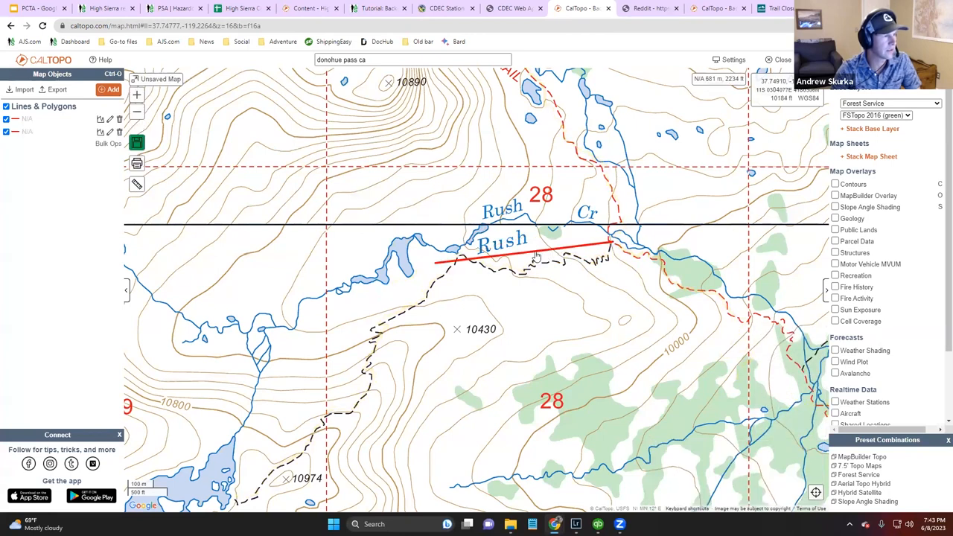
pyautogui.click(536, 255)
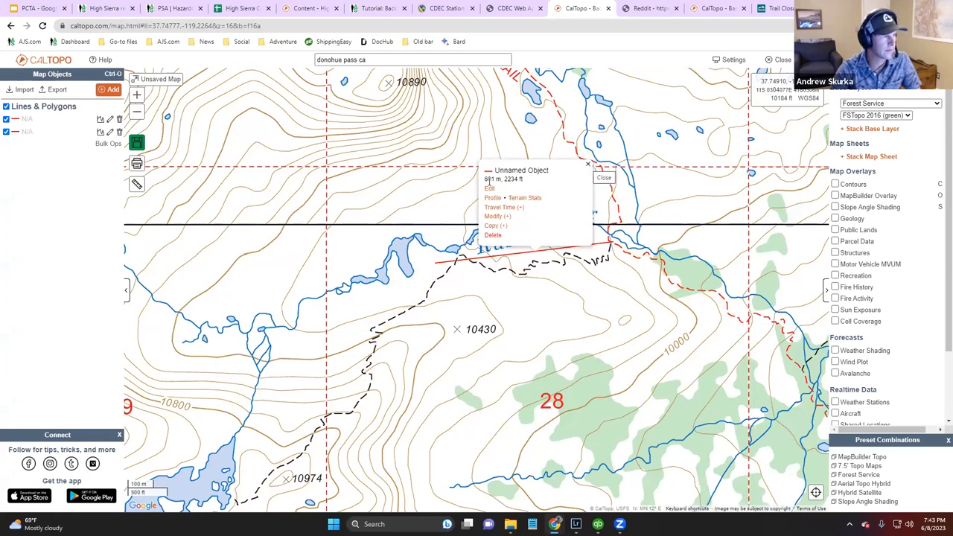
pyautogui.click(604, 177)
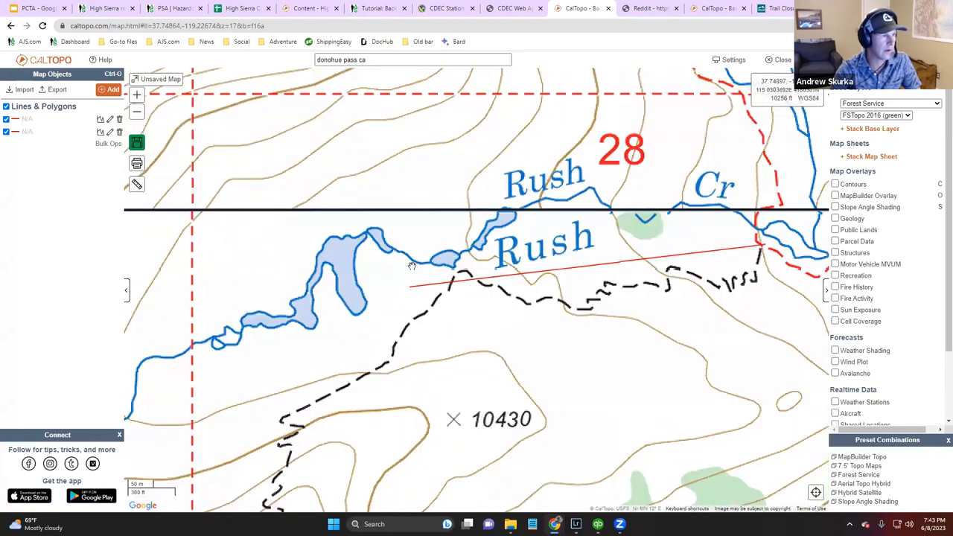
pyautogui.moveTo(413, 266); pyautogui.dragTo(703, 223)
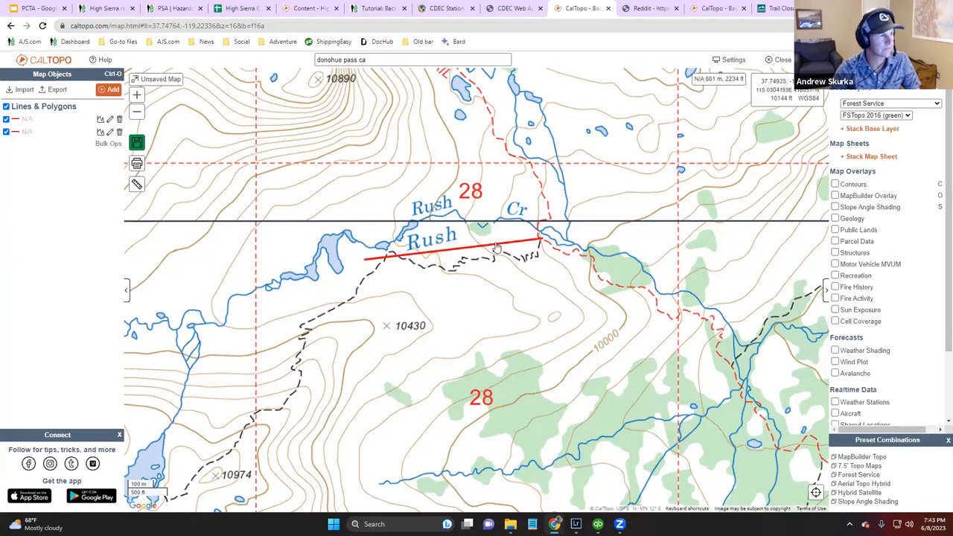
pyautogui.click(120, 132)
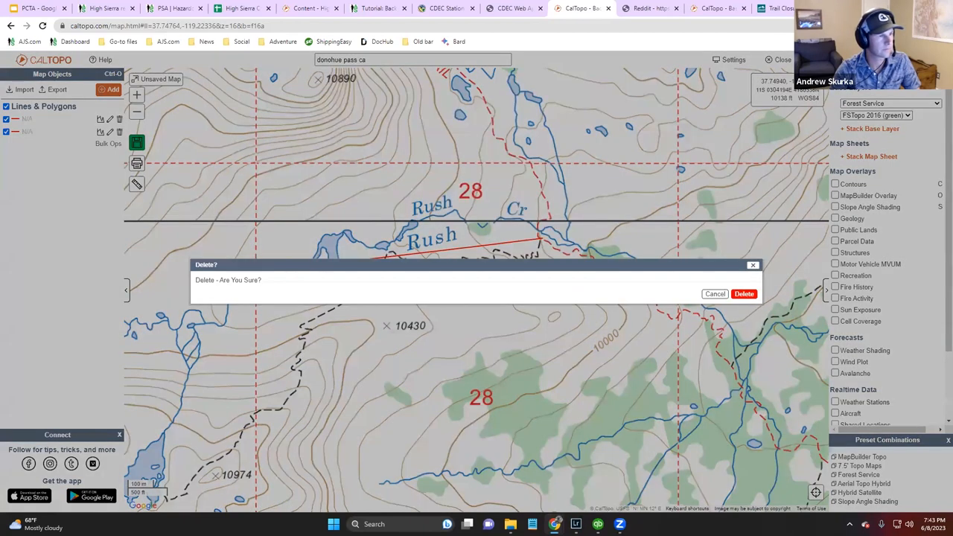
pyautogui.click(744, 294)
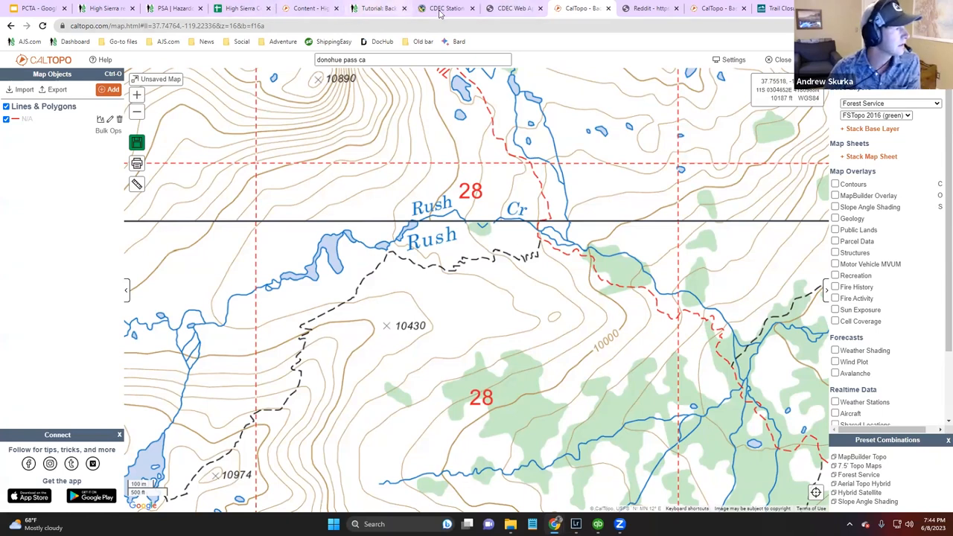
# - Redraw the Happy Isles discharge chart with a 90-day span
pyautogui.click(518, 8)
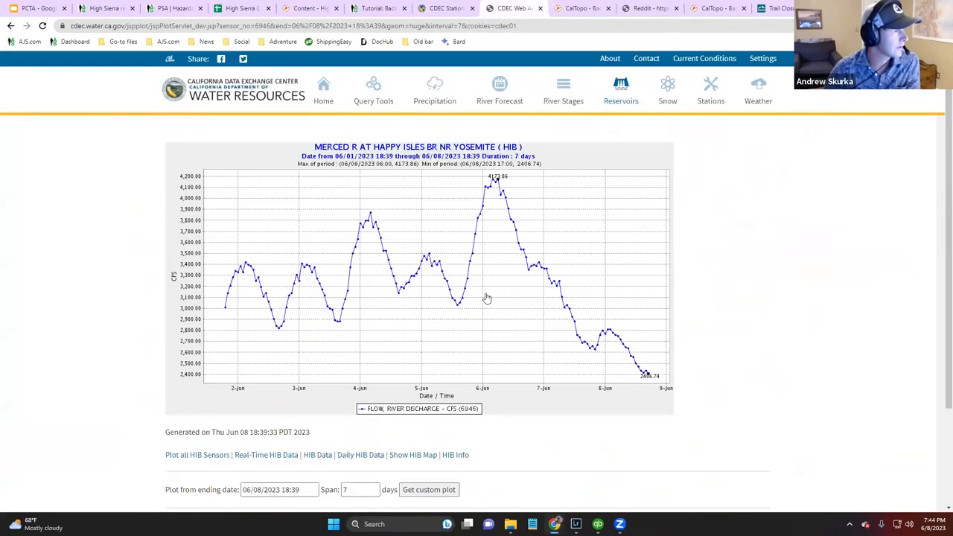
pyautogui.scroll(-3)
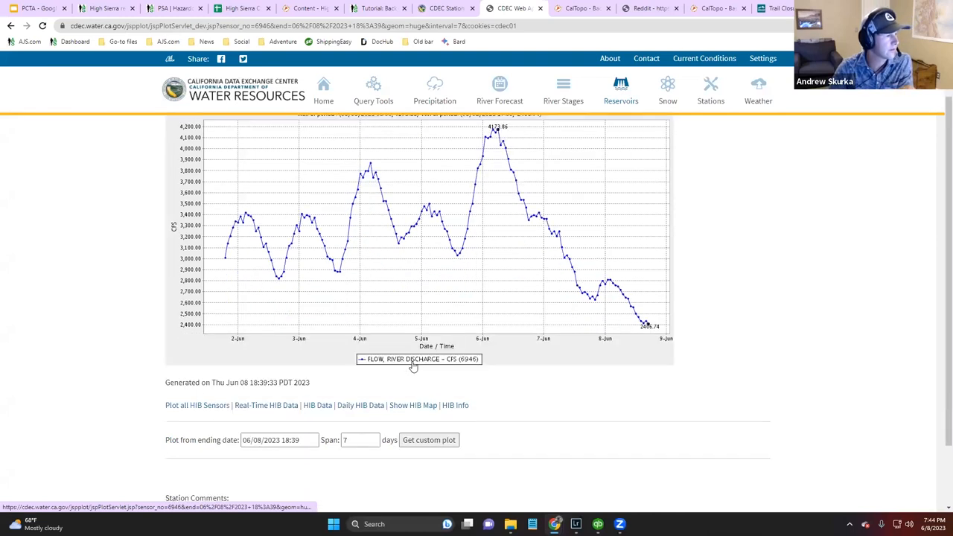
pyautogui.click(360, 390)
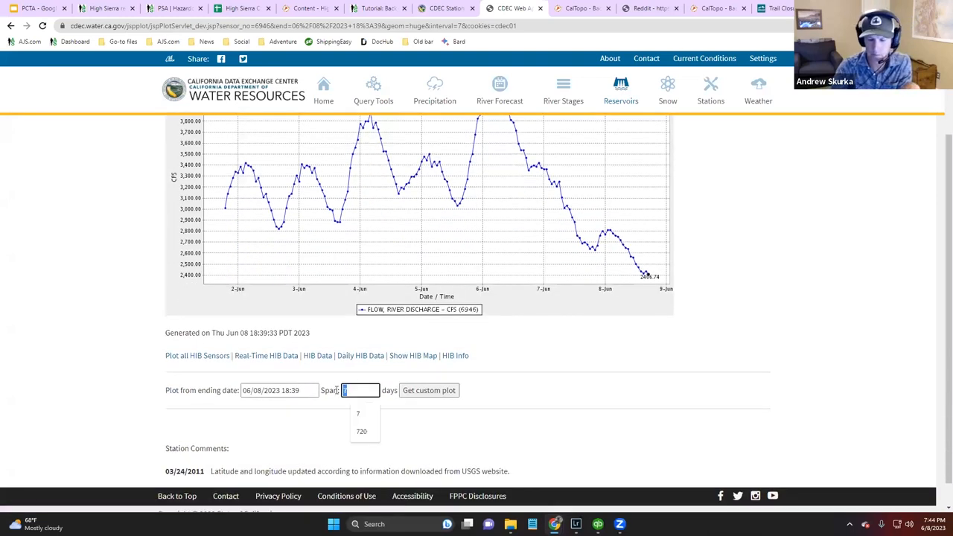
pyautogui.write('90')
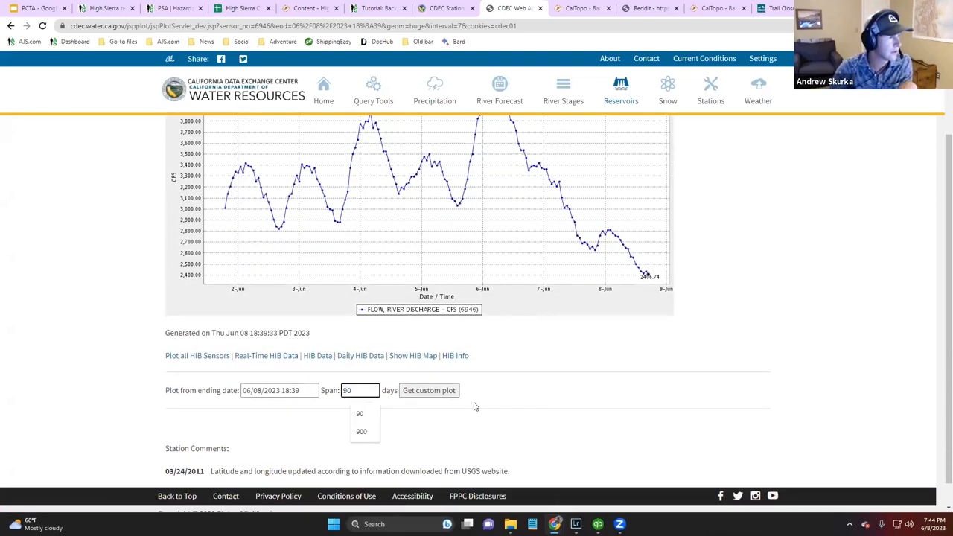
pyautogui.click(429, 390)
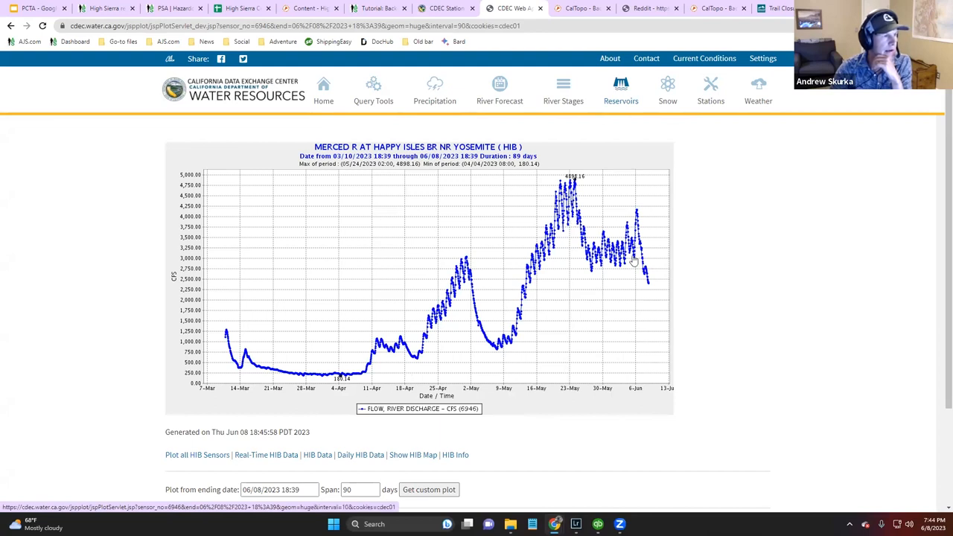
pyautogui.moveTo(651, 289)
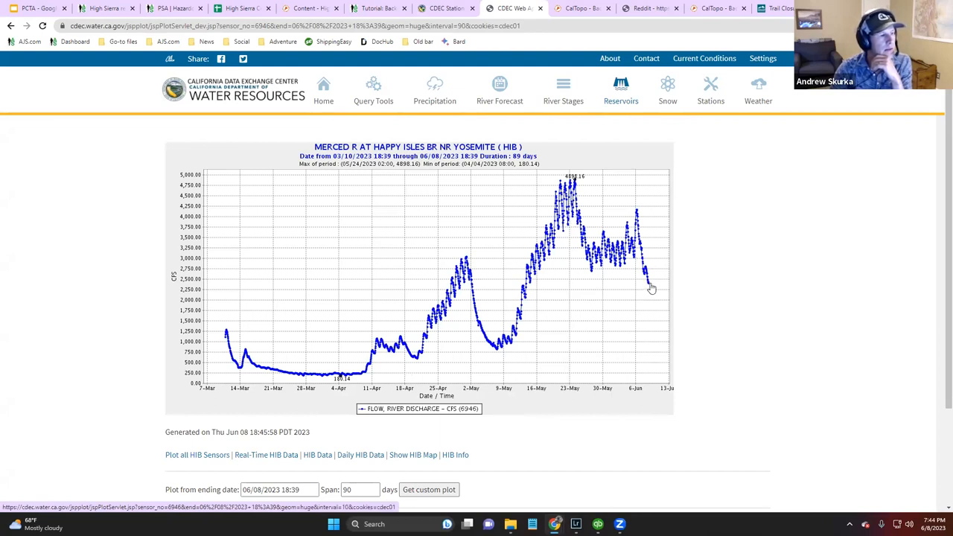
pyautogui.moveTo(551, 189)
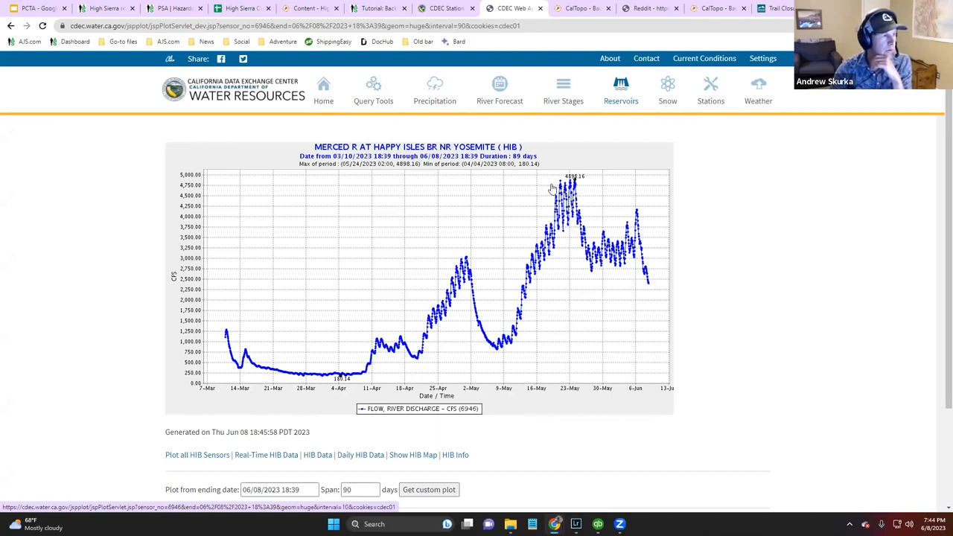
pyautogui.moveTo(587, 198)
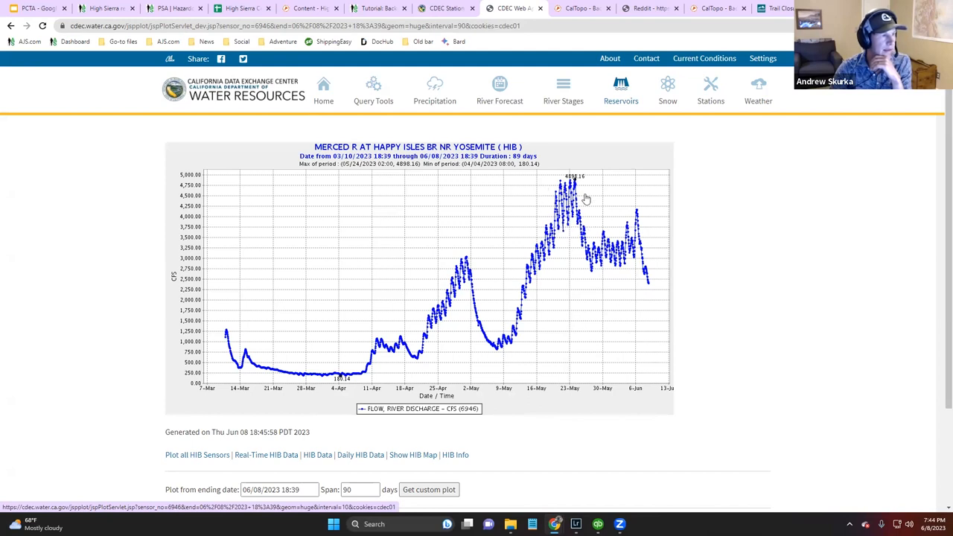
pyautogui.moveTo(575, 202)
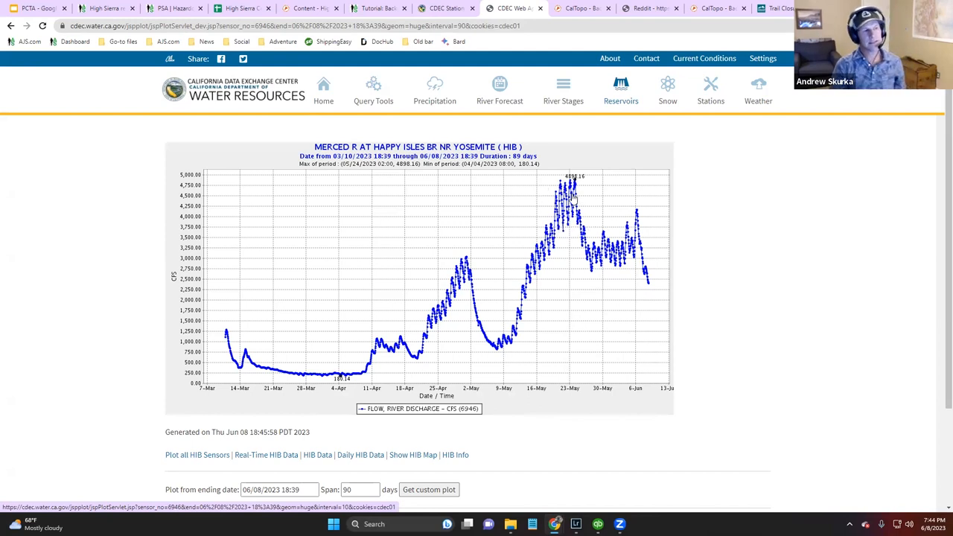
pyautogui.moveTo(542, 207)
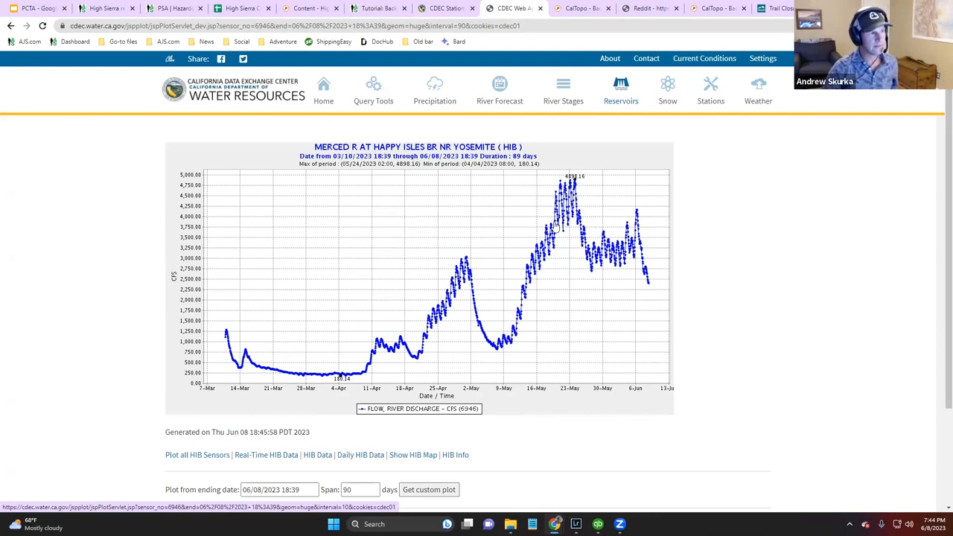
pyautogui.moveTo(586, 226)
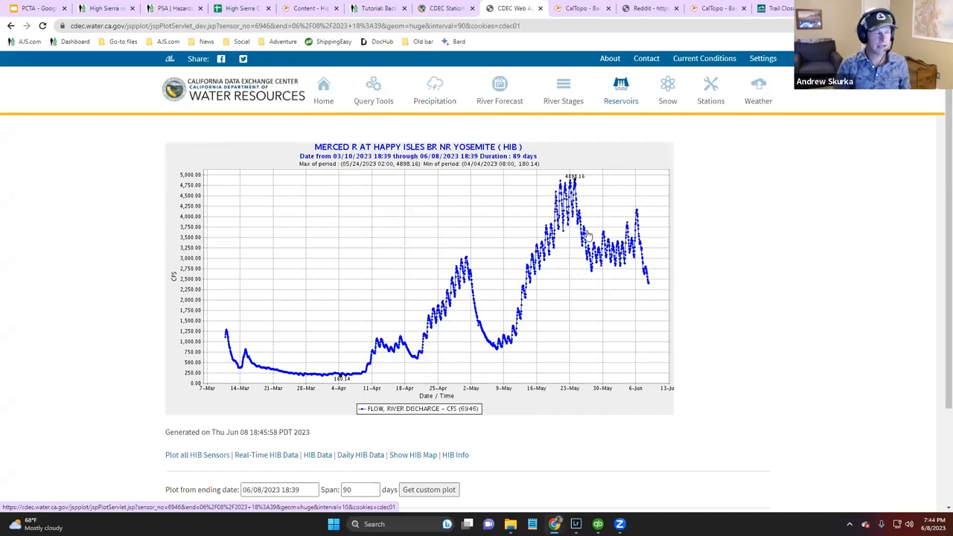
pyautogui.moveTo(625, 192)
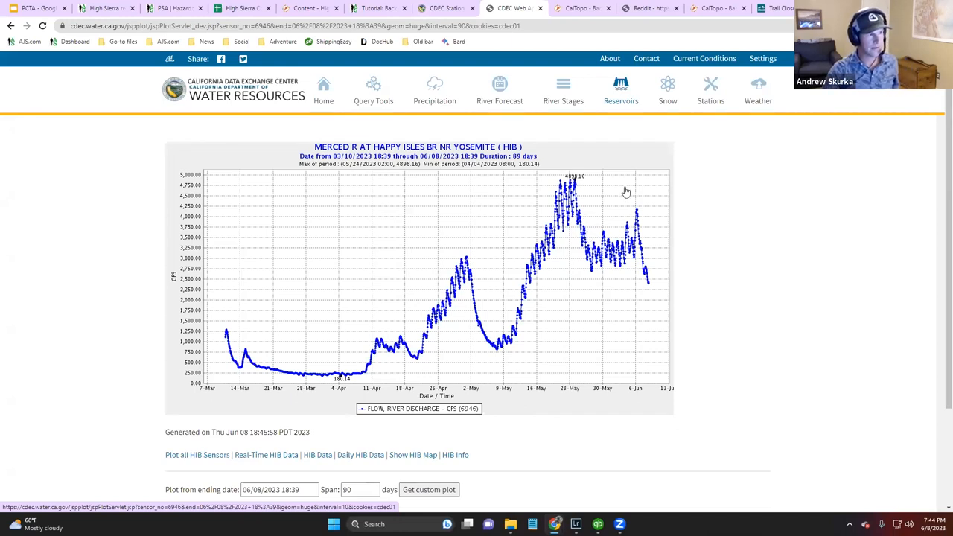
pyautogui.moveTo(813, 293)
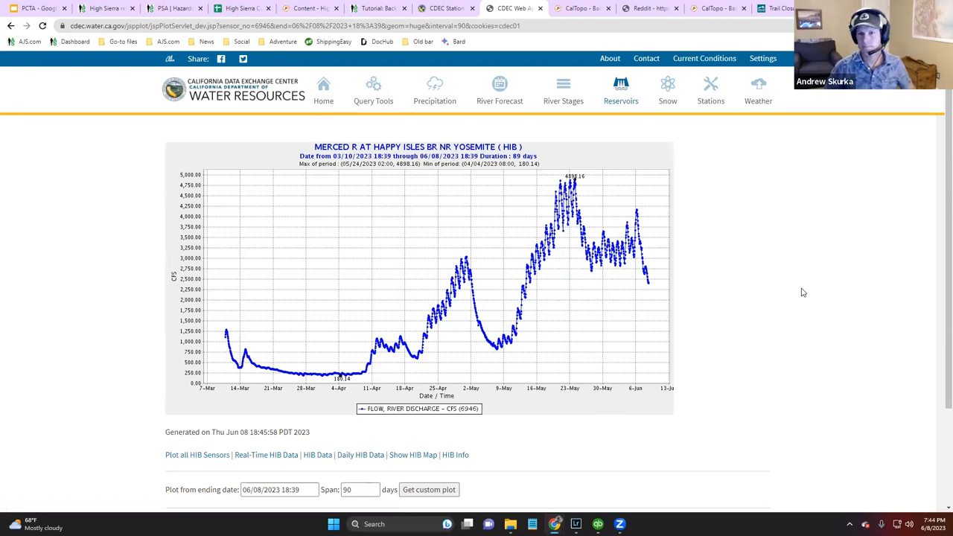
pyautogui.moveTo(531, 459)
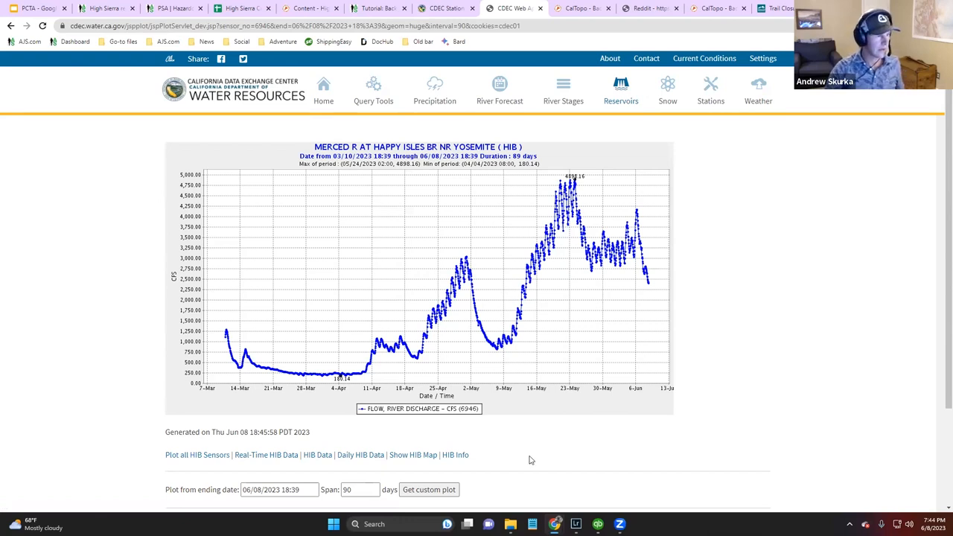